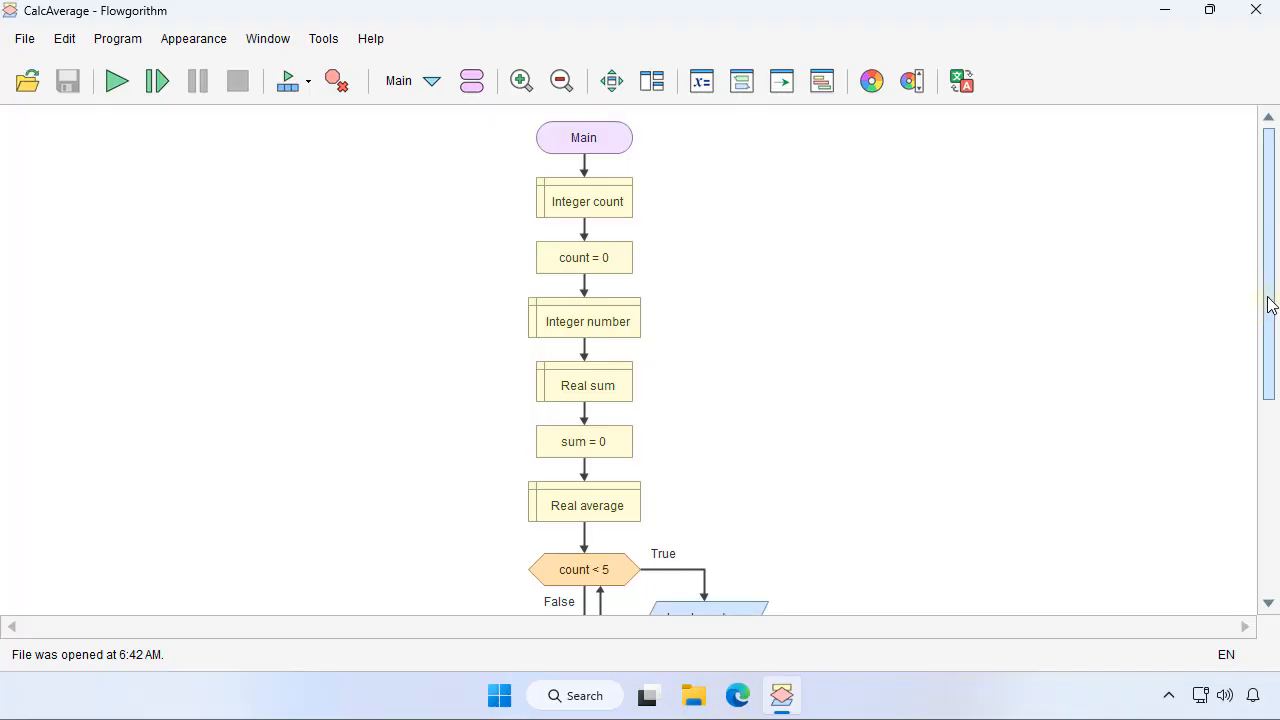
- Change the while loop condition so it reads count < 20
scroll(down, 3)
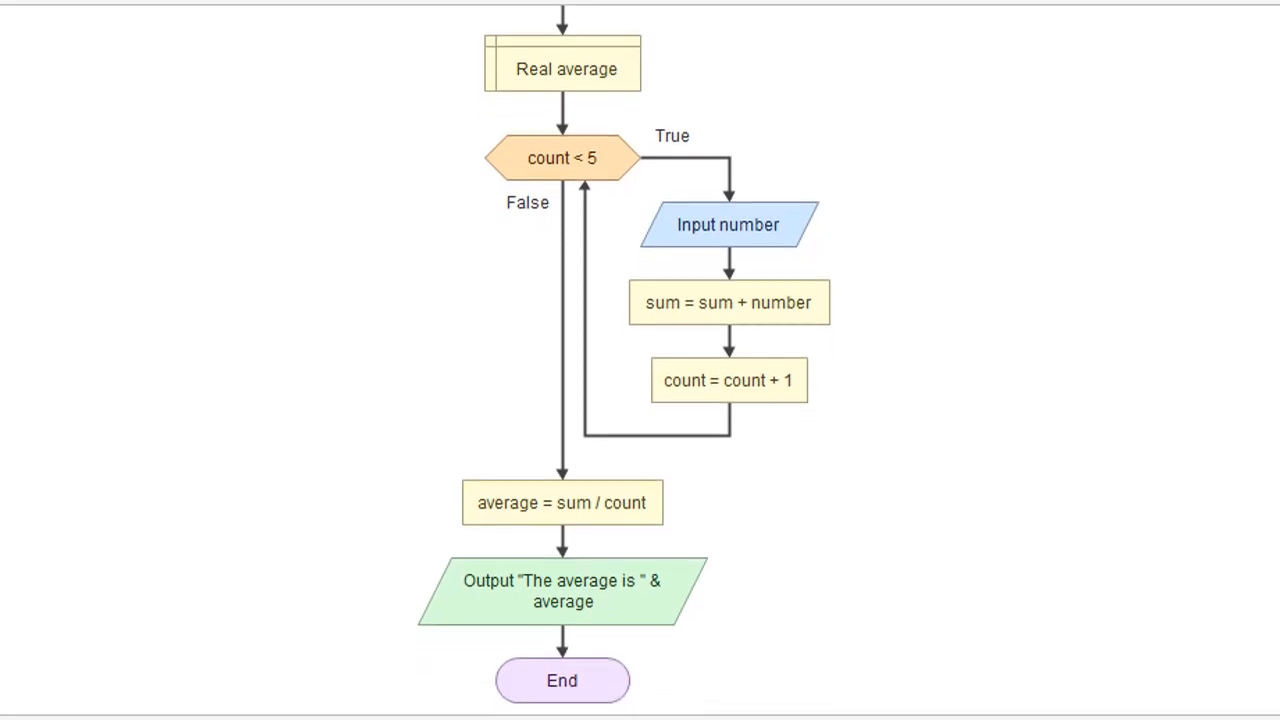
mouse_move(888, 292)
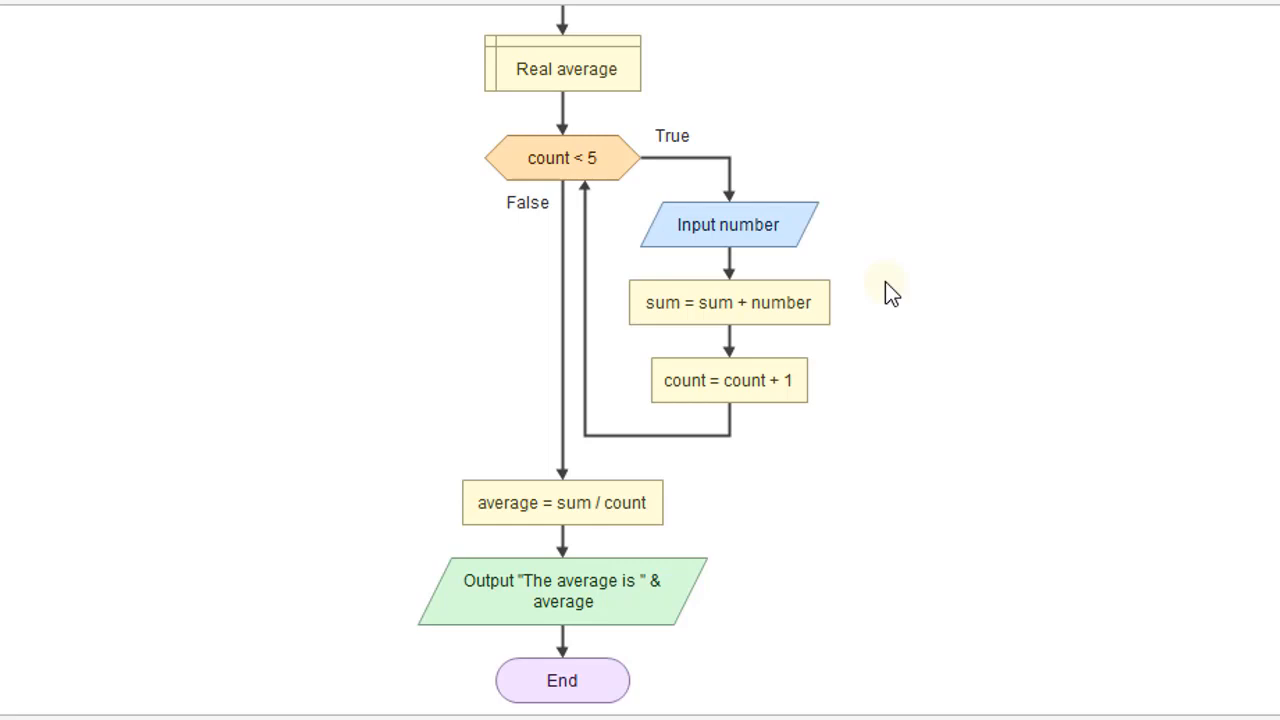
mouse_move(612, 288)
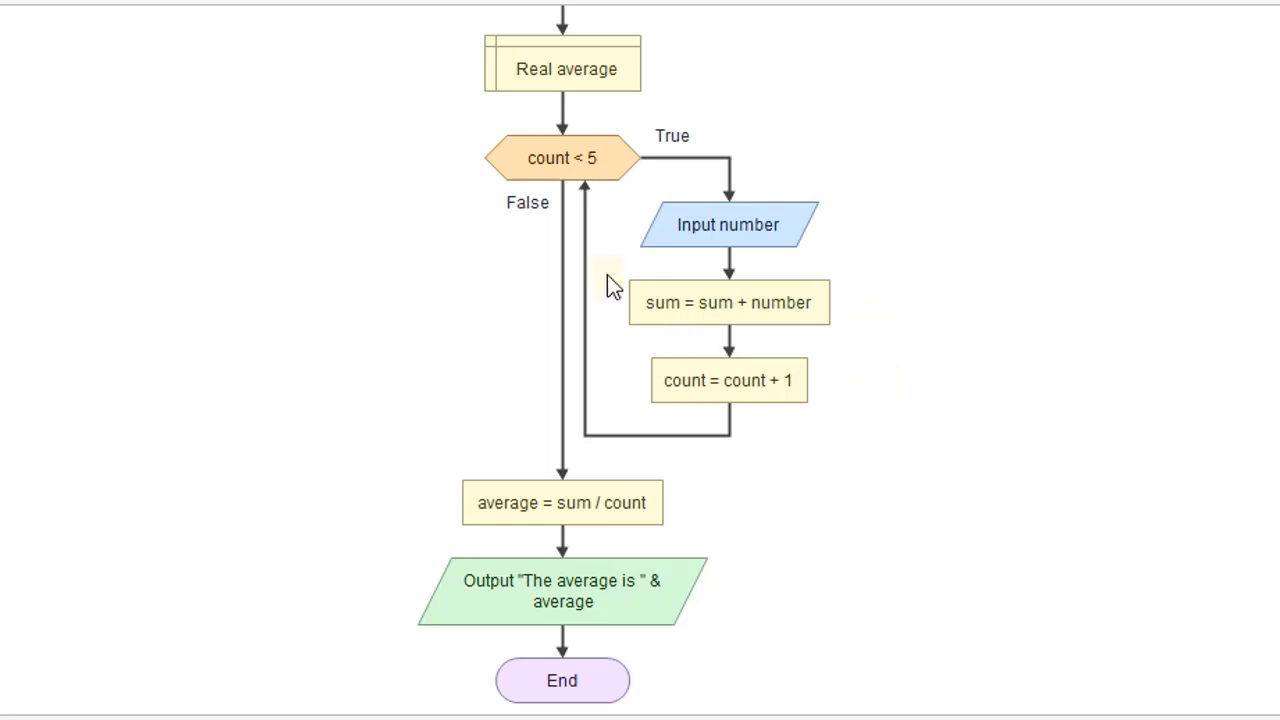
mouse_move(920, 298)
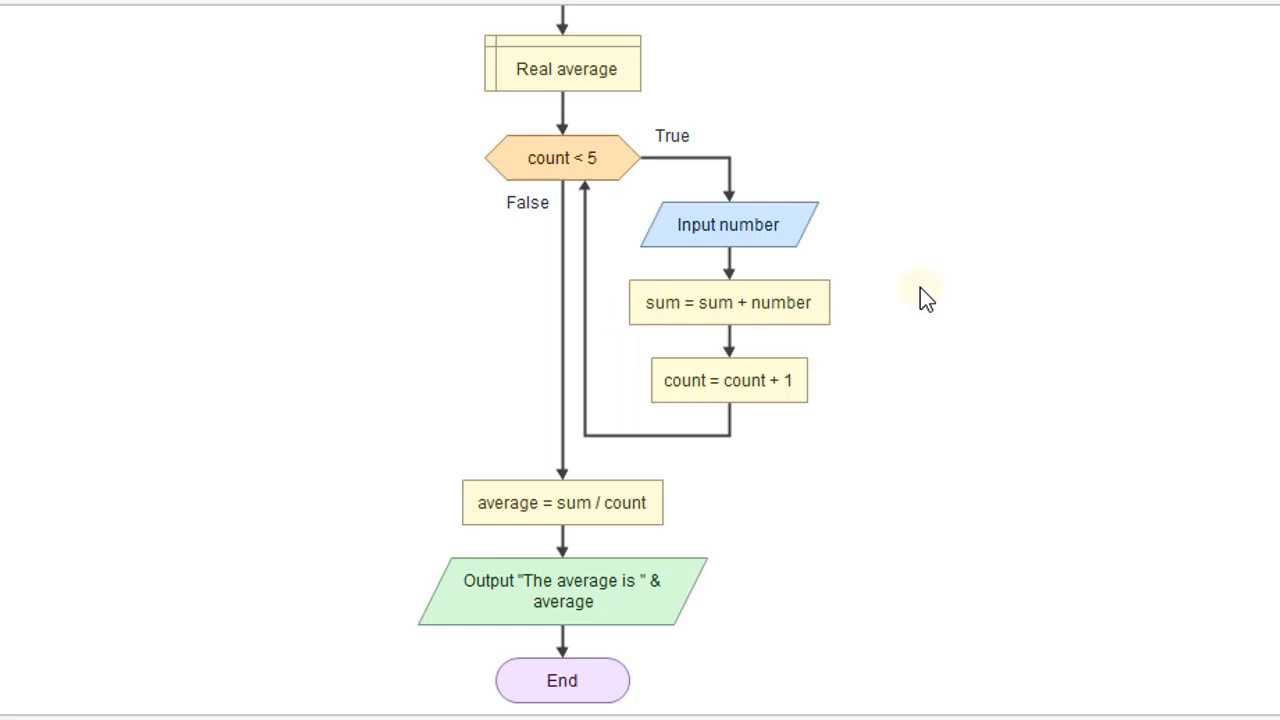
mouse_move(888, 296)
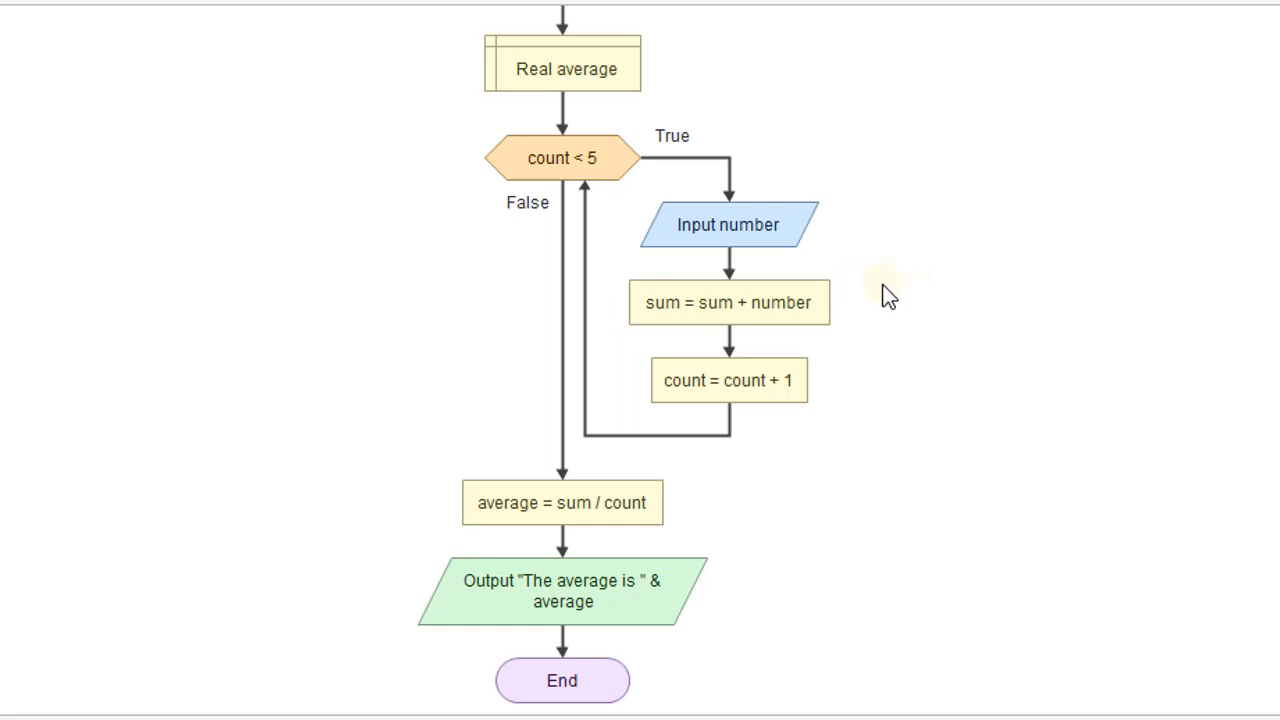
mouse_move(764, 268)
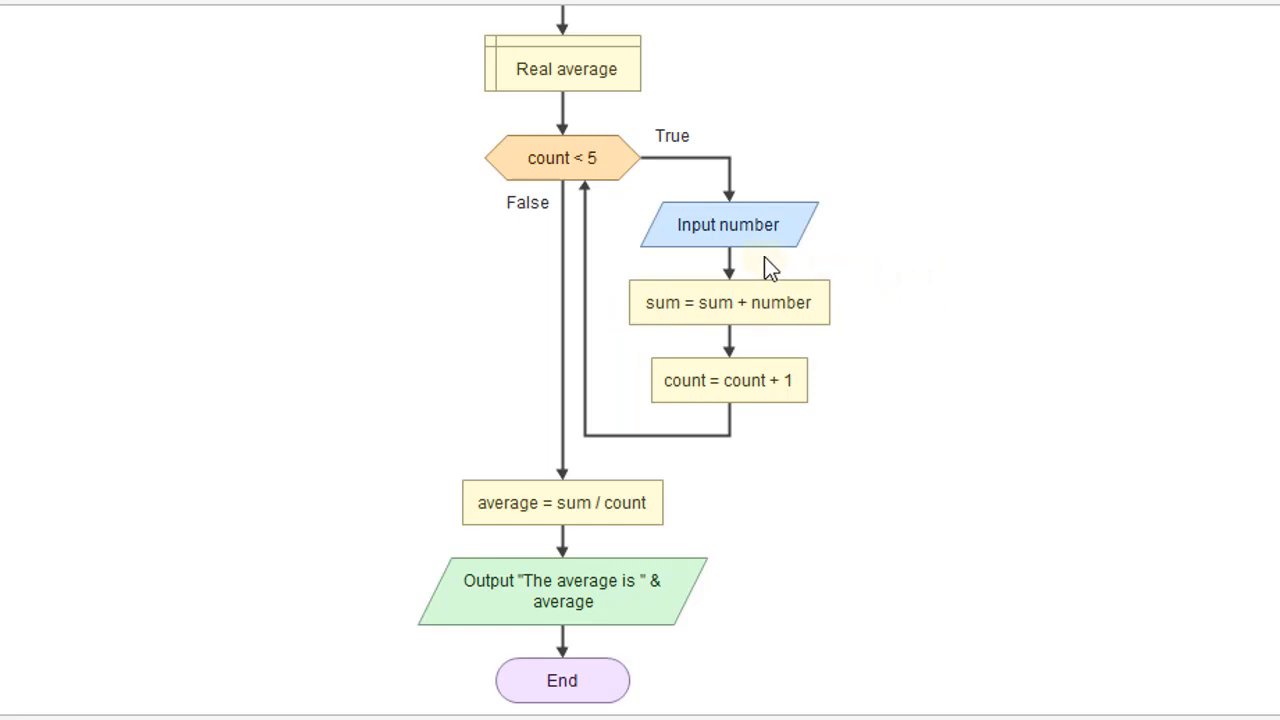
mouse_move(604, 212)
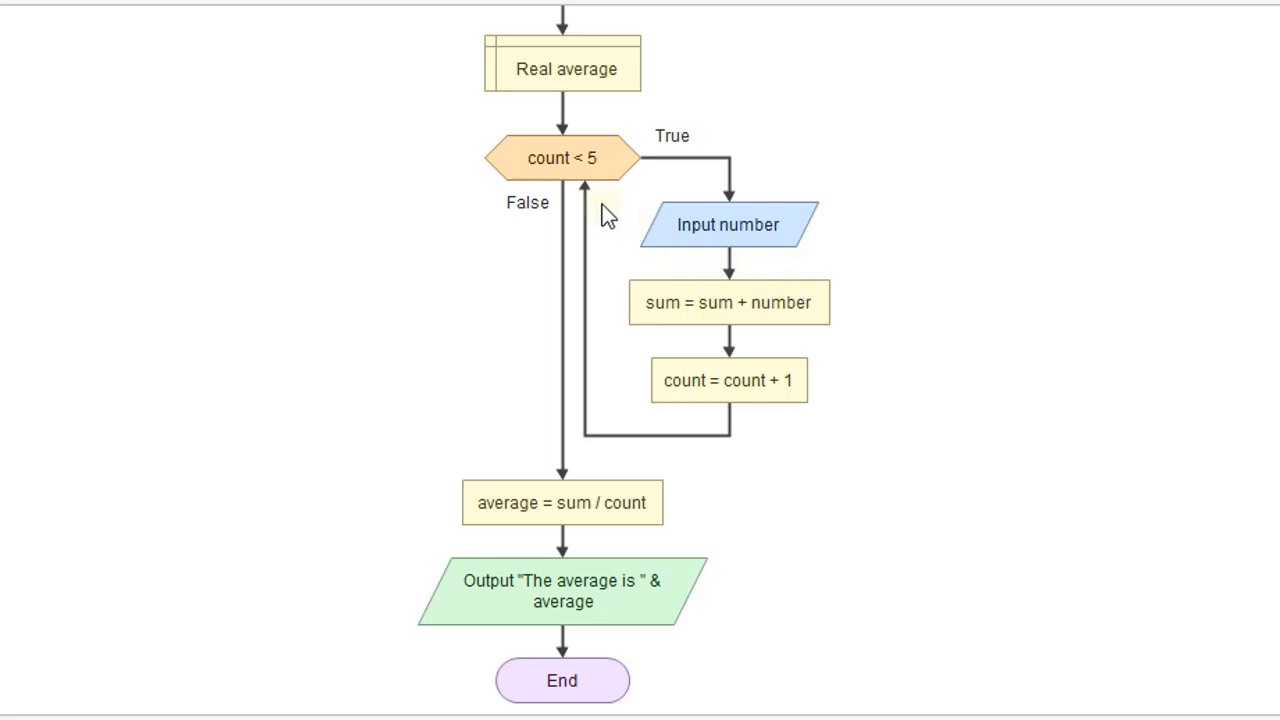
mouse_move(590, 176)
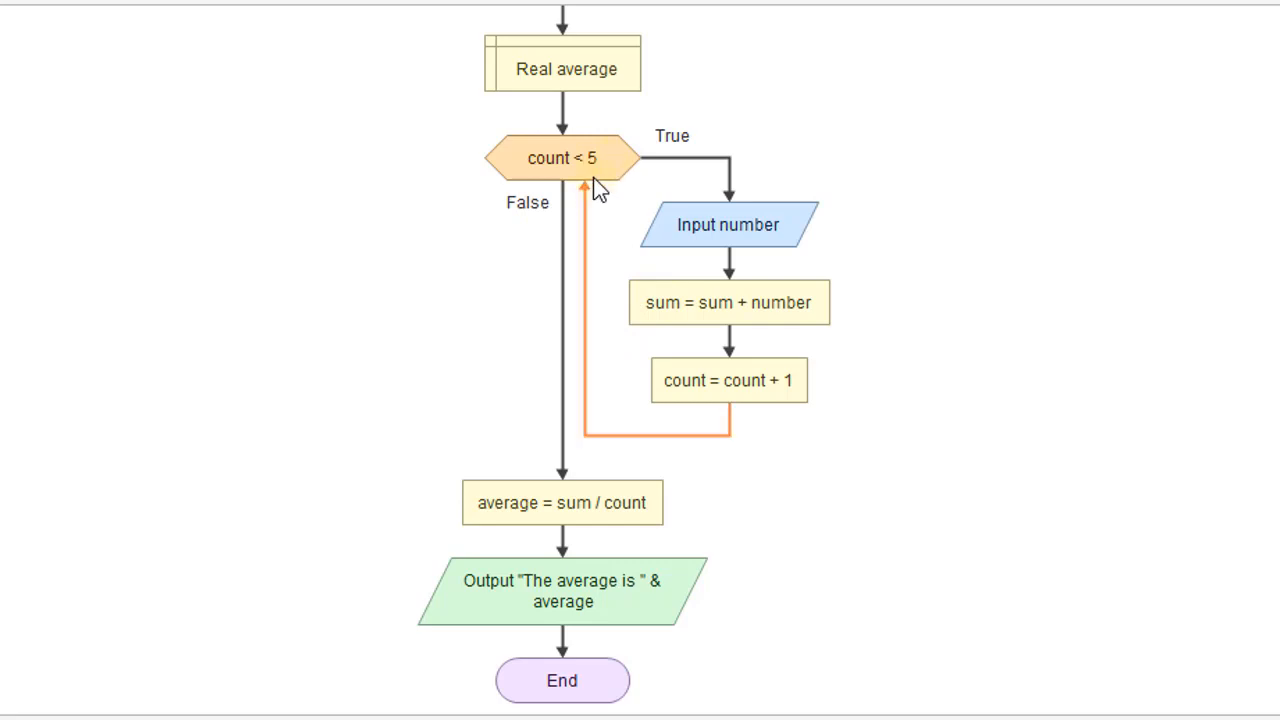
double_click(562, 158)
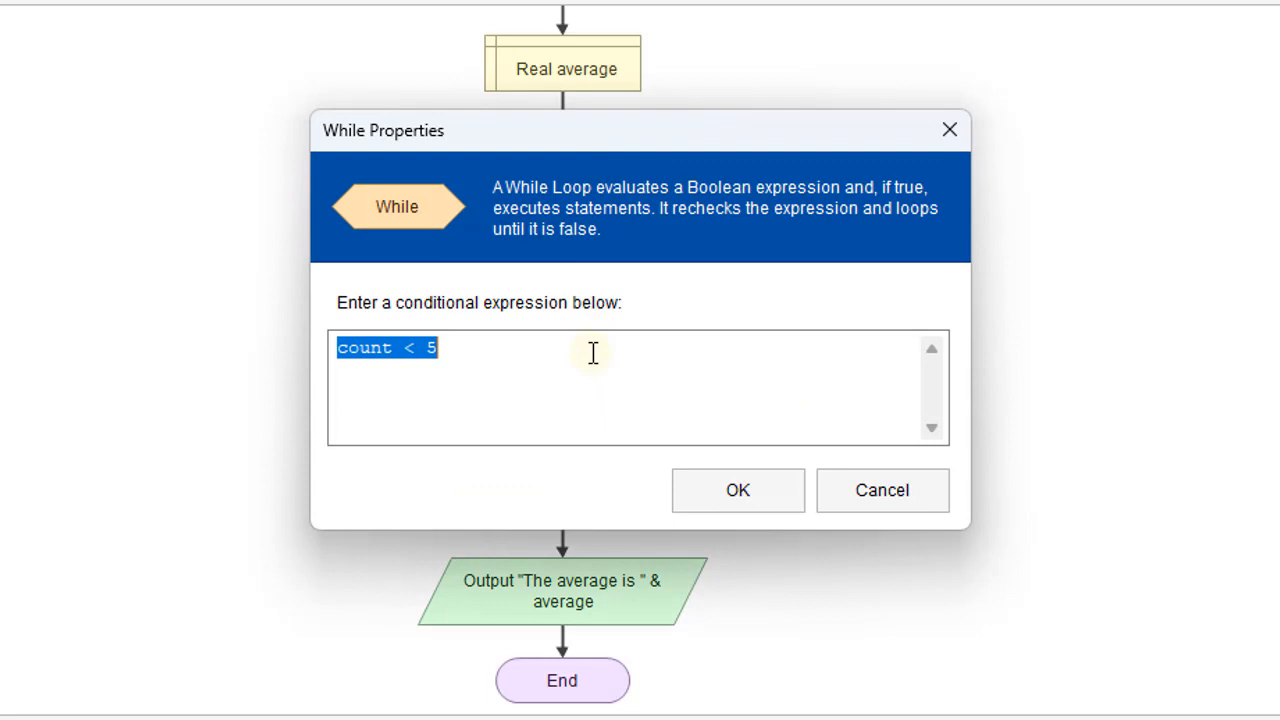
text(6)
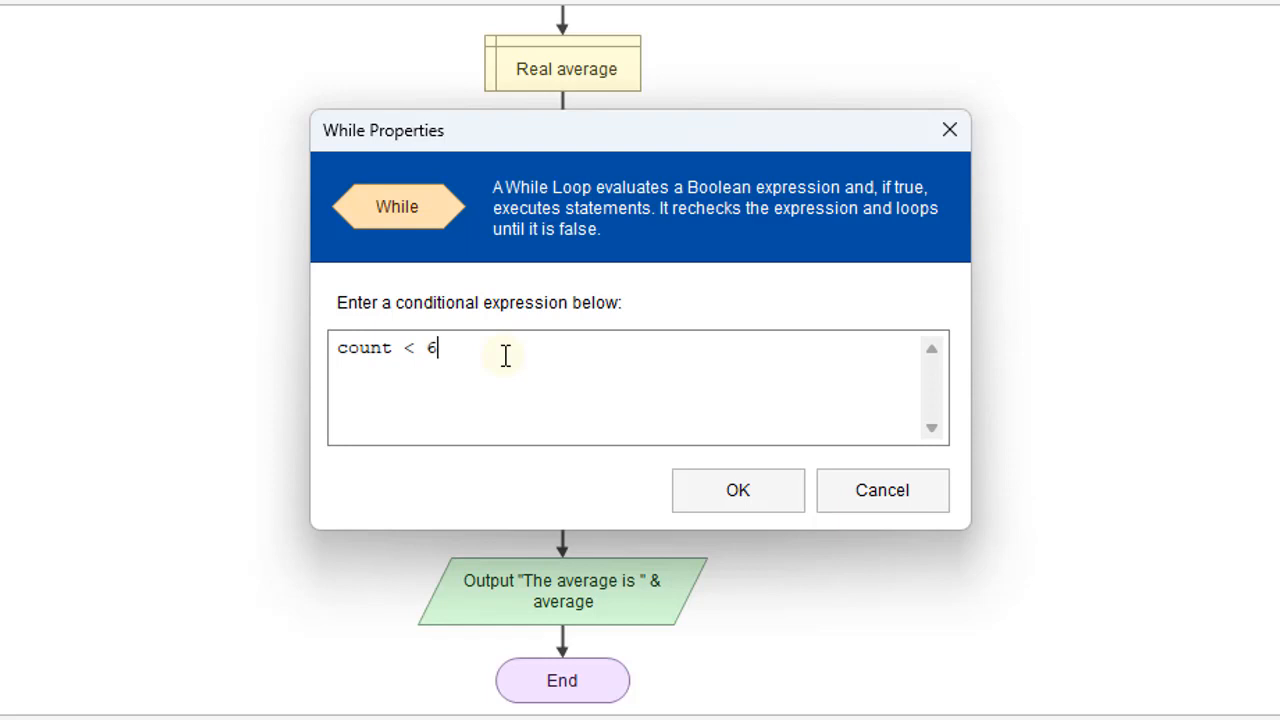
text(20)
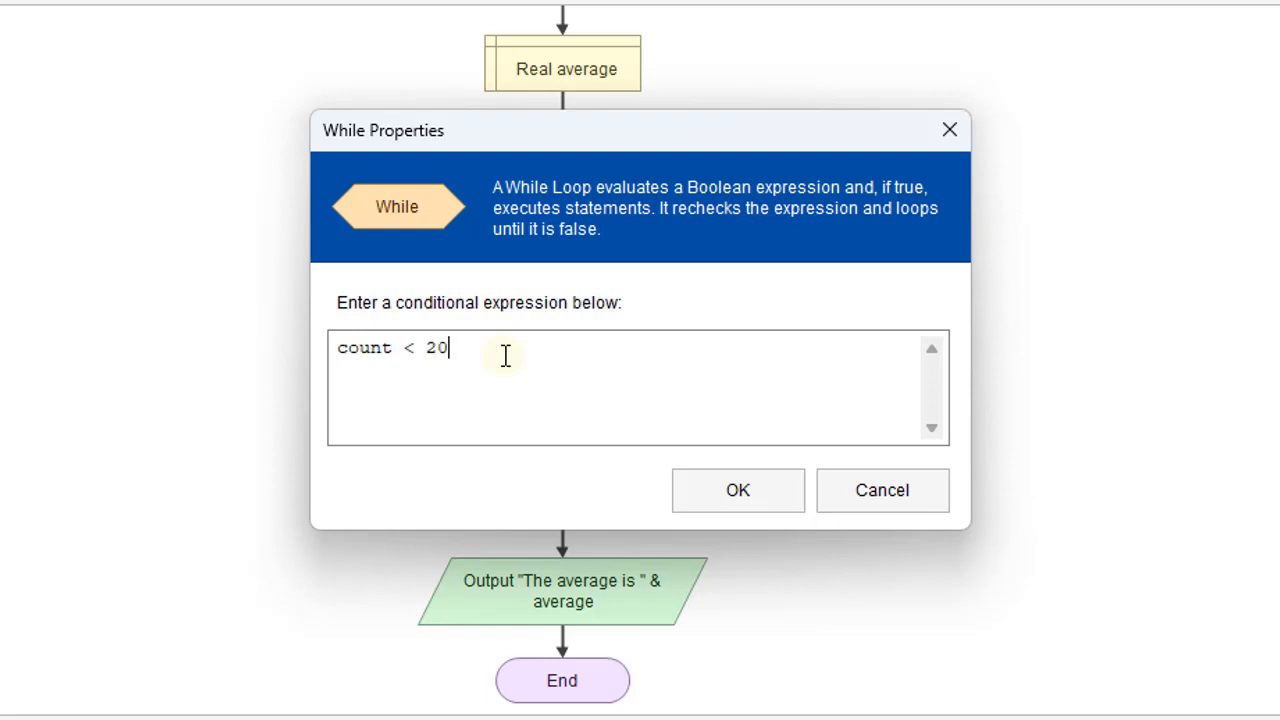
click(736, 490)
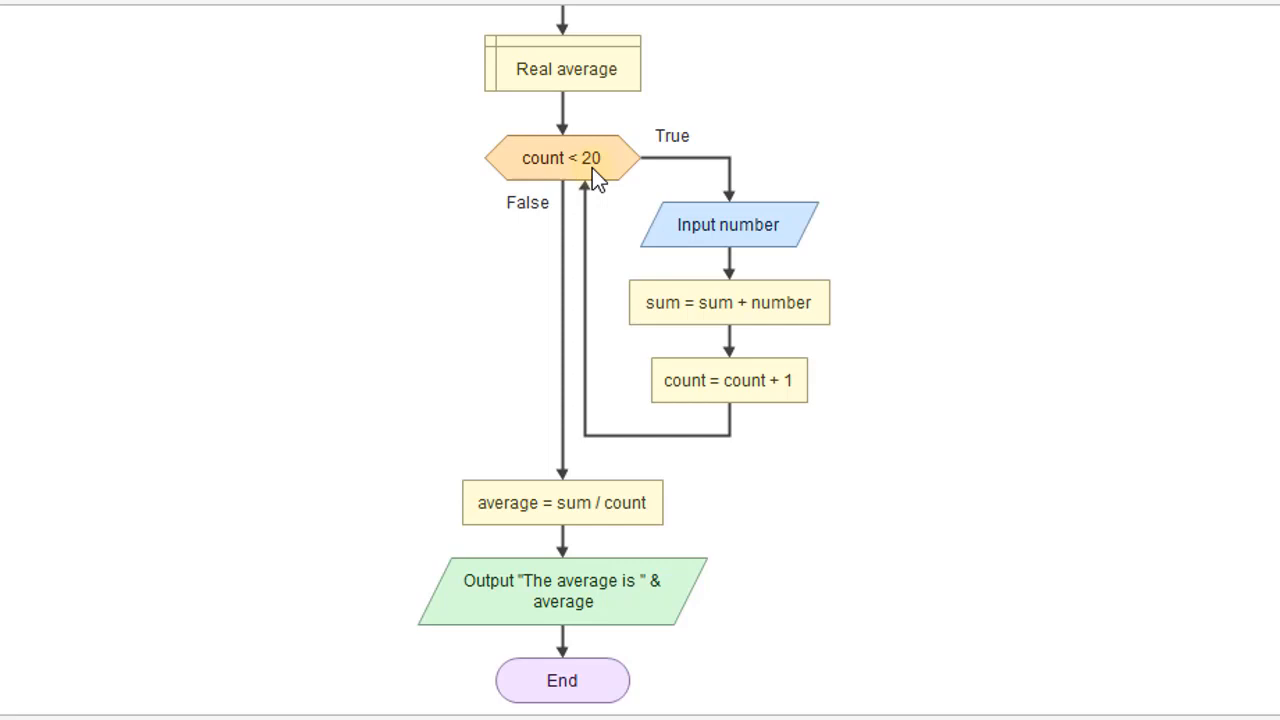
- Edit the condition again so the loop repeats while count < n
click(562, 158)
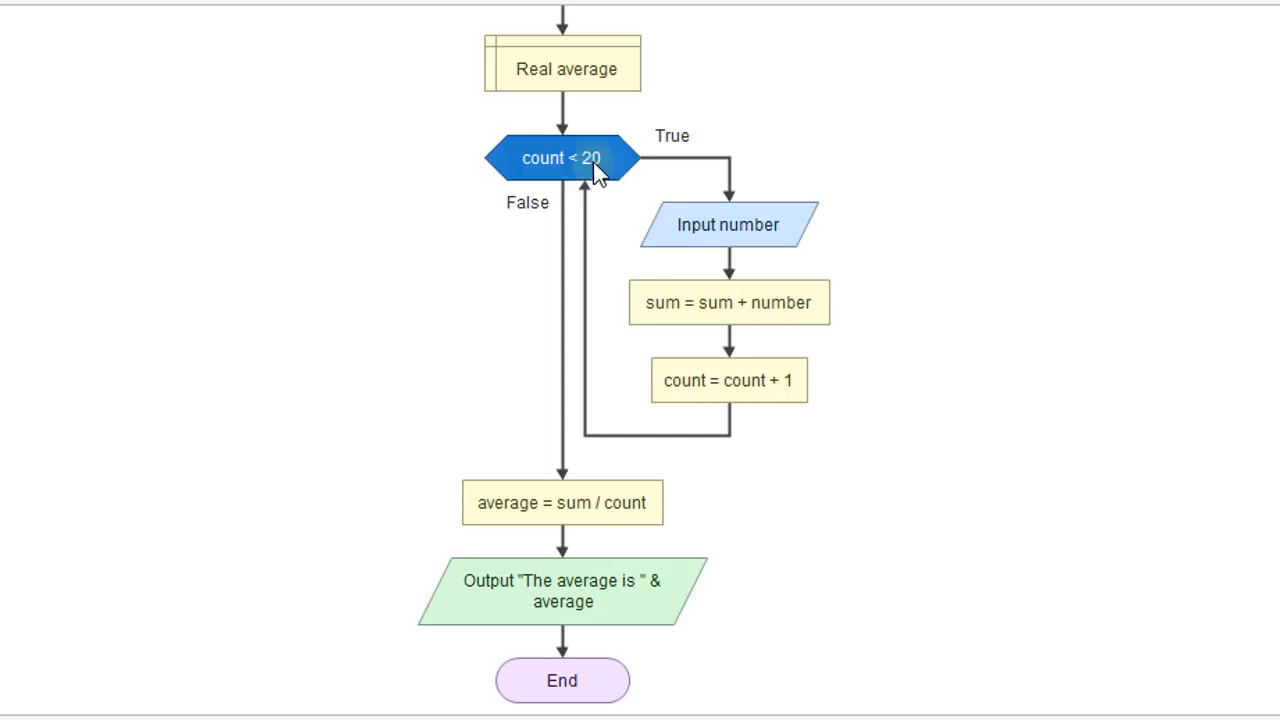
double_click(562, 158)
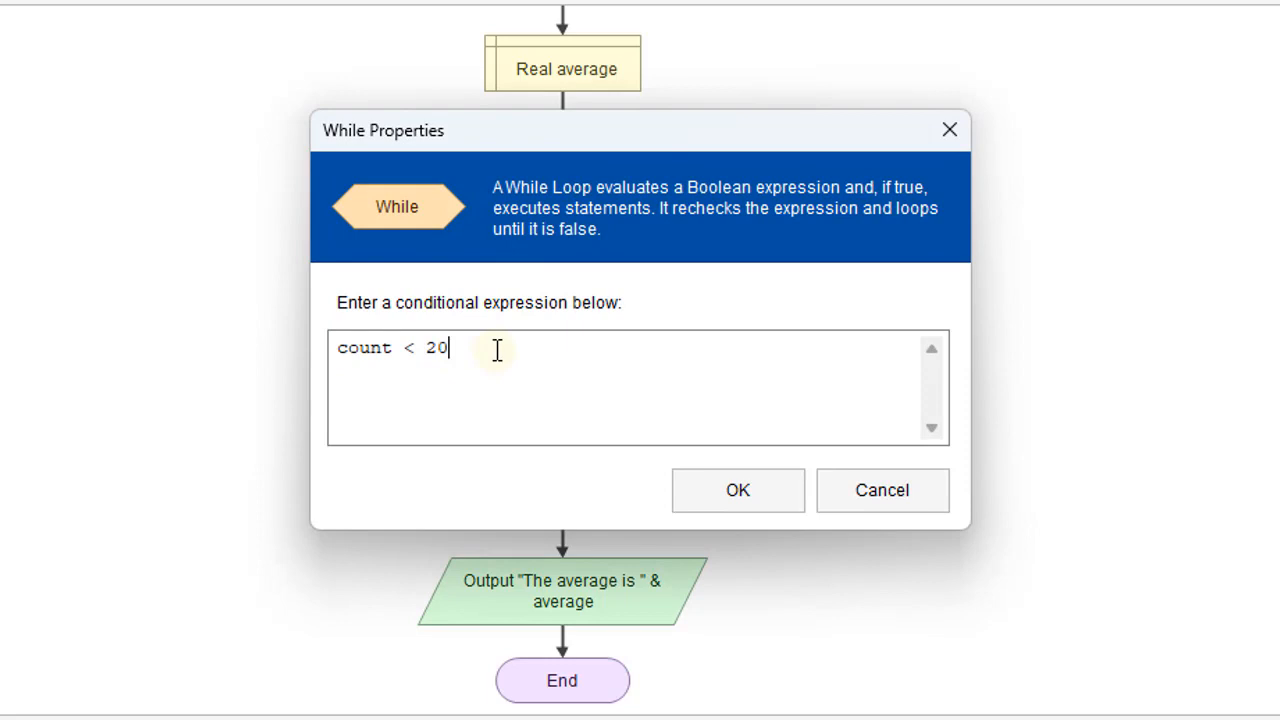
key(Backspace)
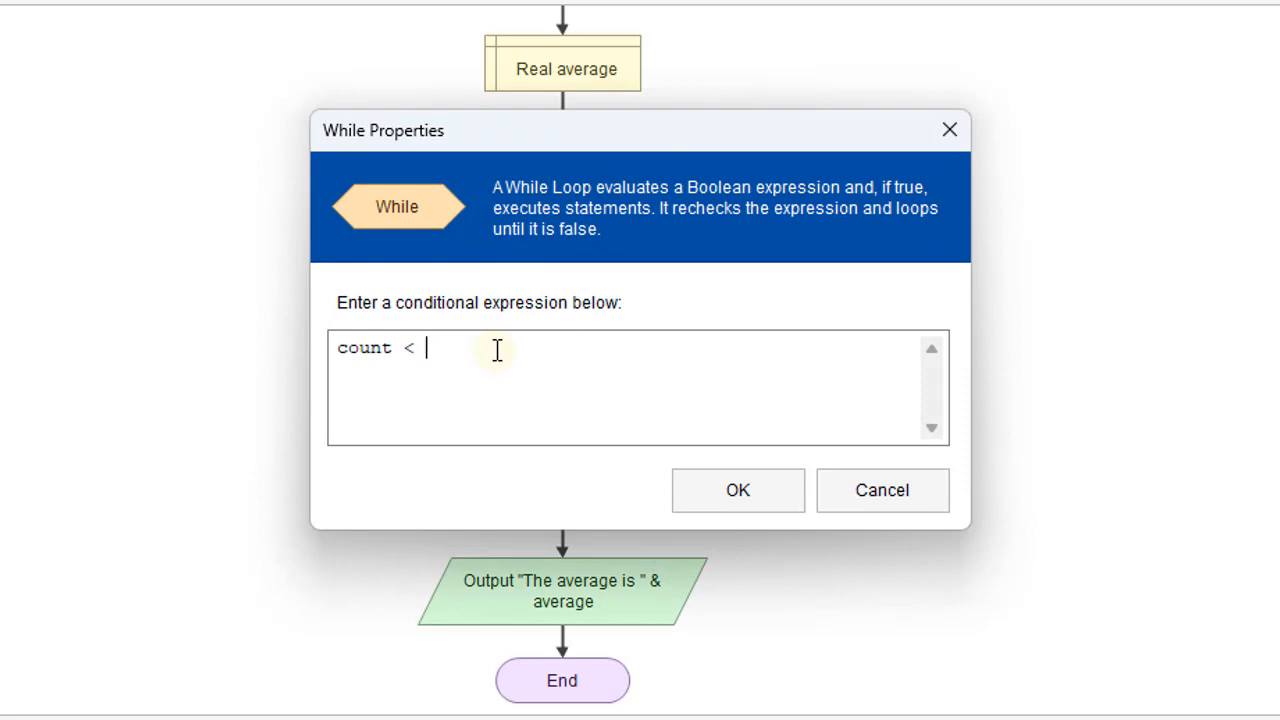
text(n)
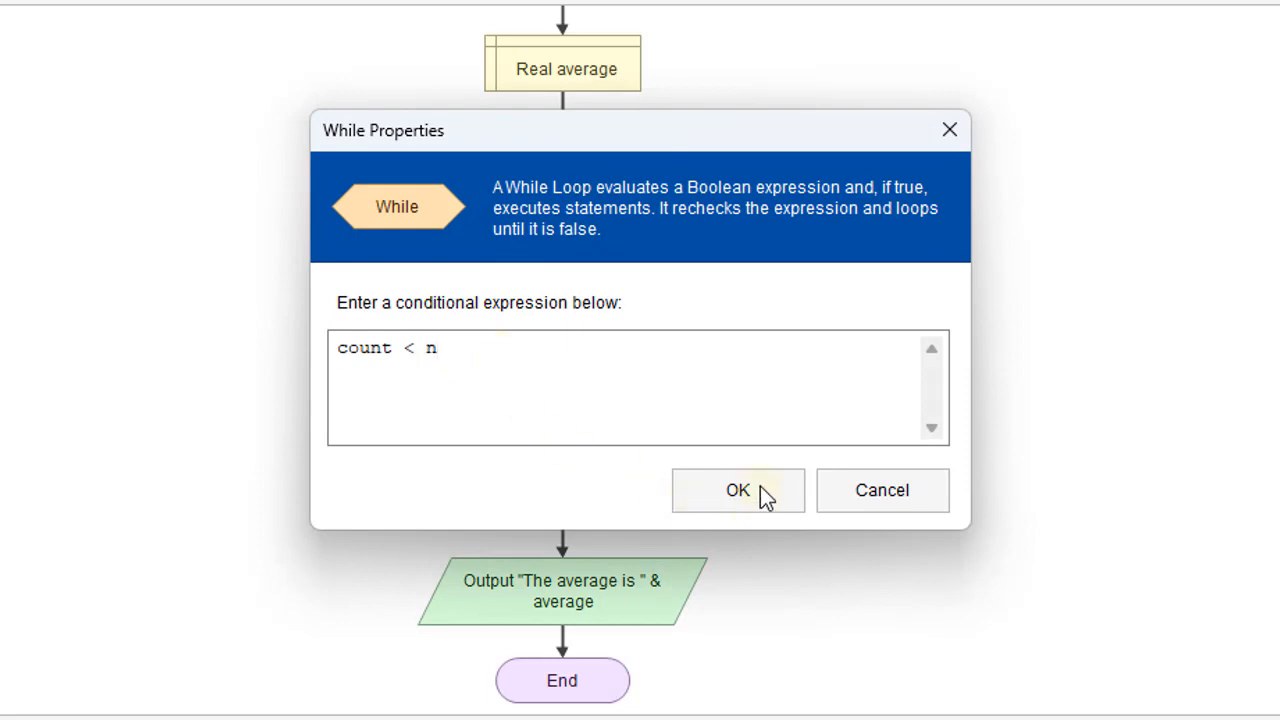
click(738, 490)
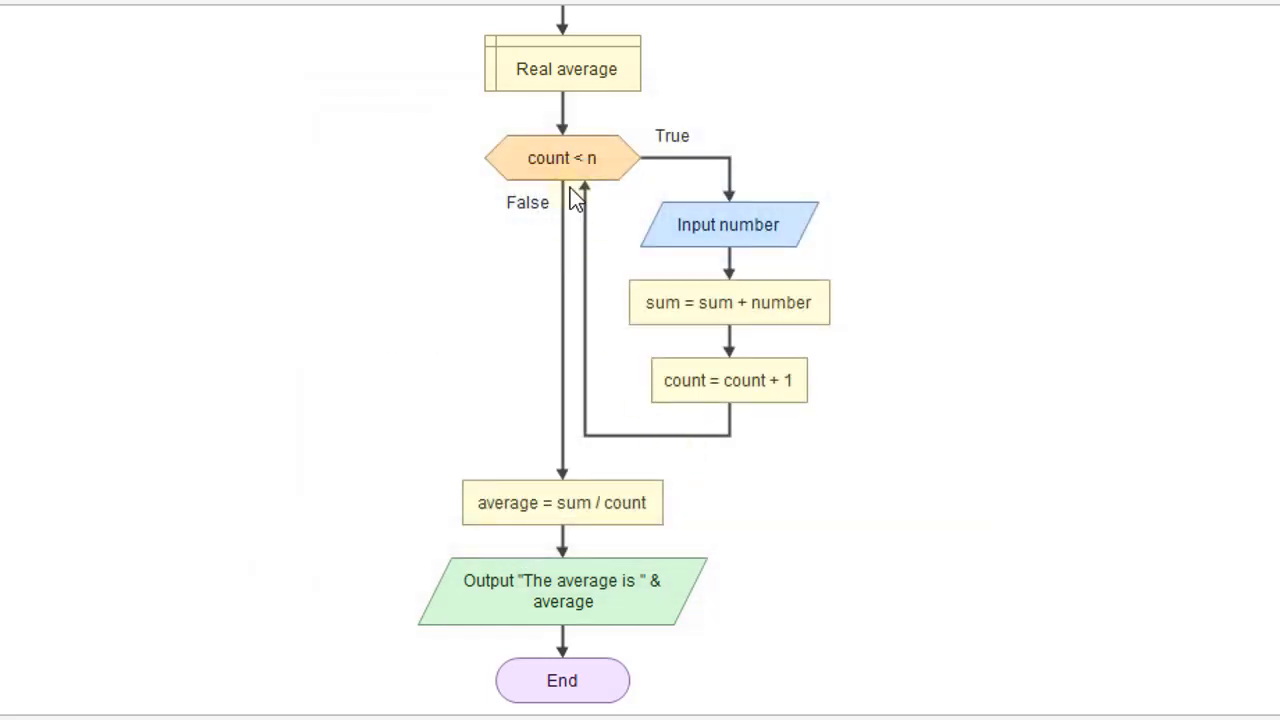
mouse_move(584, 128)
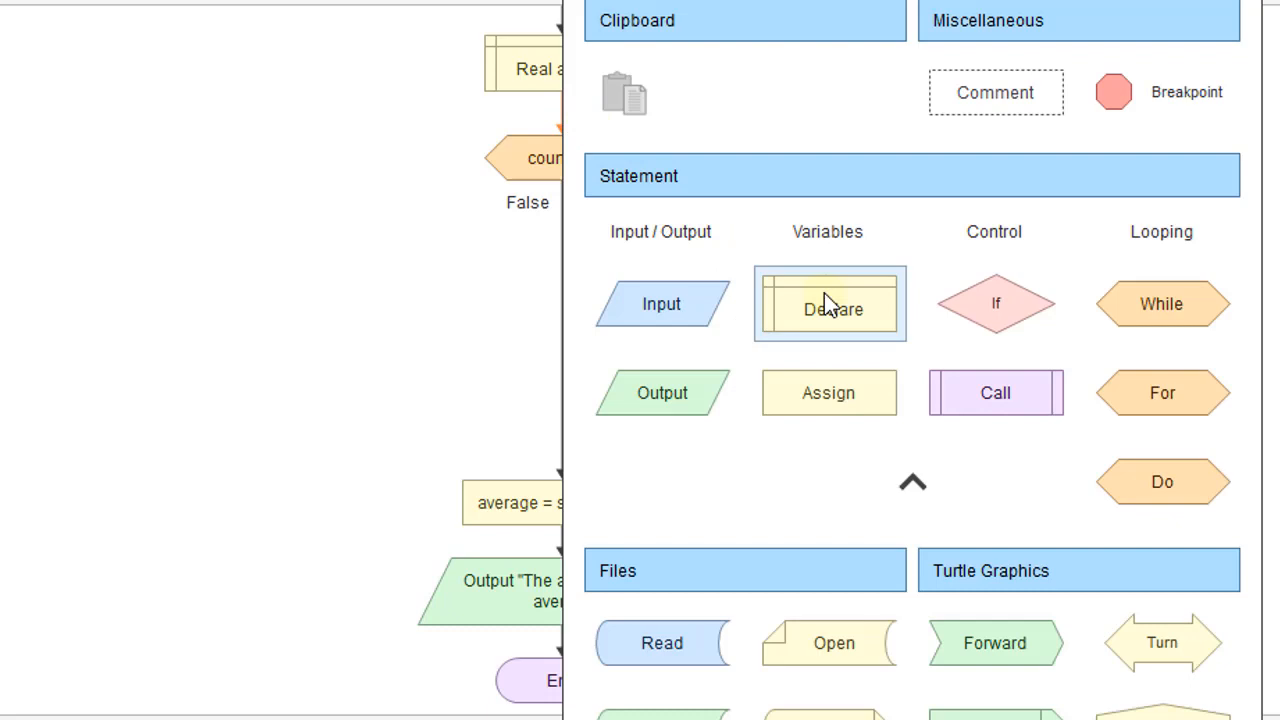
- Declare Integer n and read n from input just before the while loop
click(828, 304)
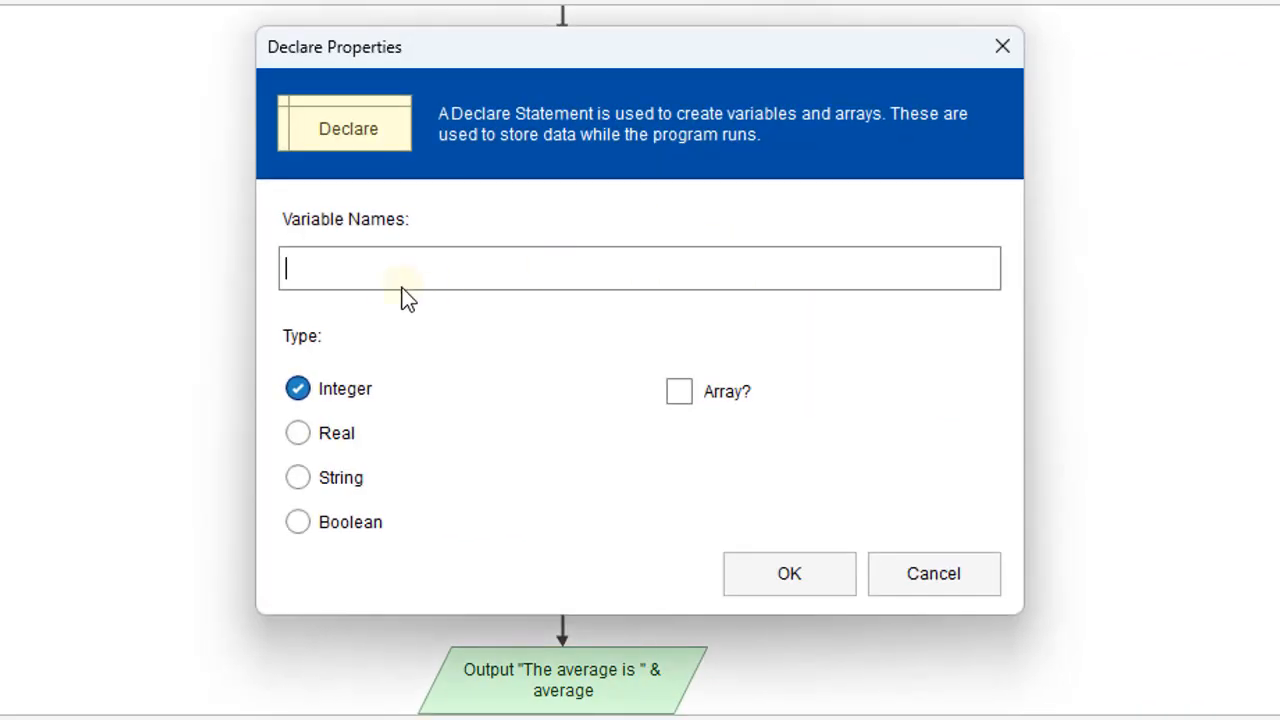
text(n)
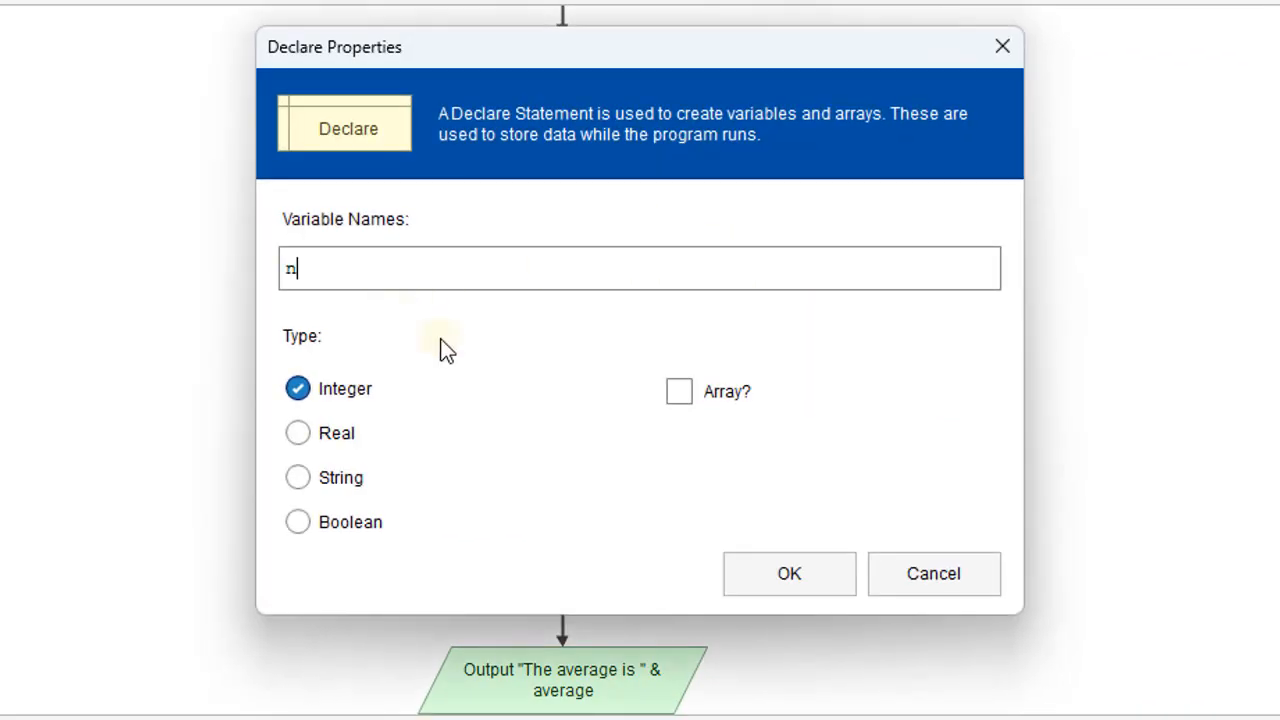
click(788, 572)
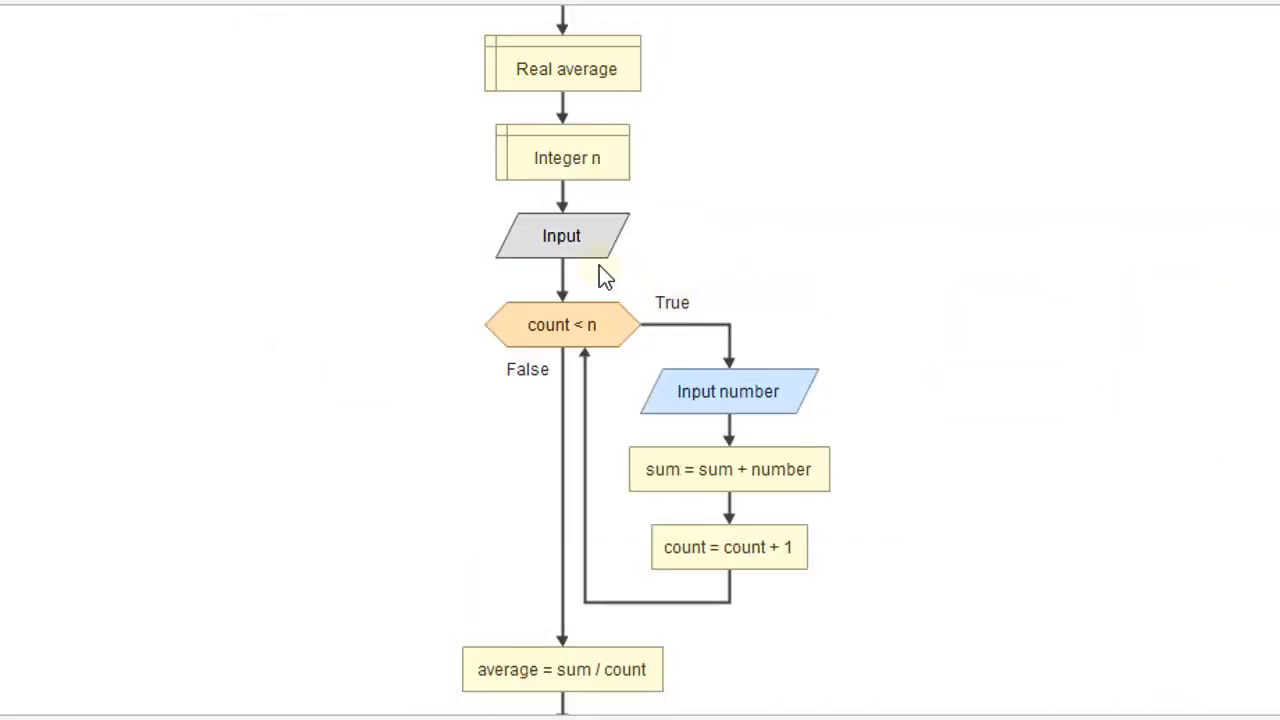
double_click(560, 236)
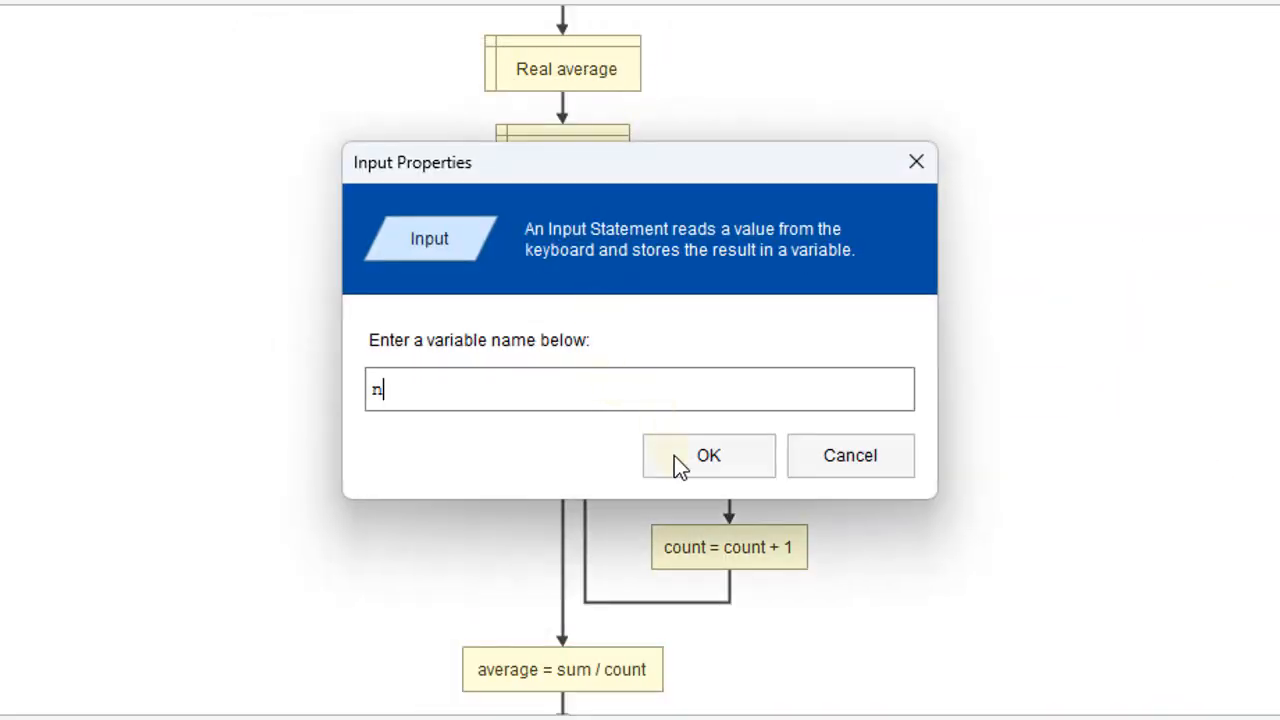
click(708, 456)
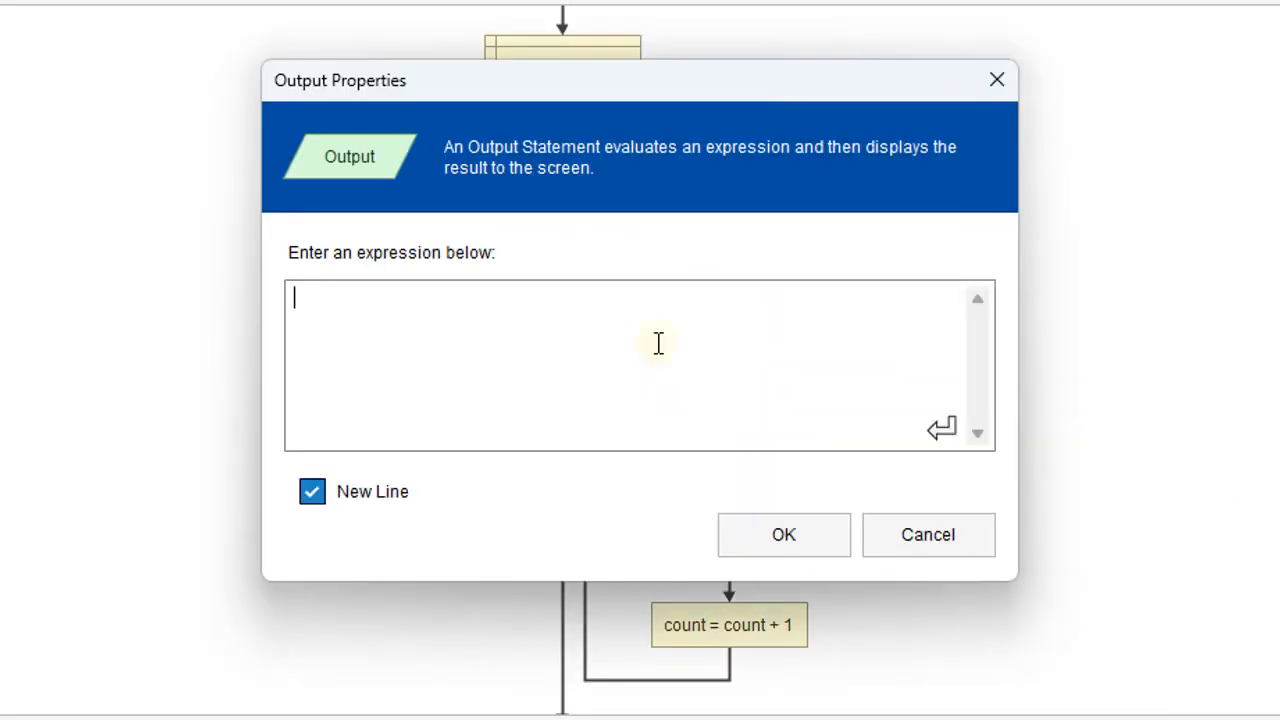
- Set the new output's expression to "Enter the number of items", adding the missing closing quote after a syntax error
text(Enter)
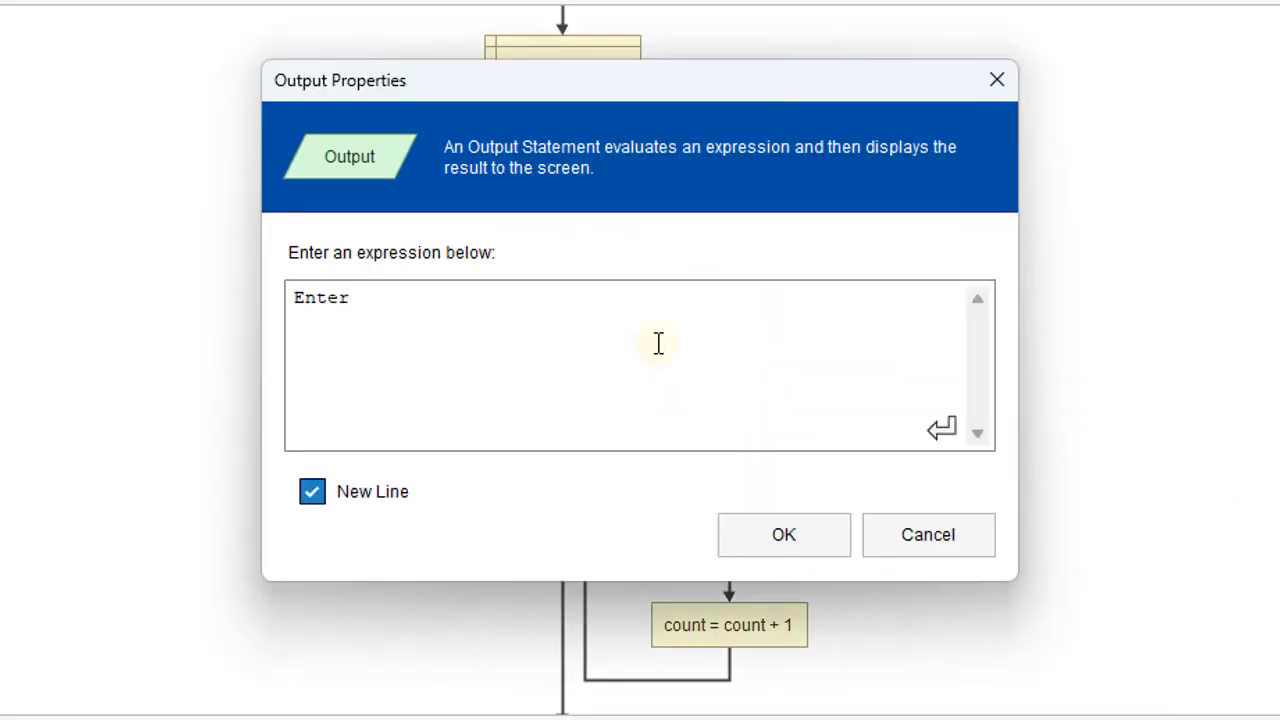
text(the n)
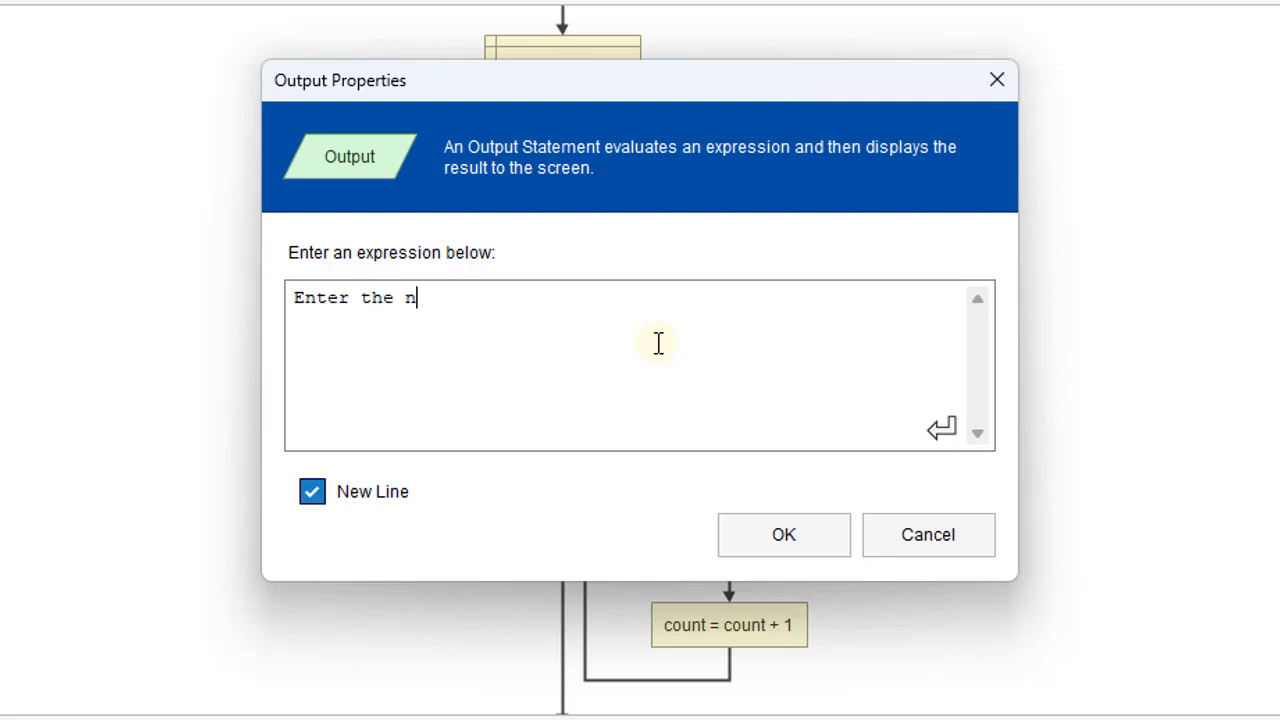
text(umber of)
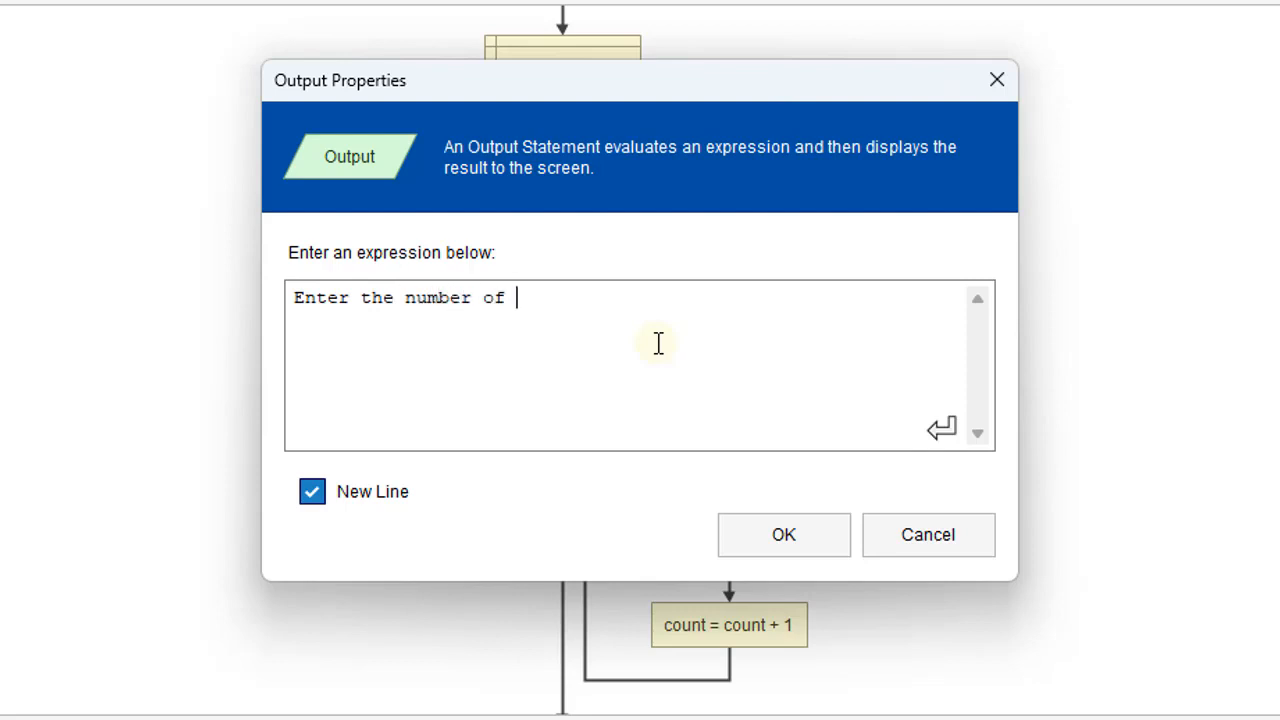
text(items)
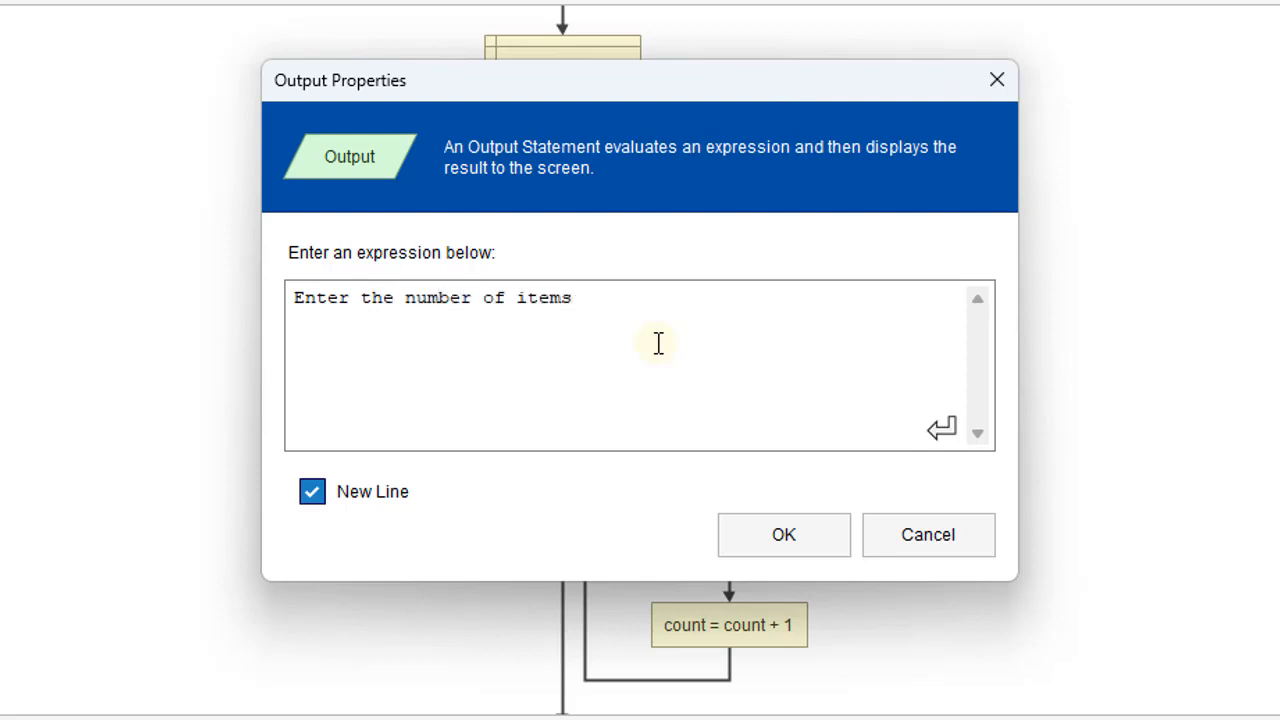
click(784, 534)
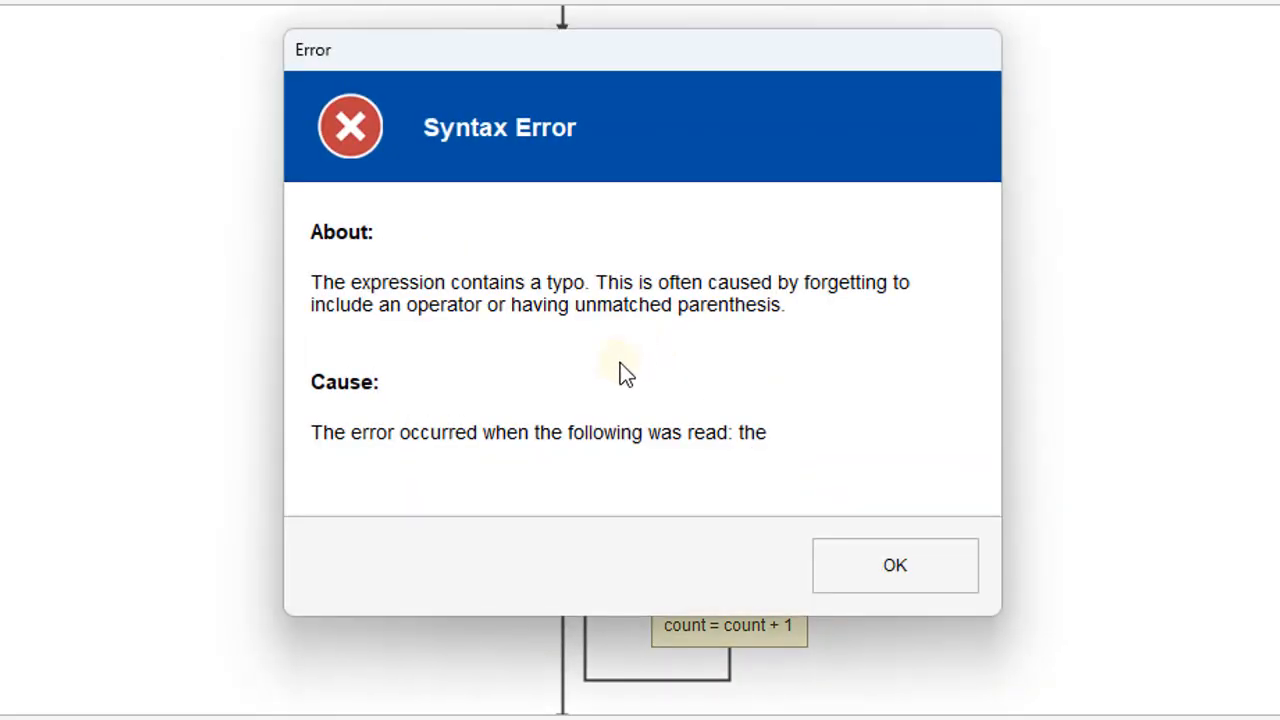
click(894, 564)
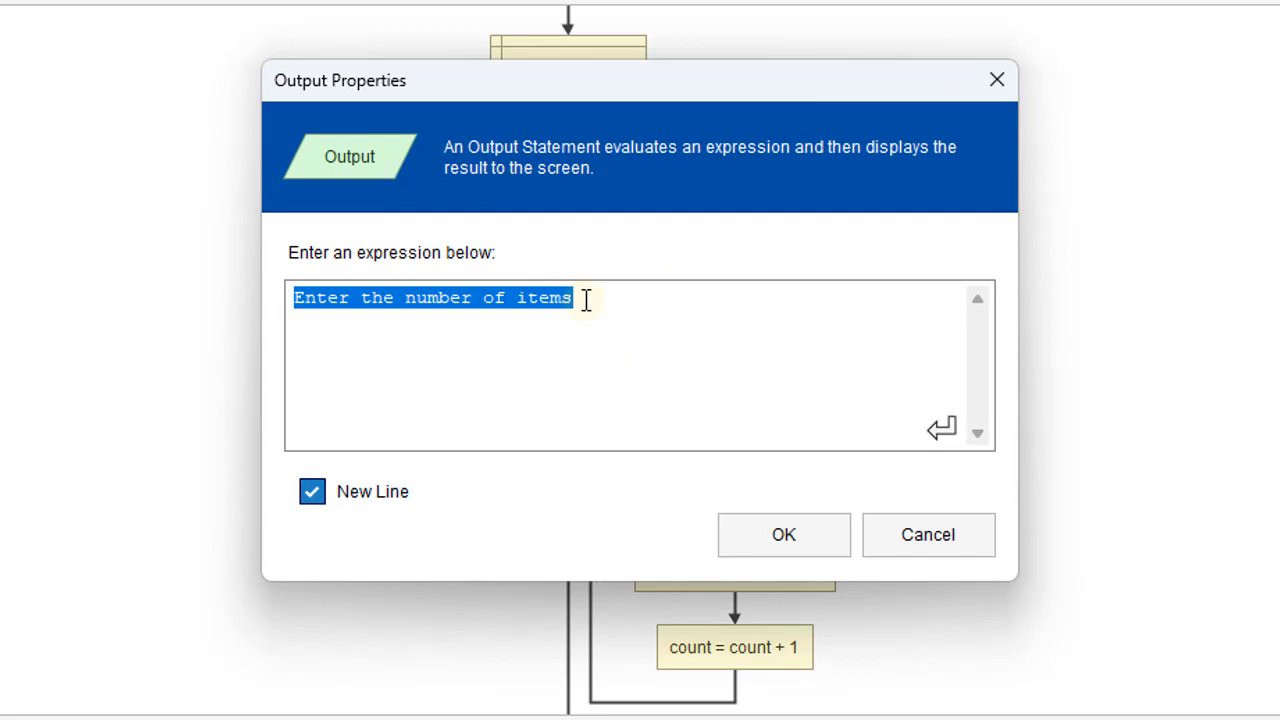
text(")
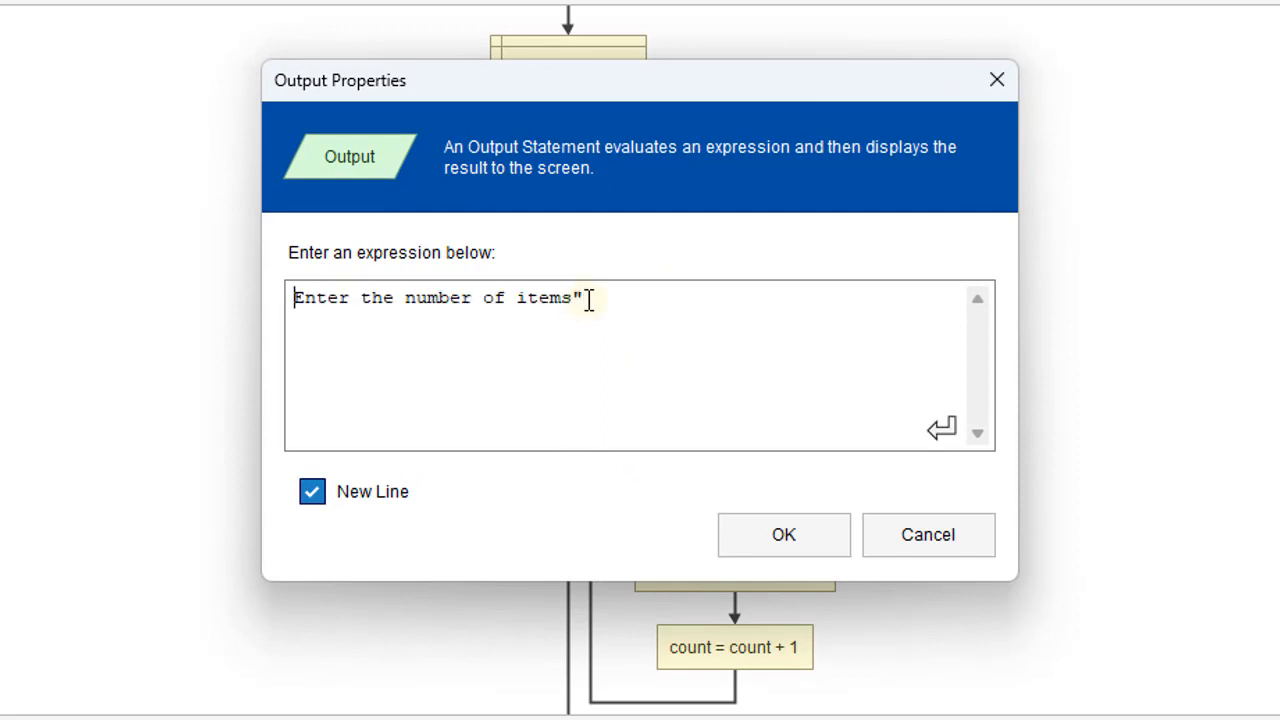
click(784, 534)
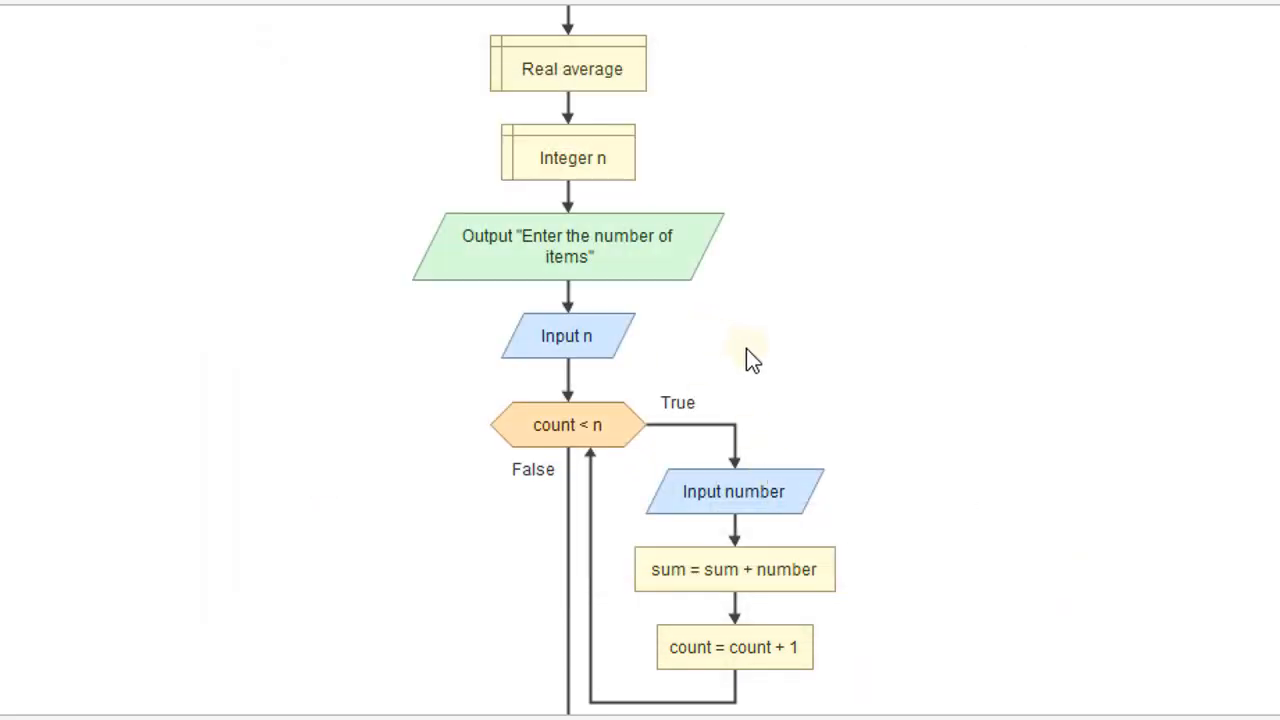
mouse_move(812, 418)
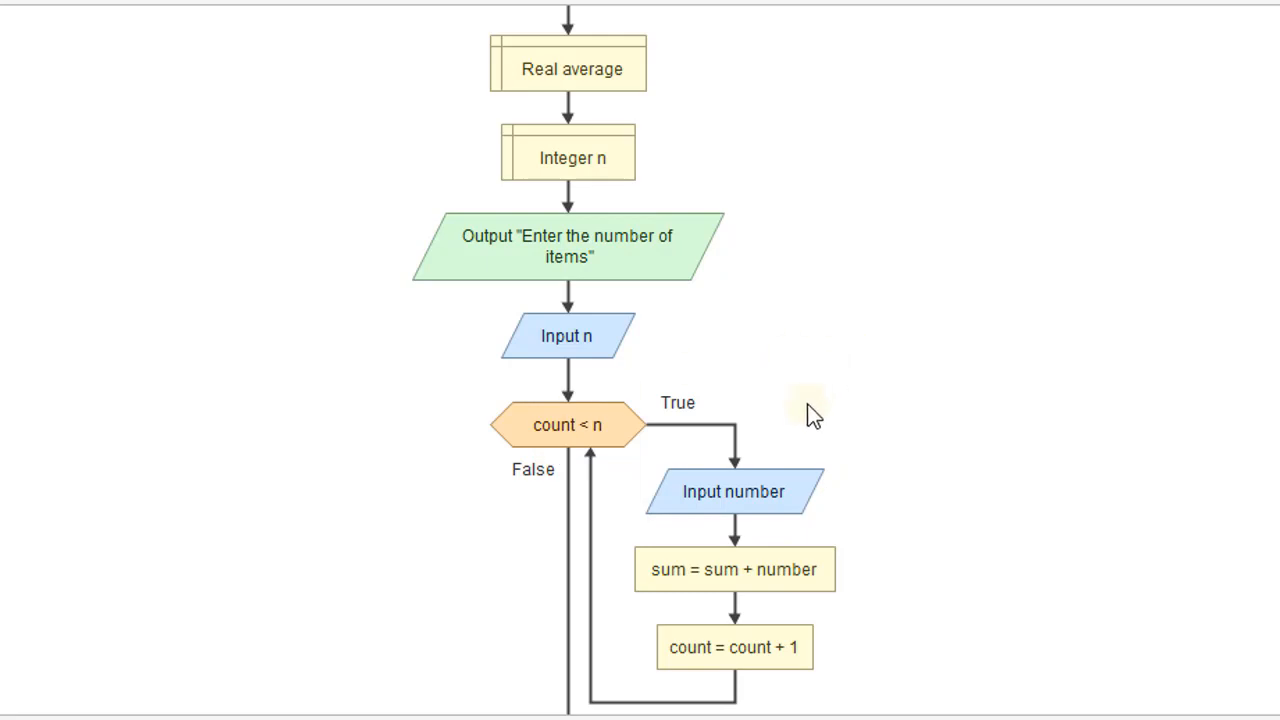
click(30, 44)
text(10)
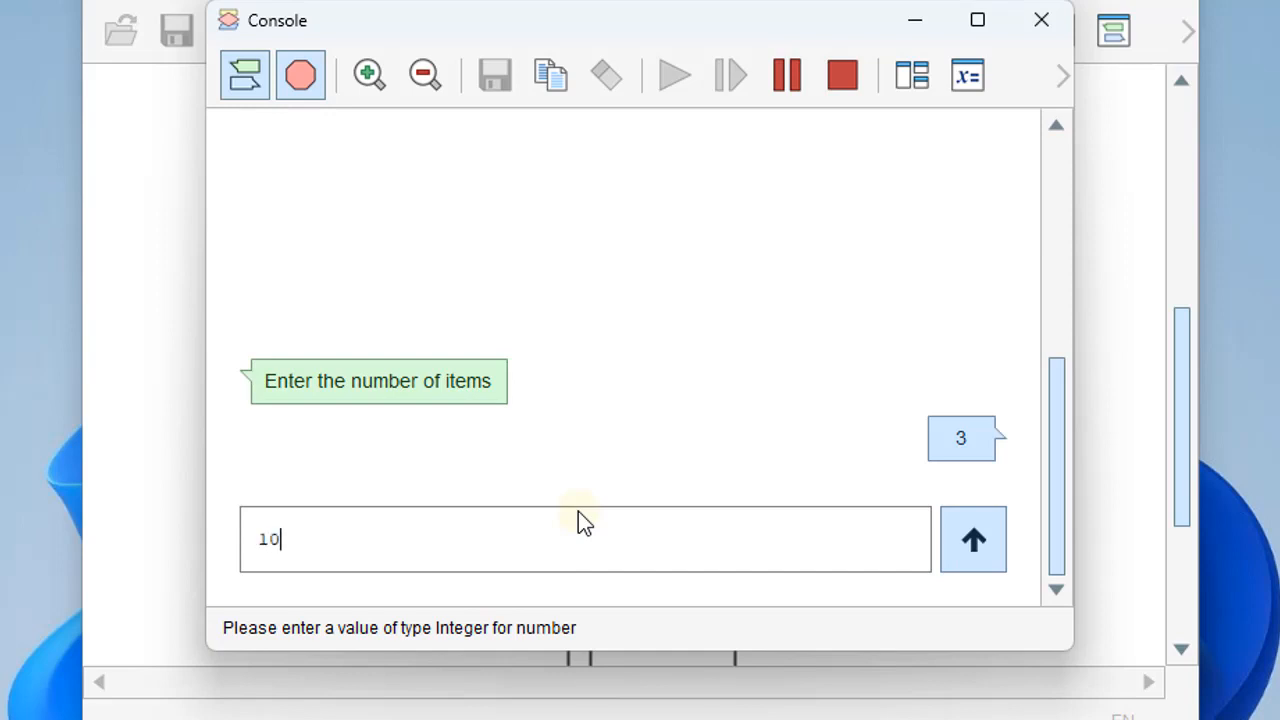
click(972, 540)
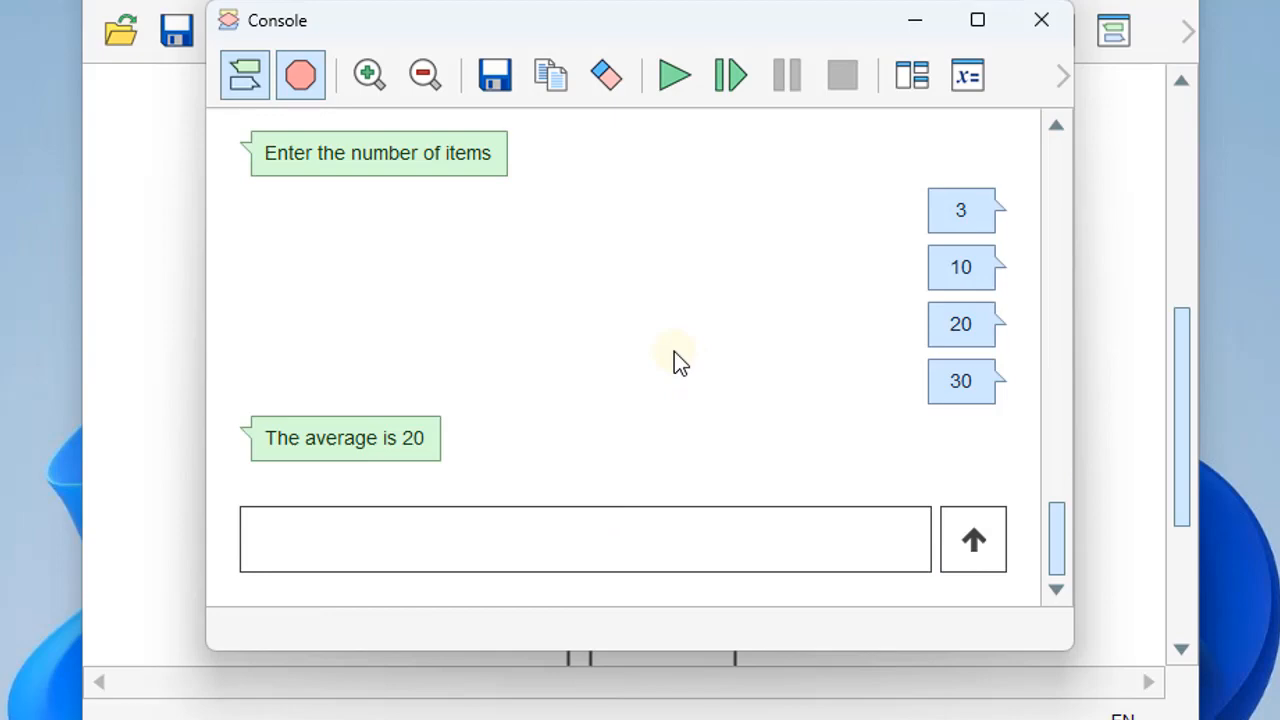
mouse_move(670, 380)
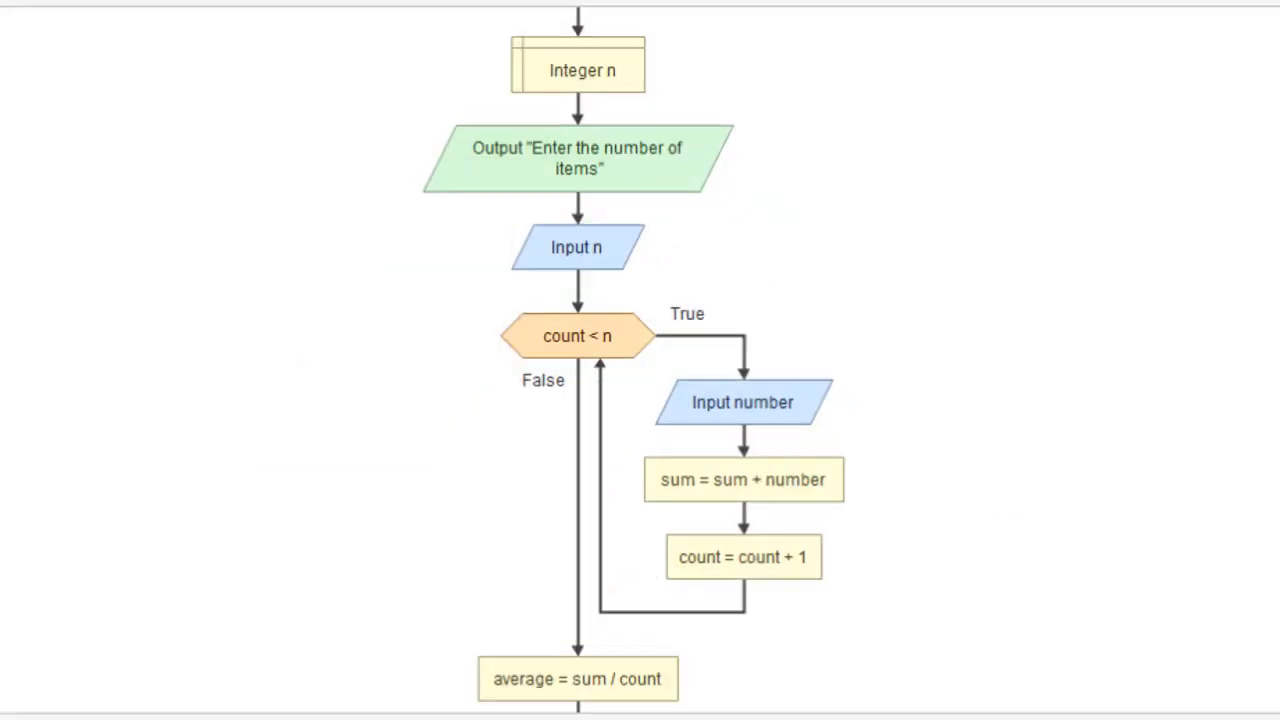
scroll(down, 3)
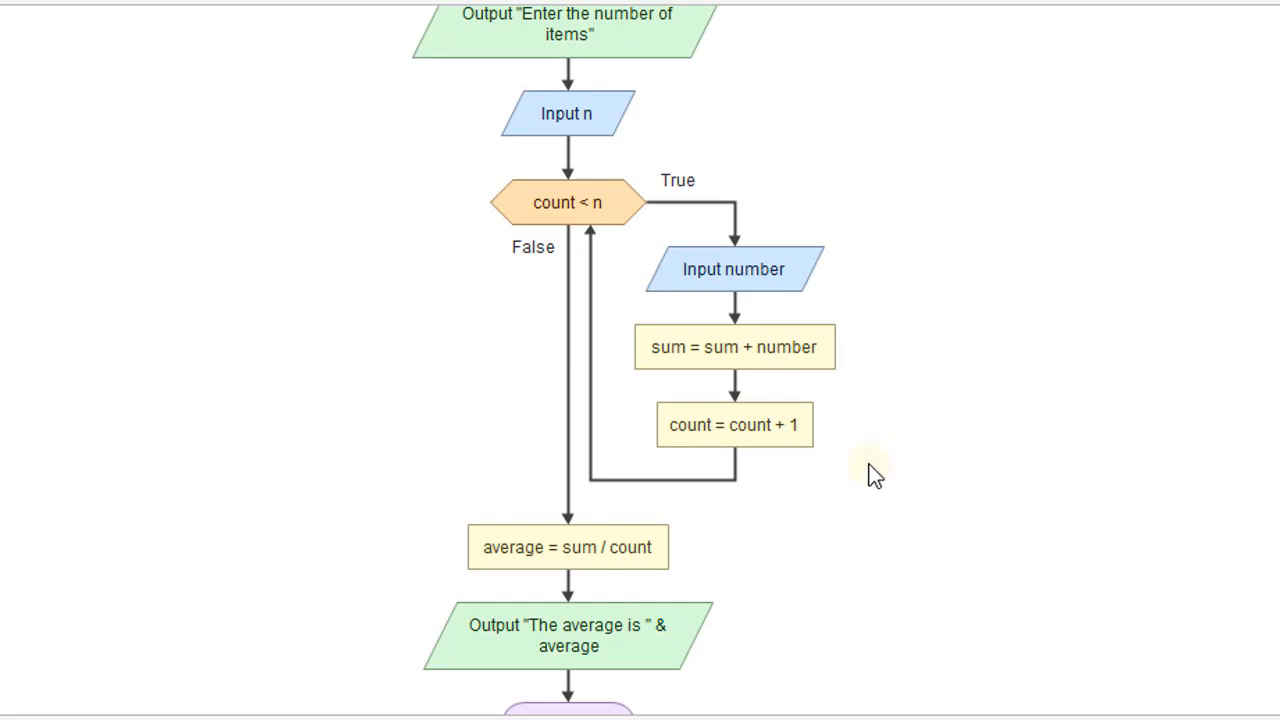
mouse_move(710, 624)
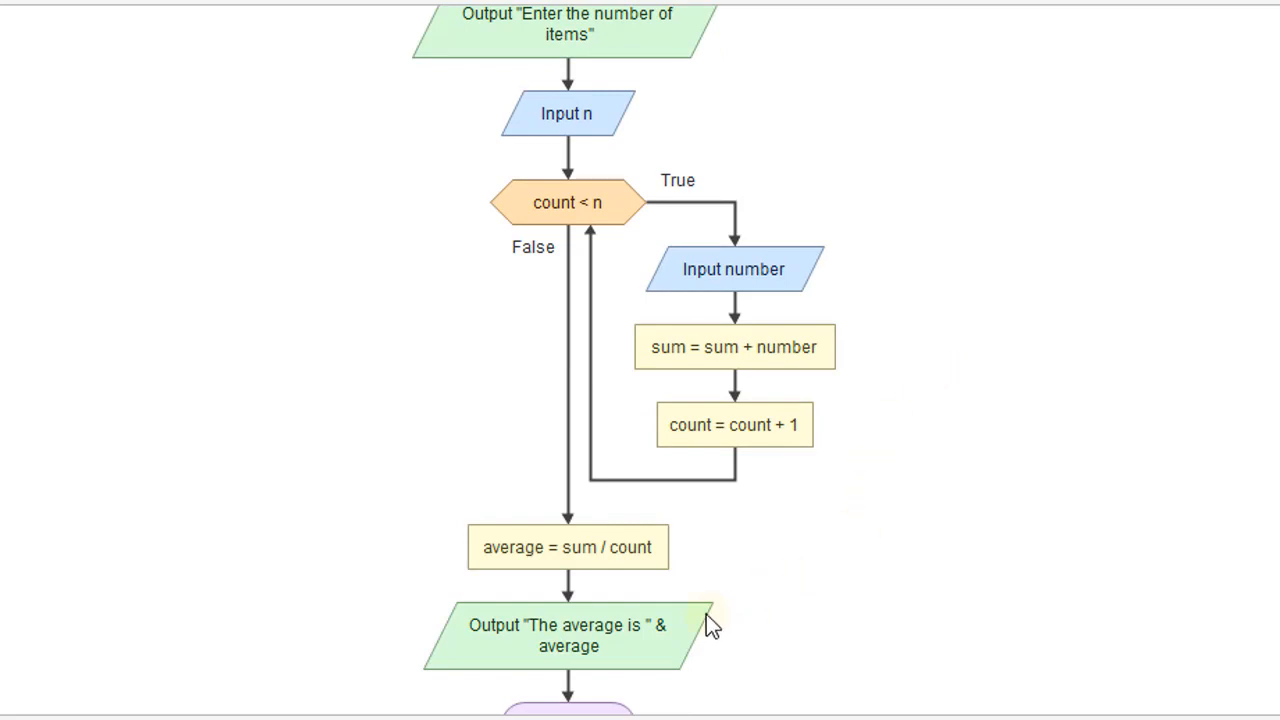
mouse_move(552, 578)
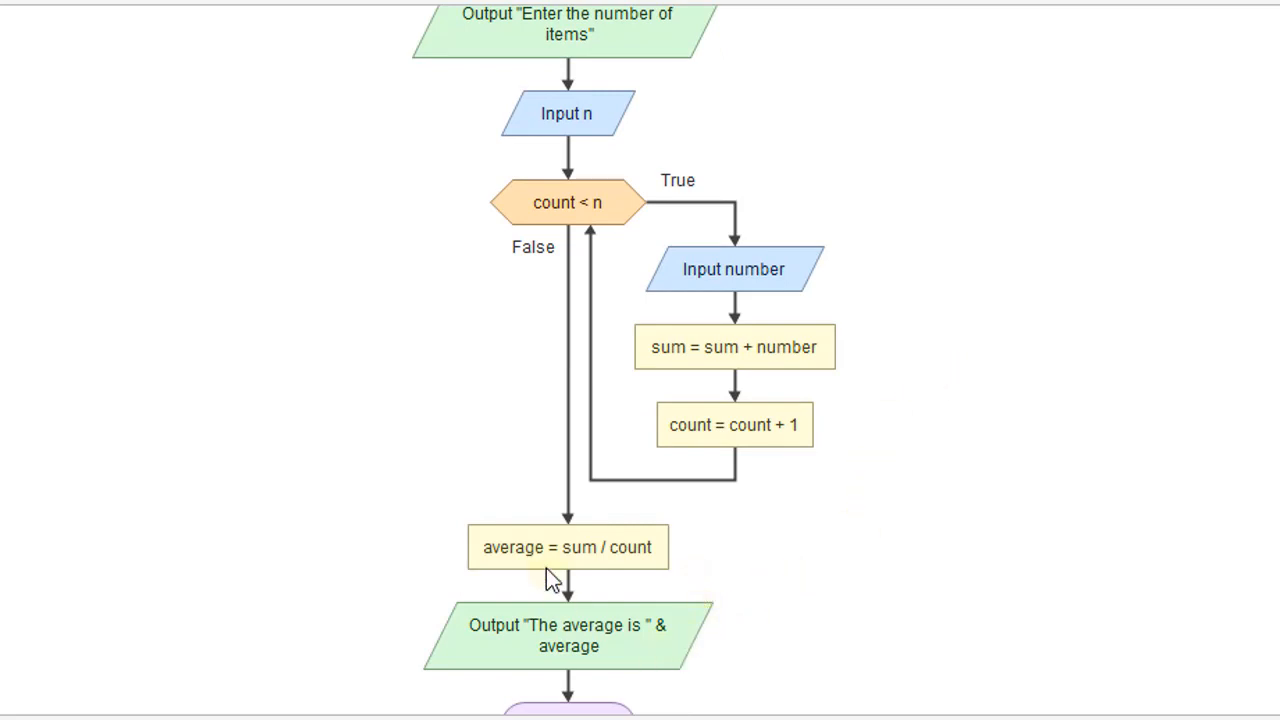
- Rewrite the final output expression as "The total is " & sum
right_click(568, 548)
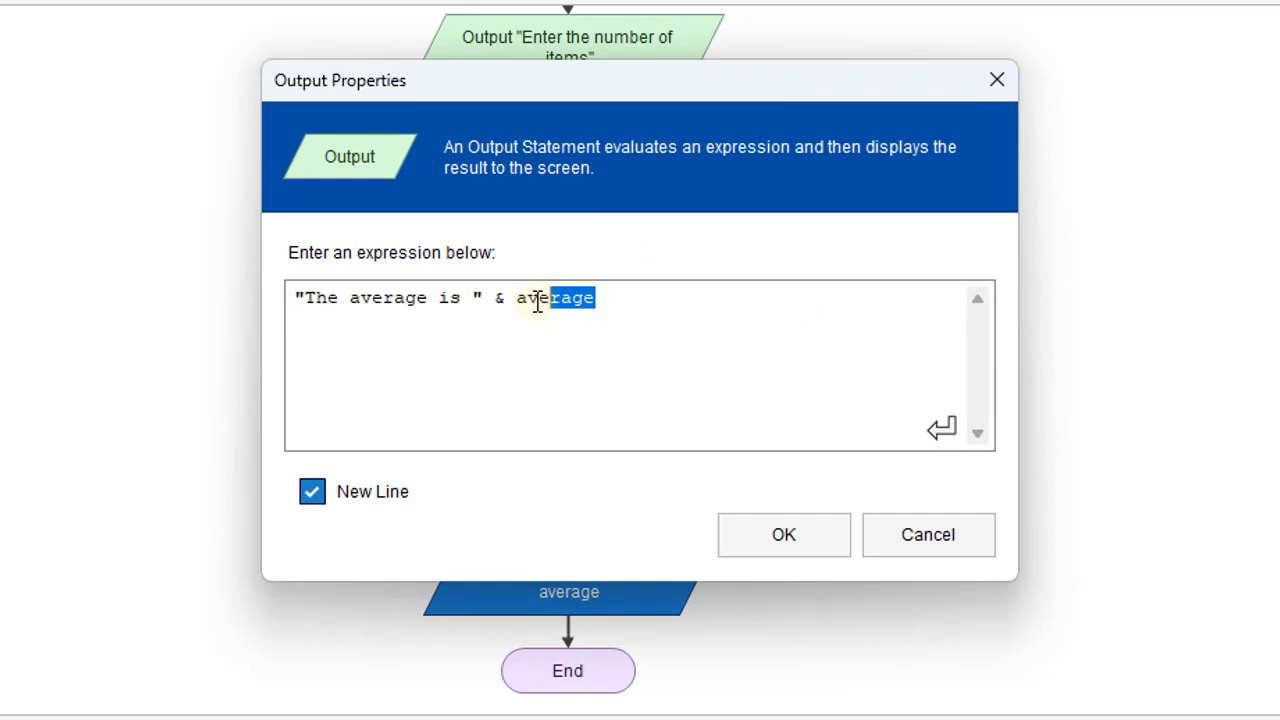
text(sum)
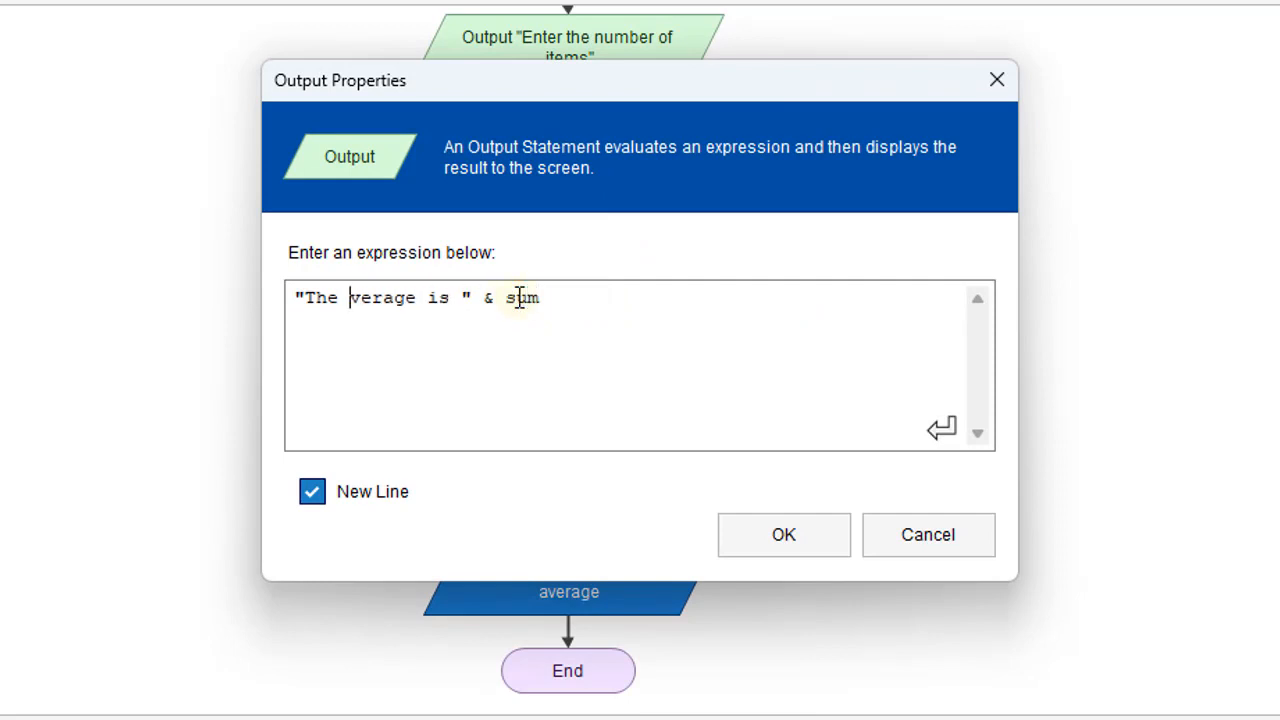
text(to)
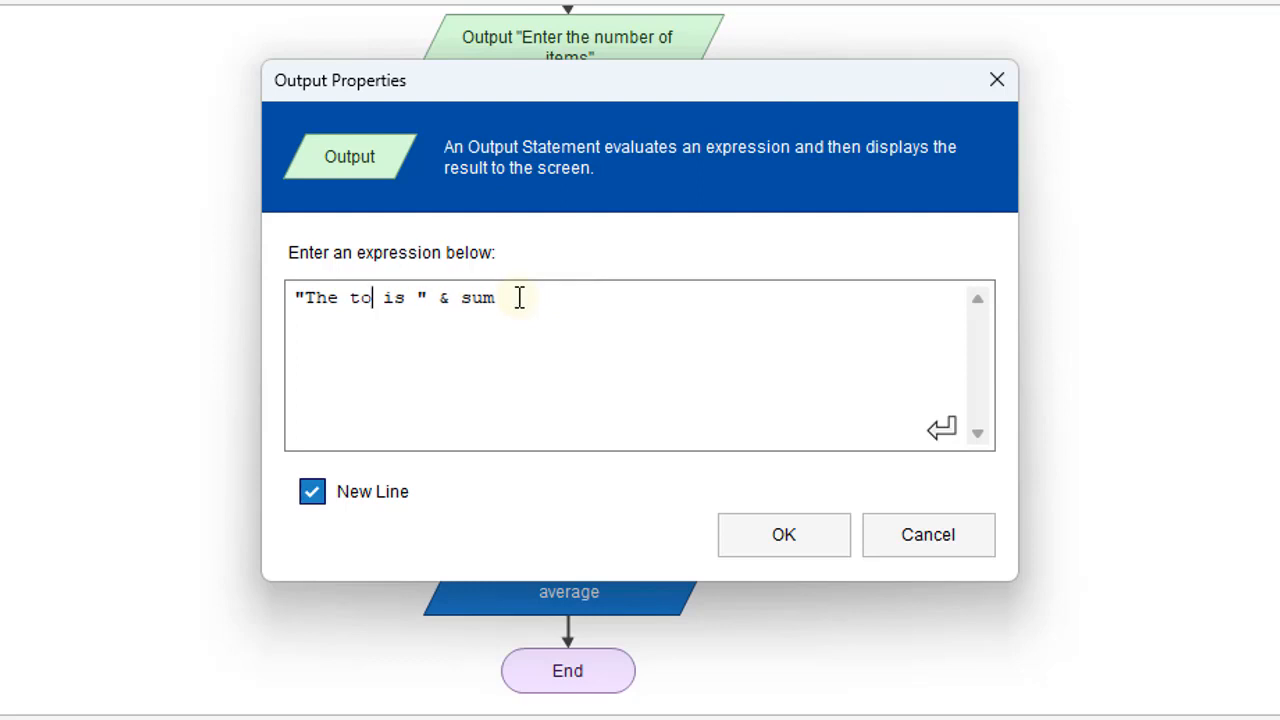
text(tal)
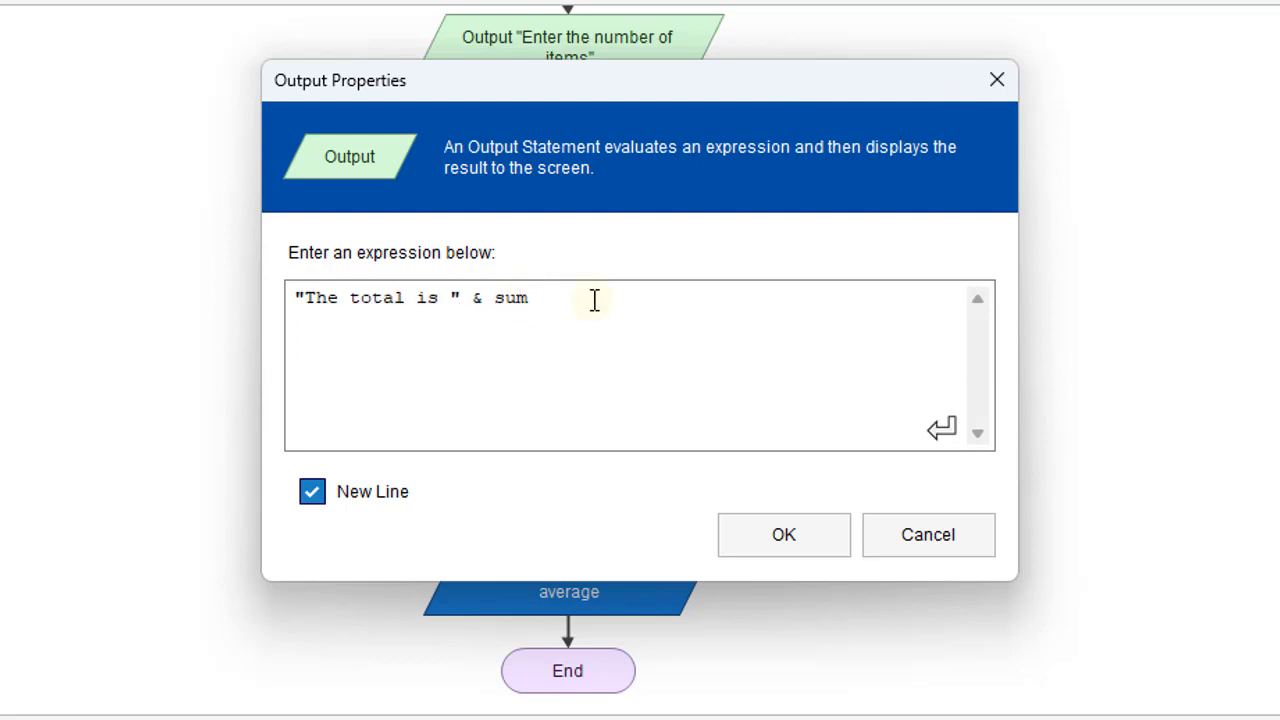
click(784, 534)
text("Enter t)
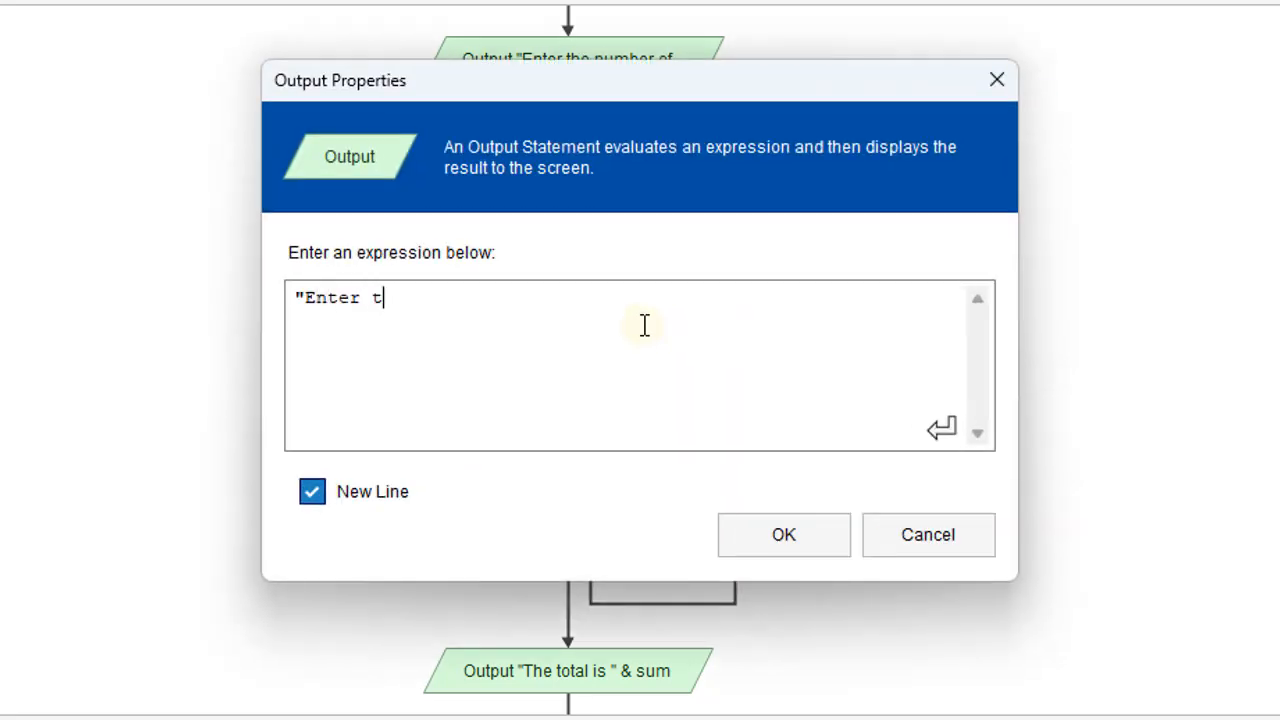
- Set the in-loop prompt to "Enter the price" before reading number
text(he price)
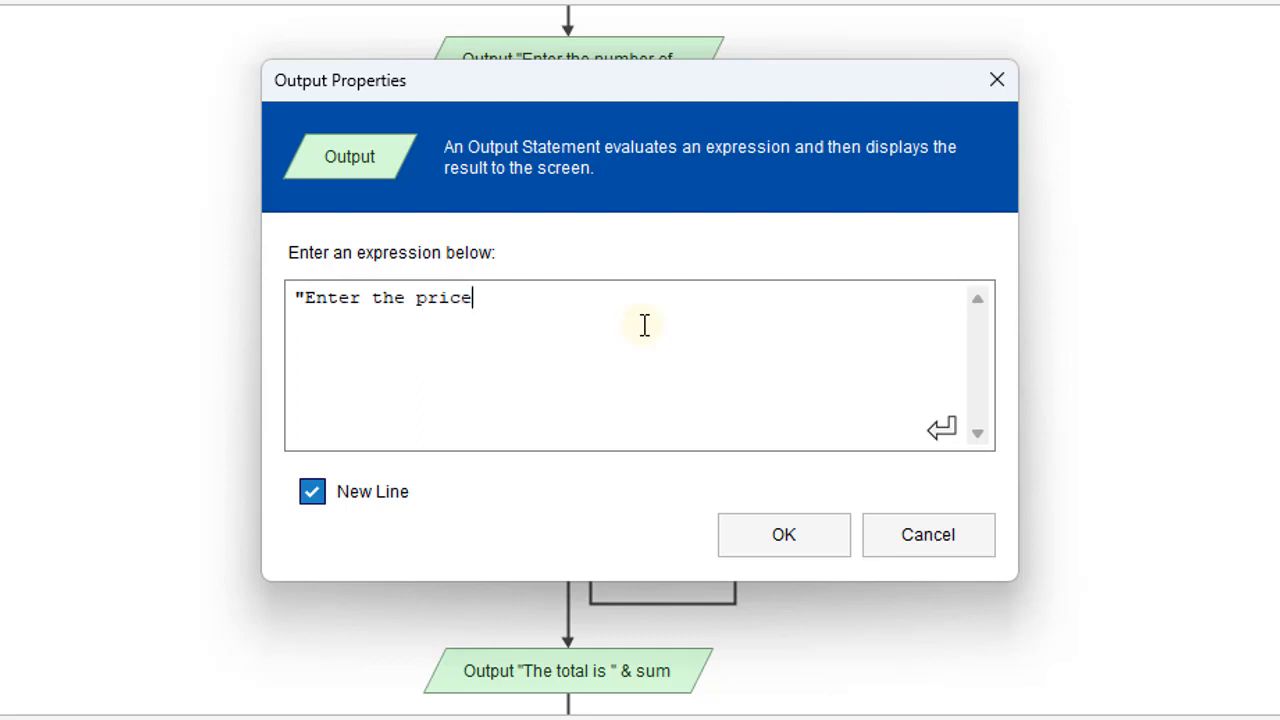
text(")
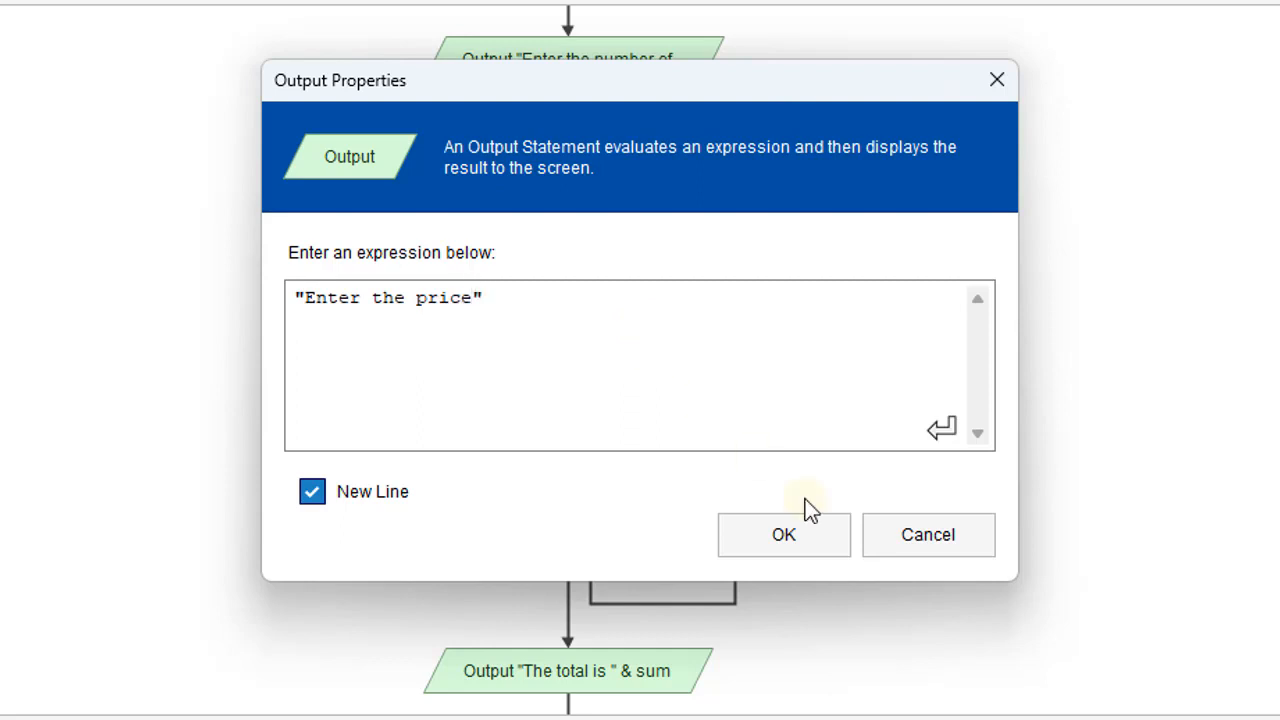
click(784, 534)
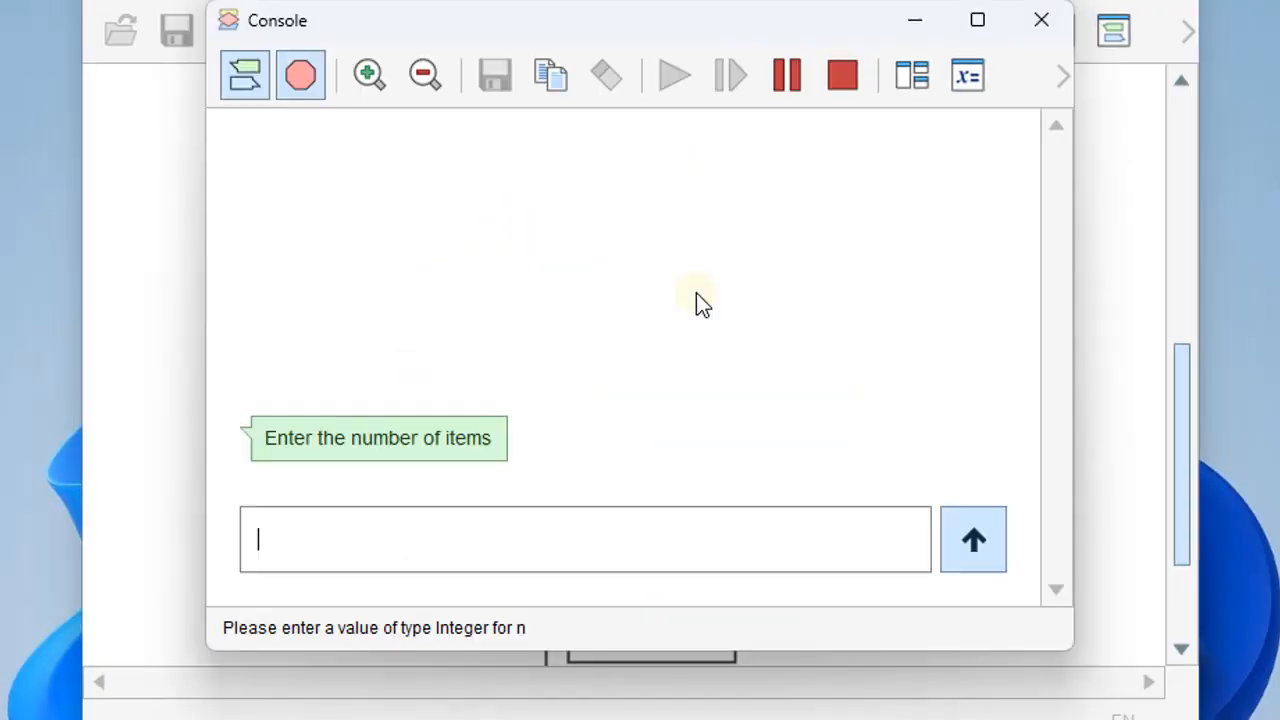
mouse_move(432, 414)
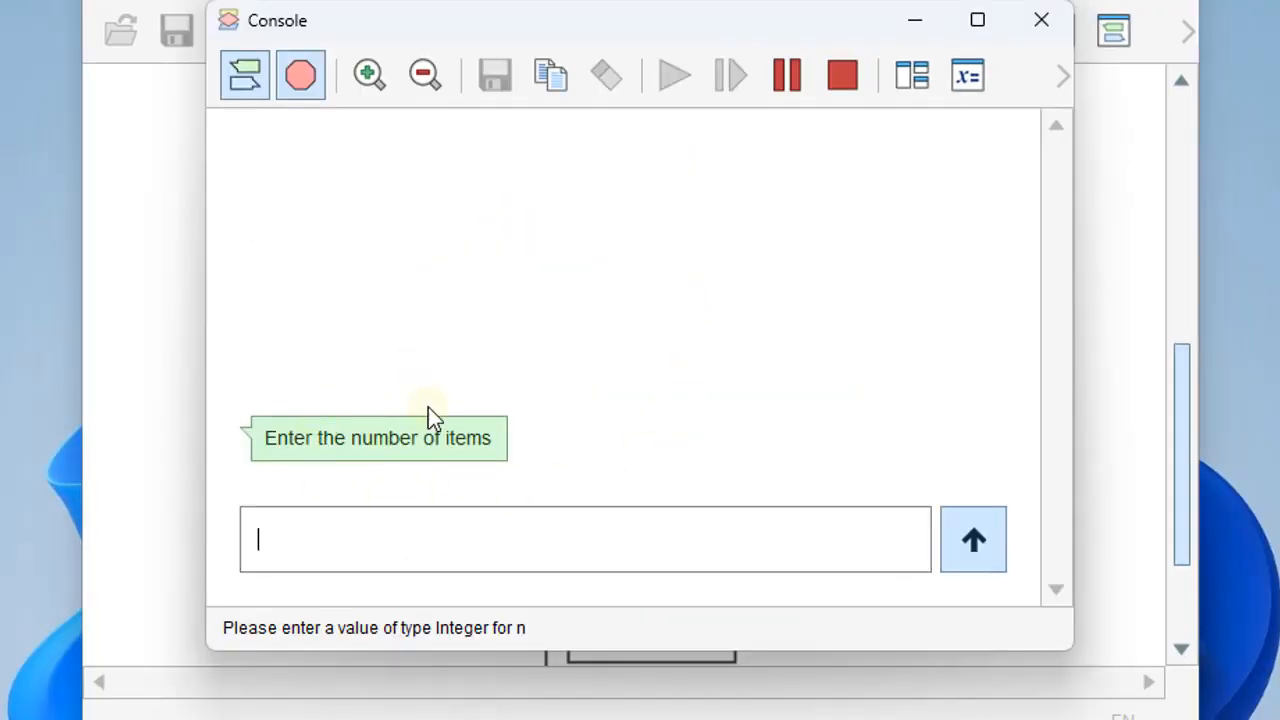
mouse_move(384, 468)
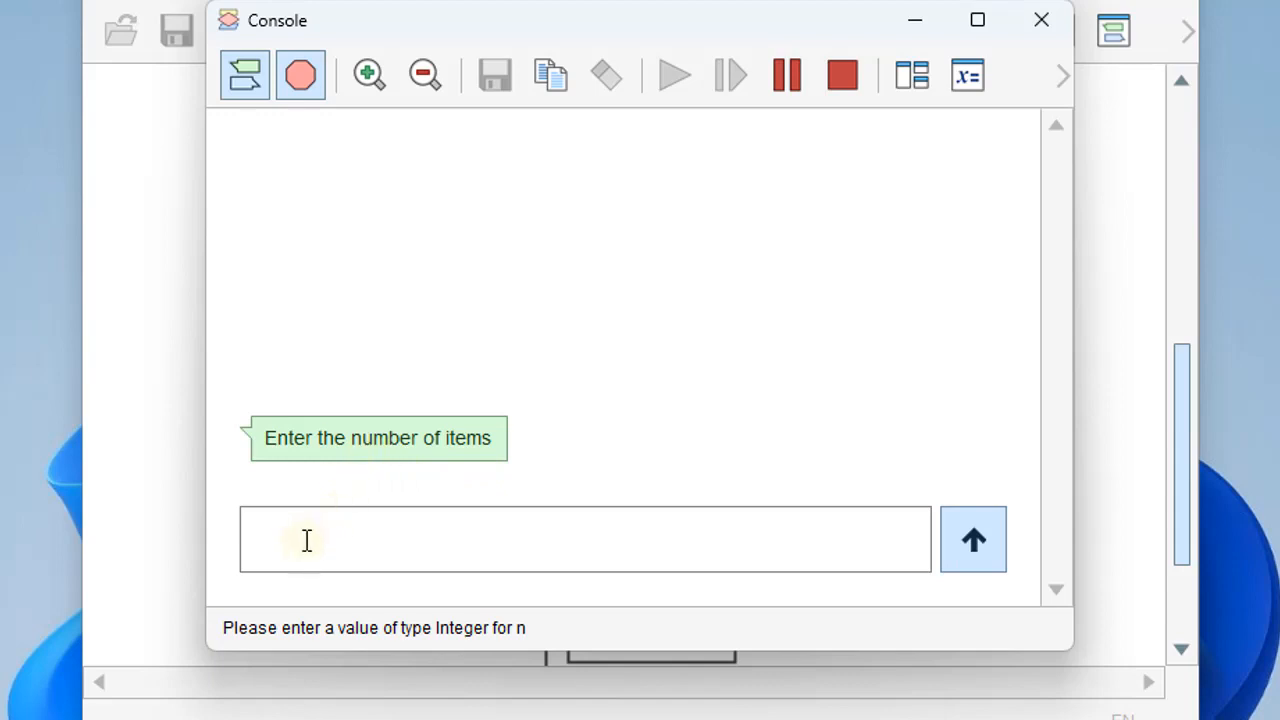
- Run the program entering 3 items at price 10 each, yielding "The total is 30"
text(3)
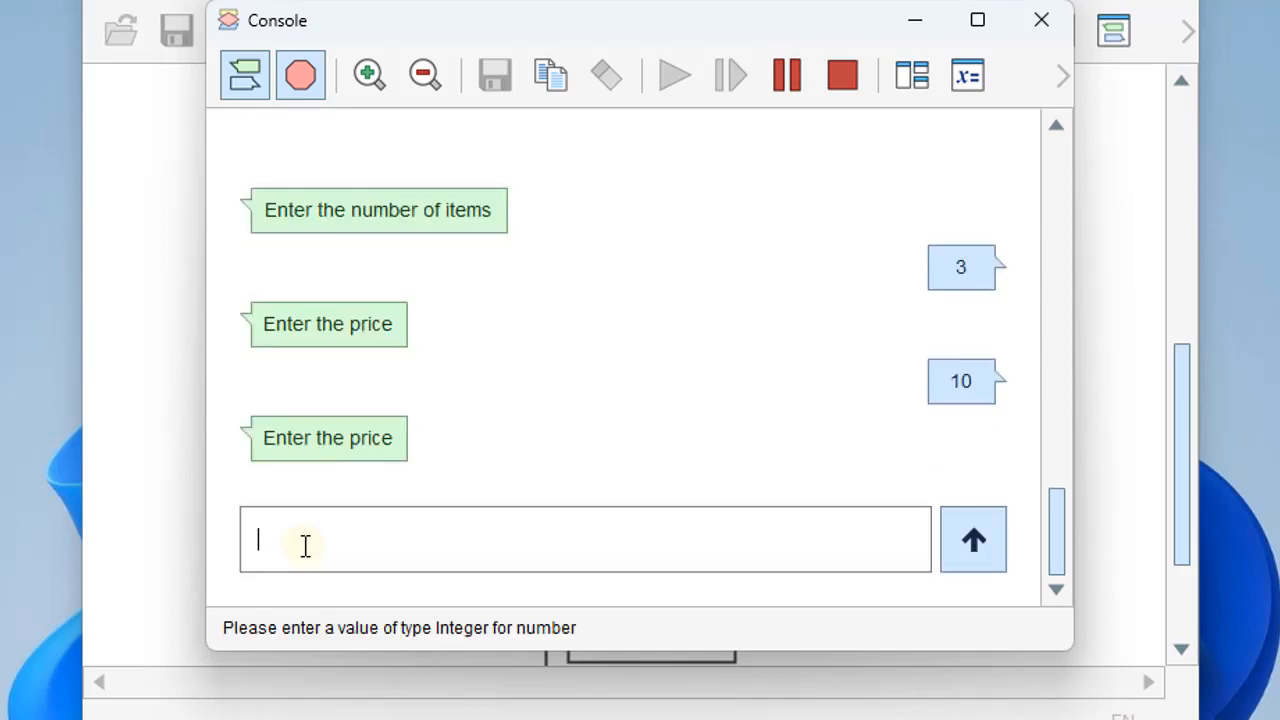
text(1)
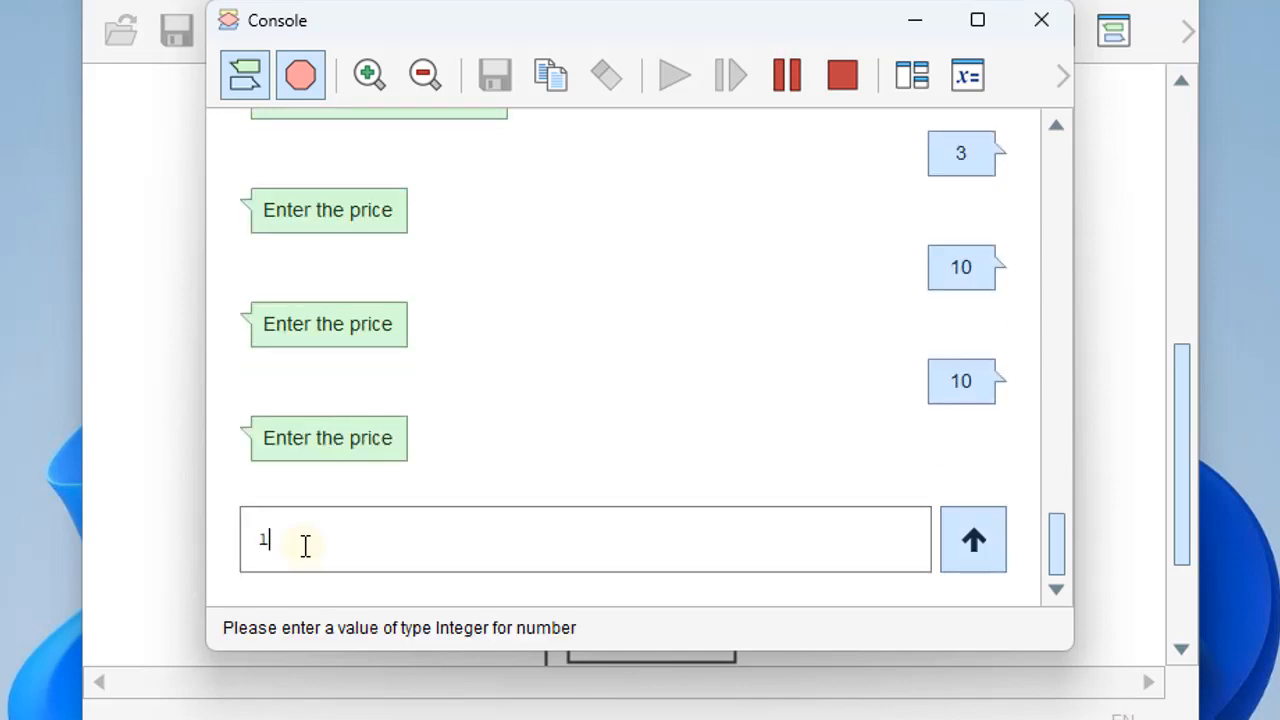
click(972, 540)
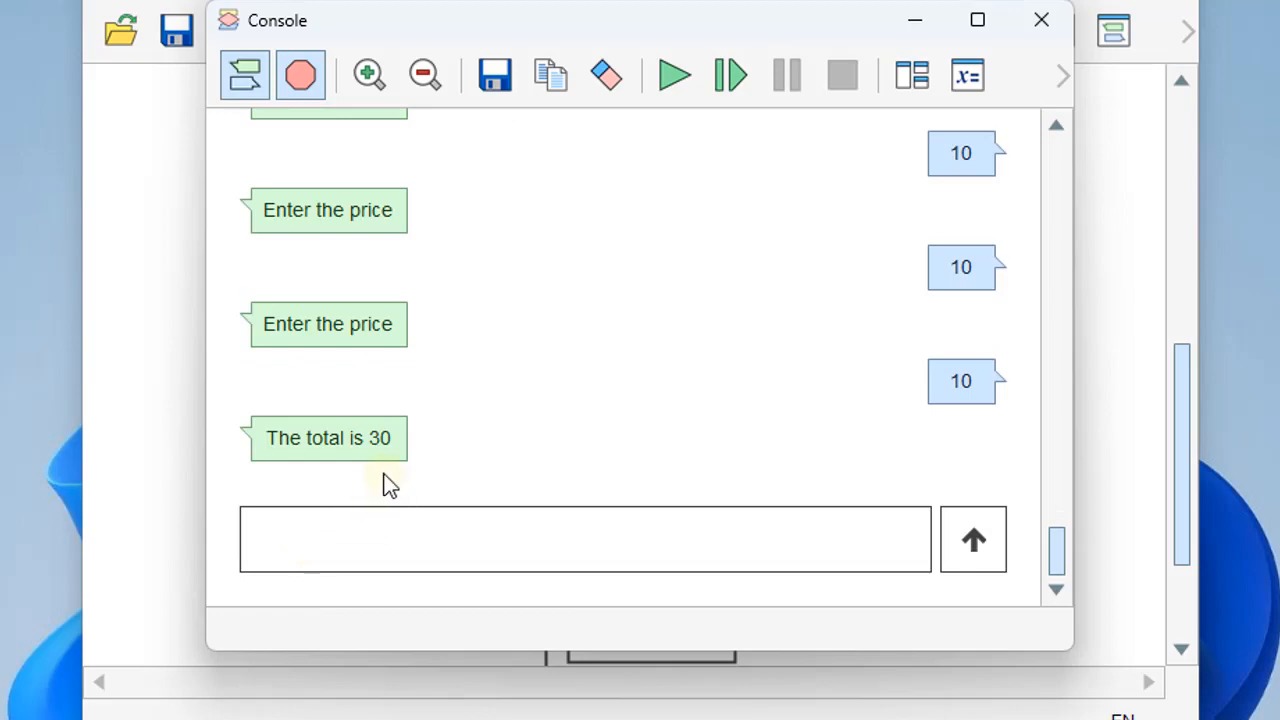
mouse_move(1016, 50)
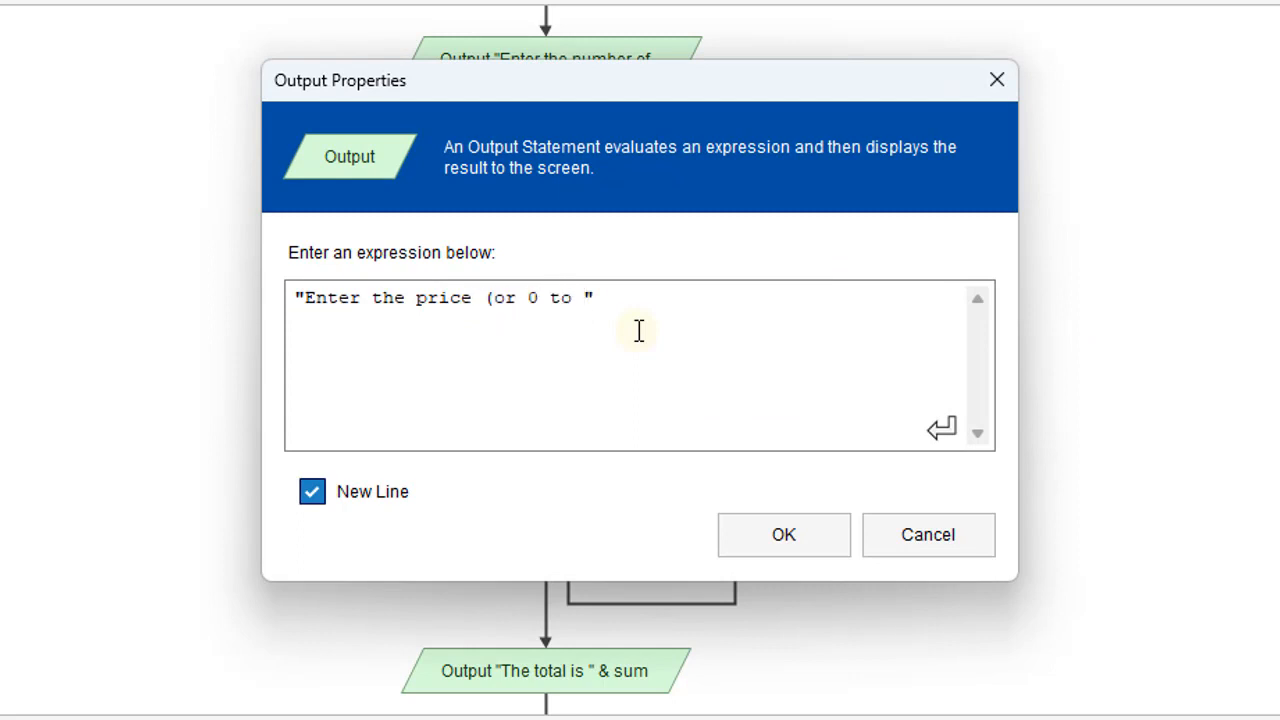
- Extend the price prompt to "Enter the price (or 0 to exit)"
text(exi)
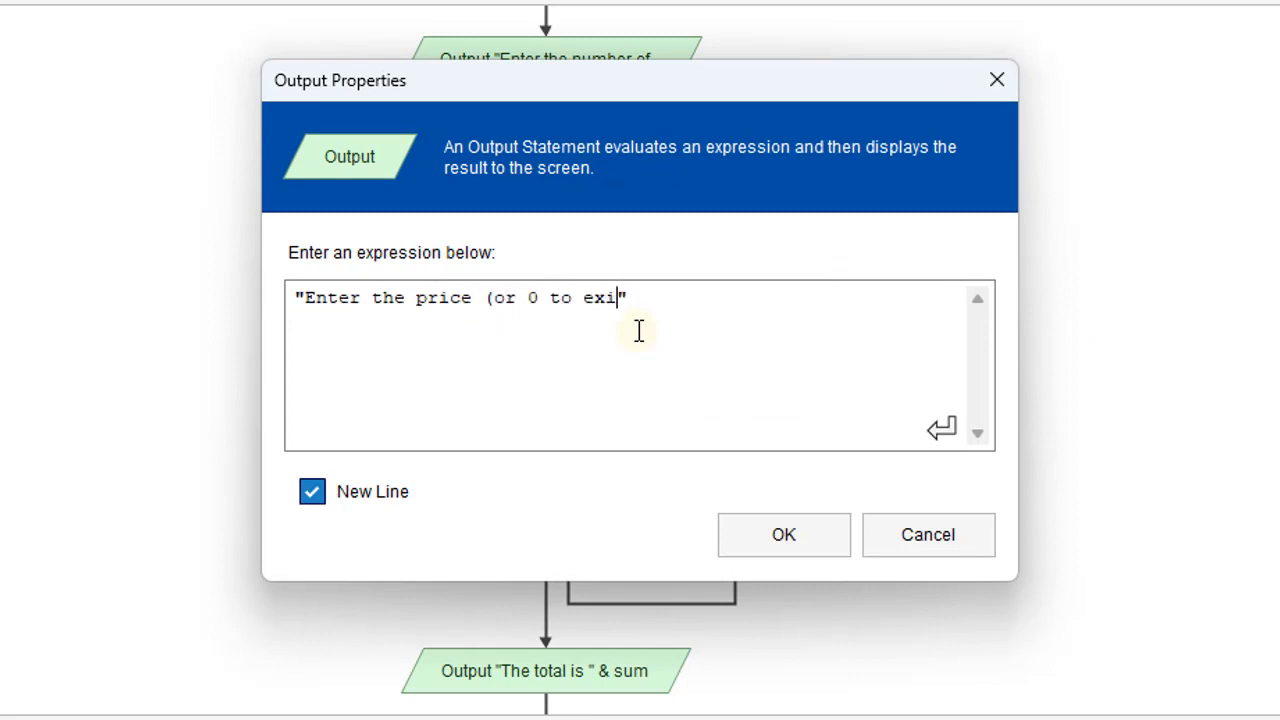
text(t))
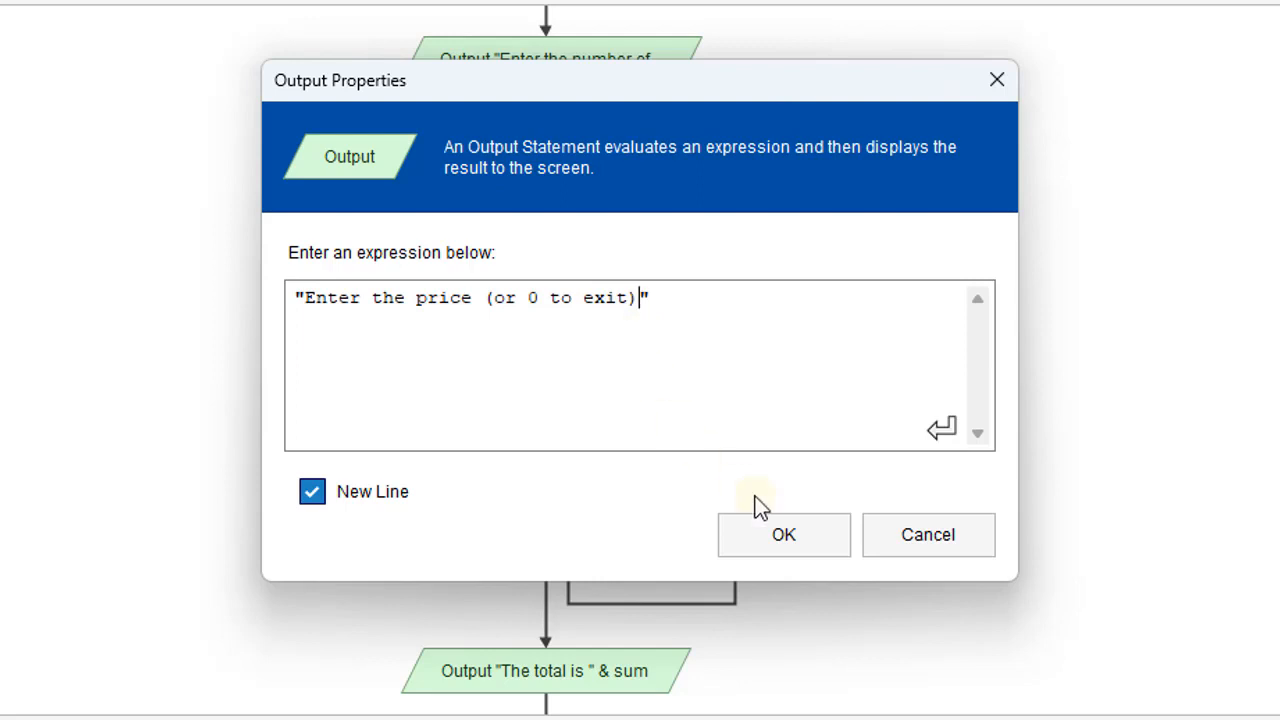
click(784, 534)
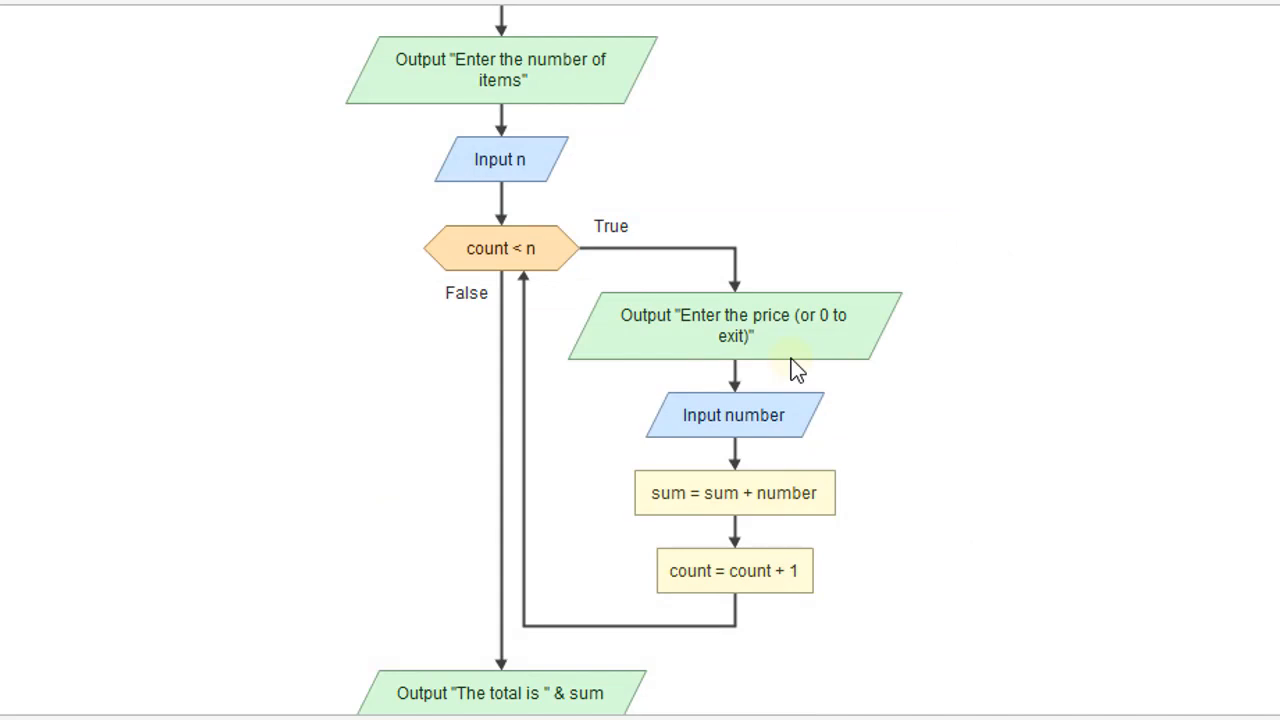
- Paste copies of the price prompt and number input just above the while loop
scroll(down, 3)
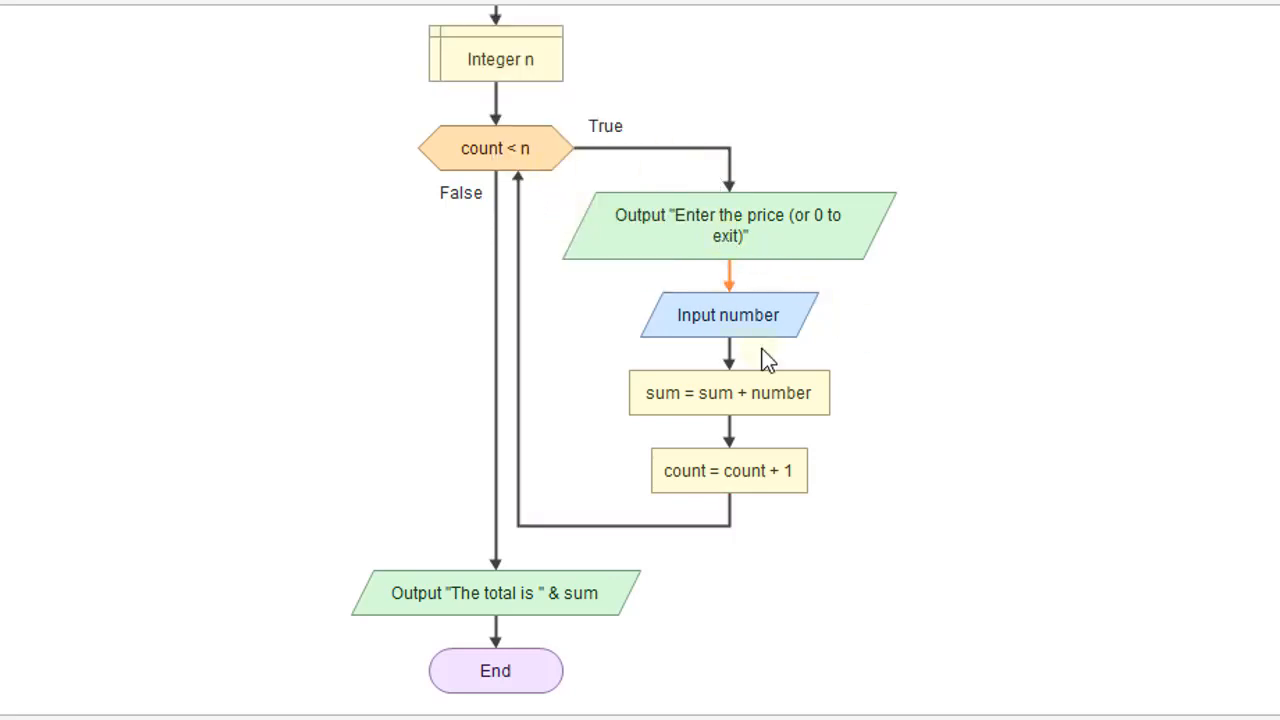
right_click(728, 216)
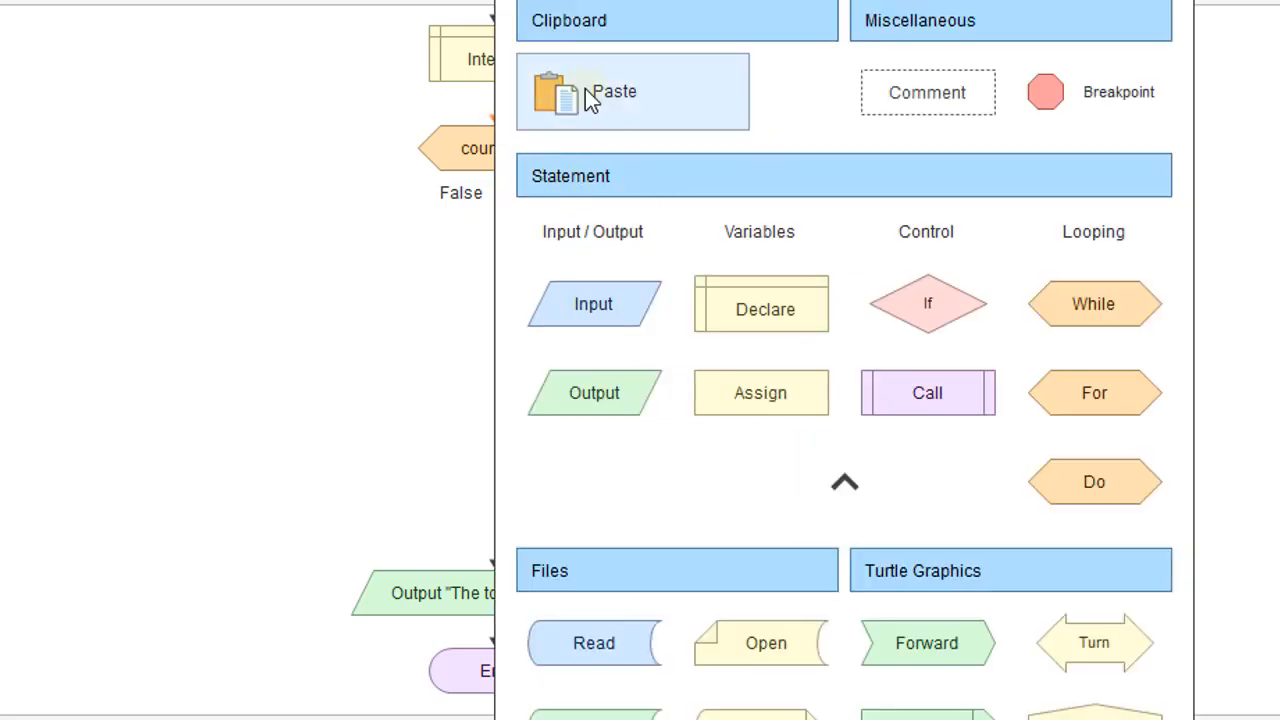
right_click(740, 414)
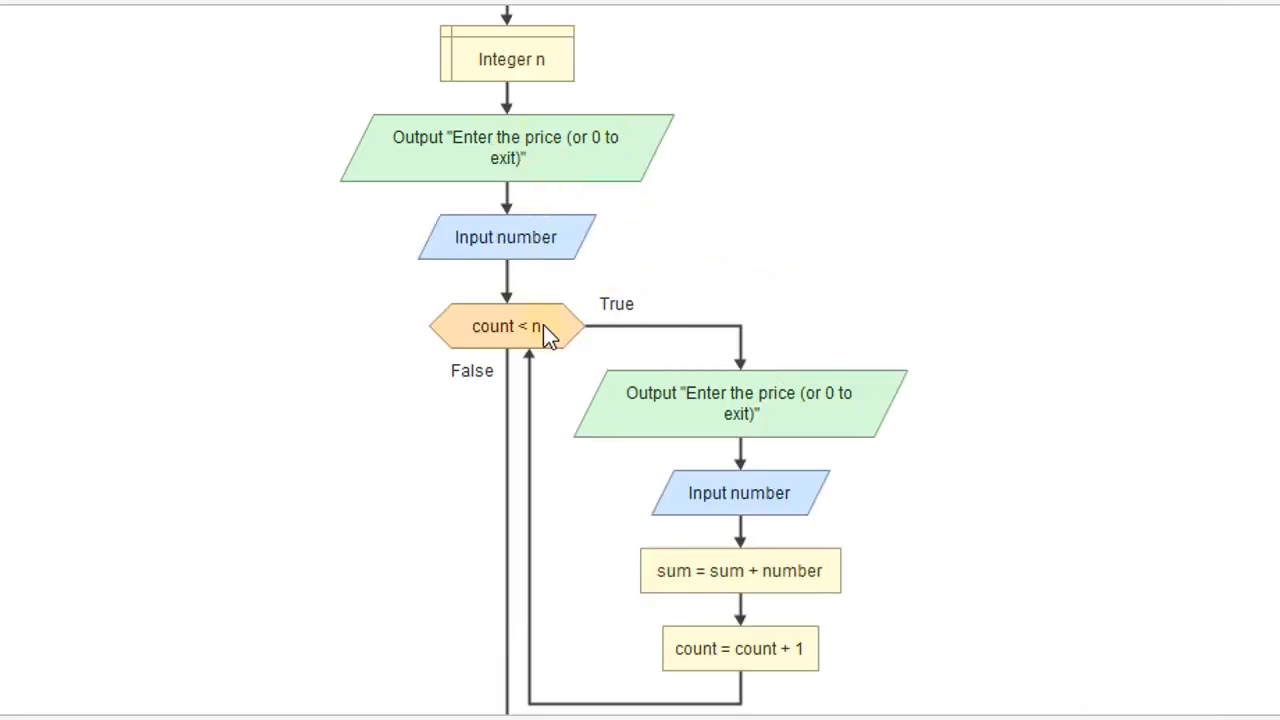
- Replace the loop condition count < n with number > 0
click(504, 326)
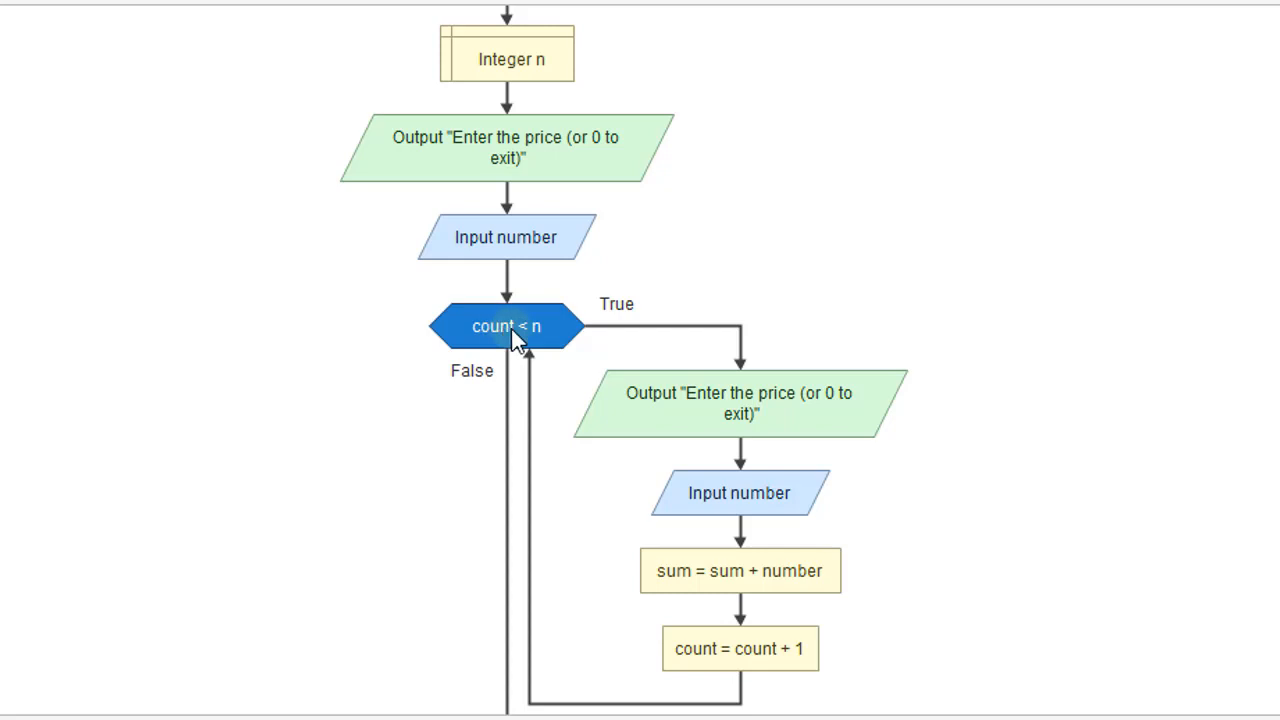
double_click(504, 326)
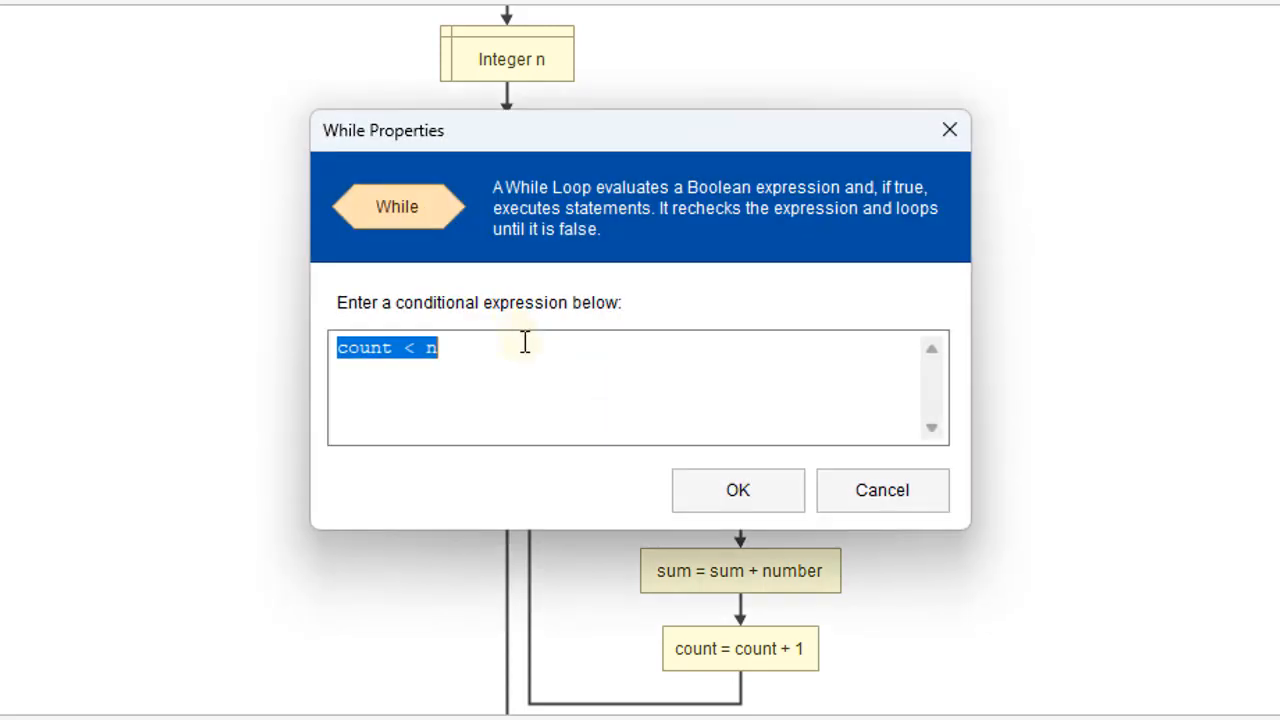
text(numb)
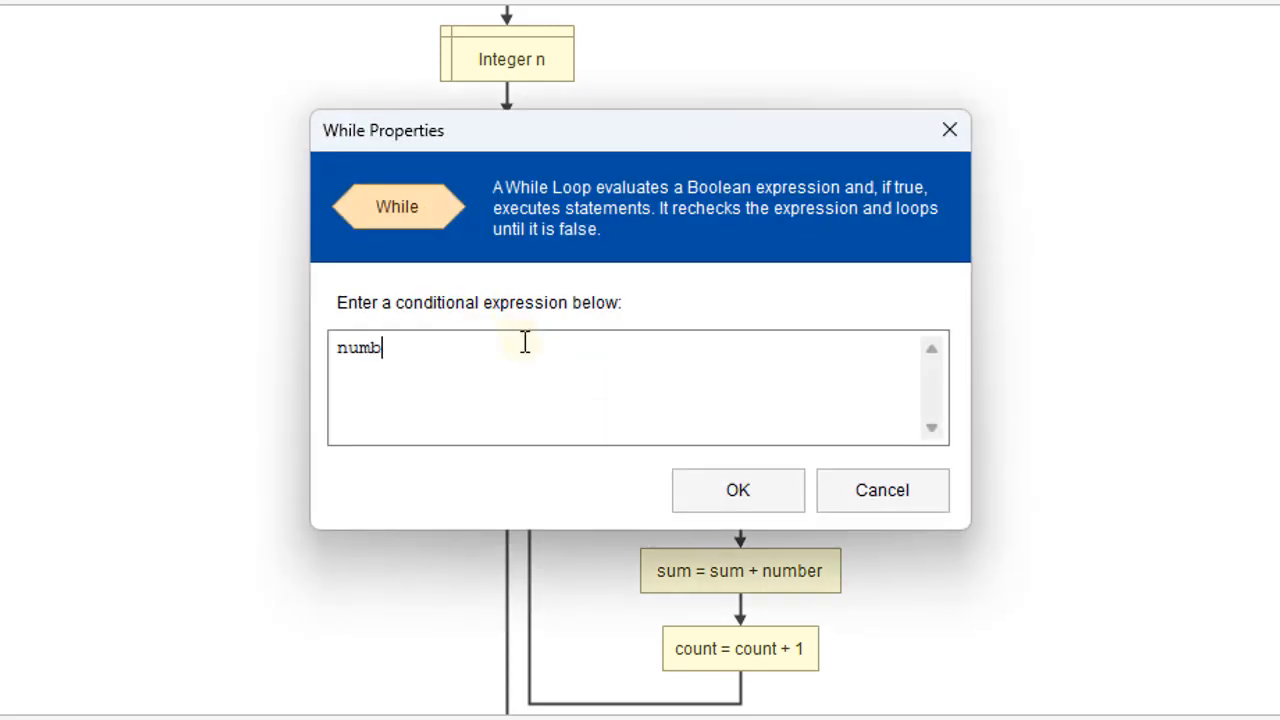
text(er >)
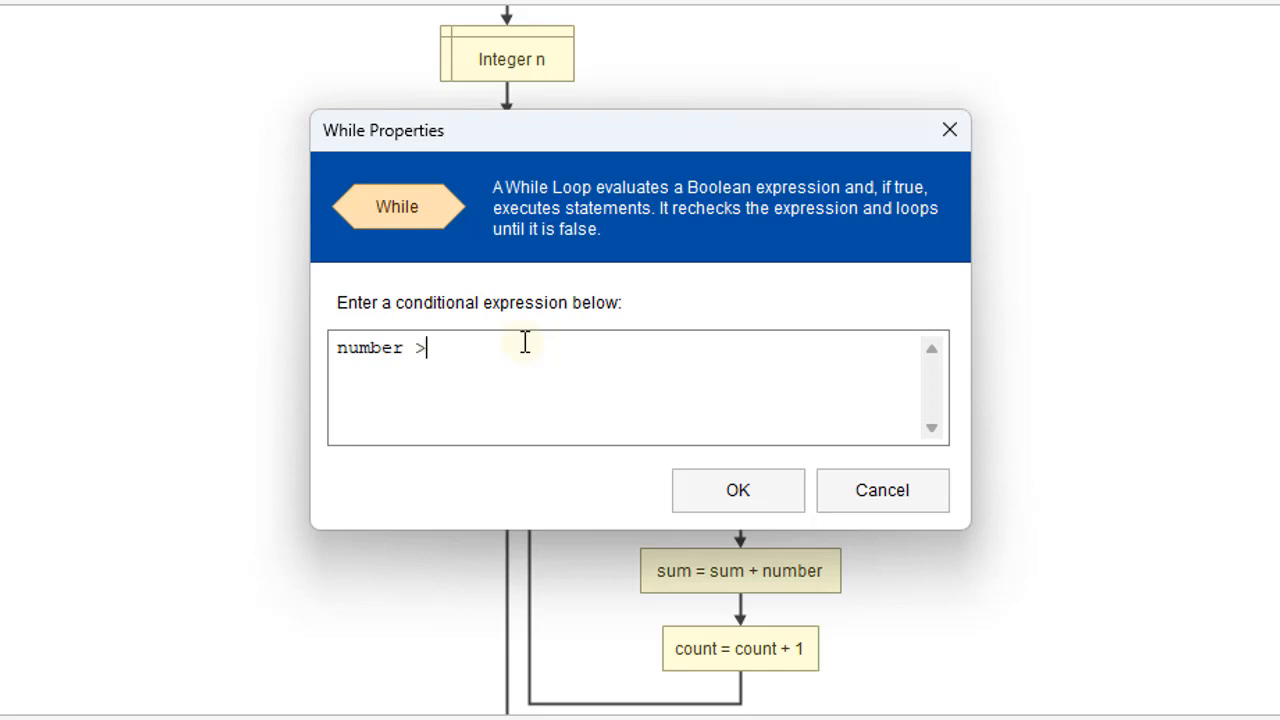
text(0)
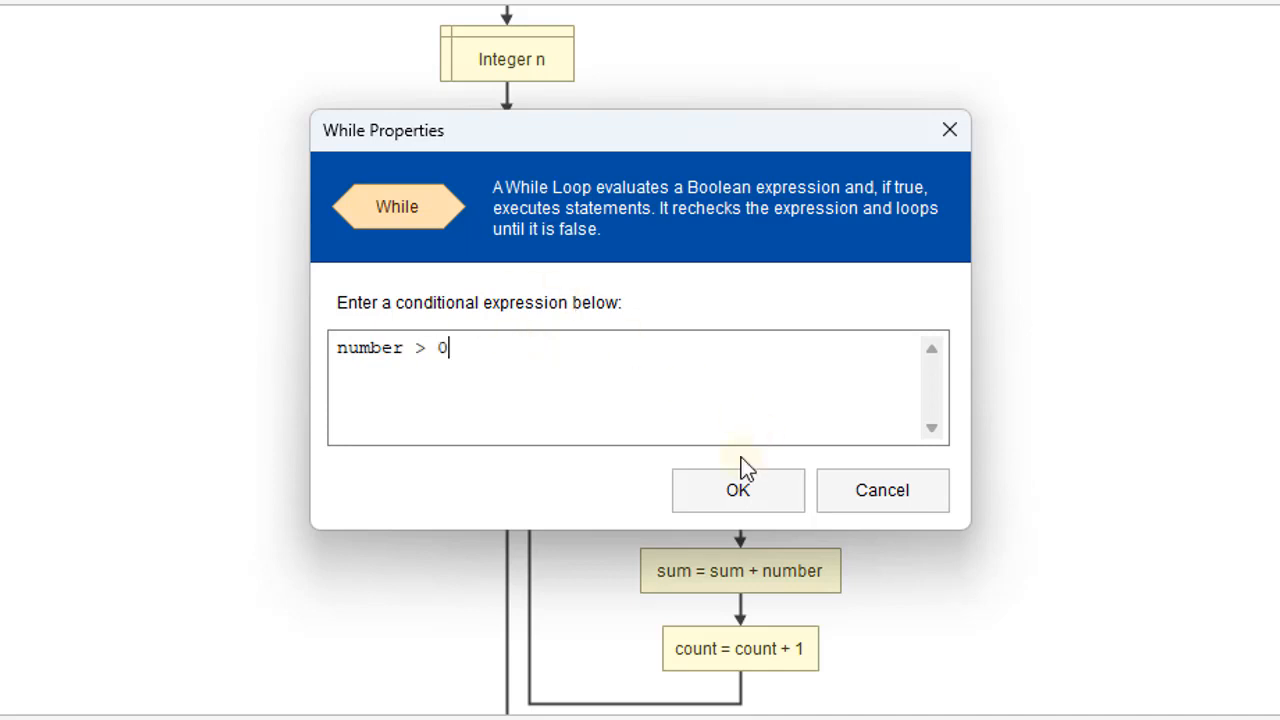
click(736, 490)
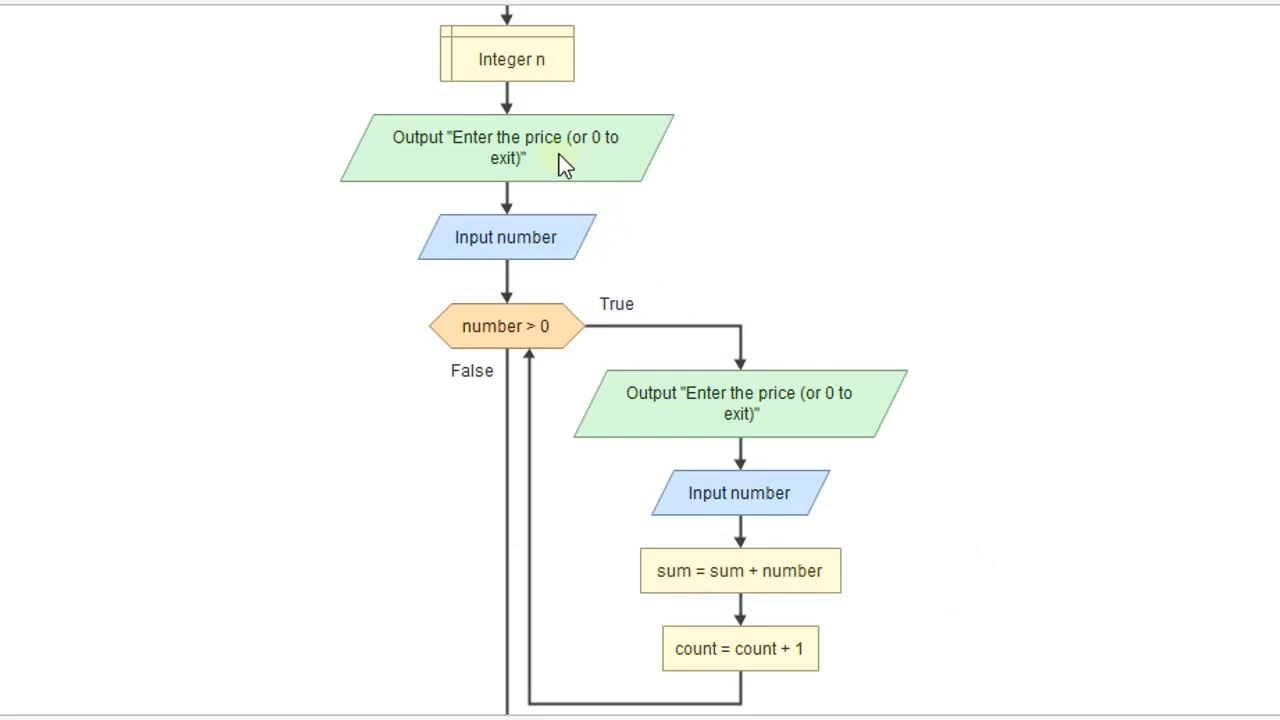
mouse_move(550, 324)
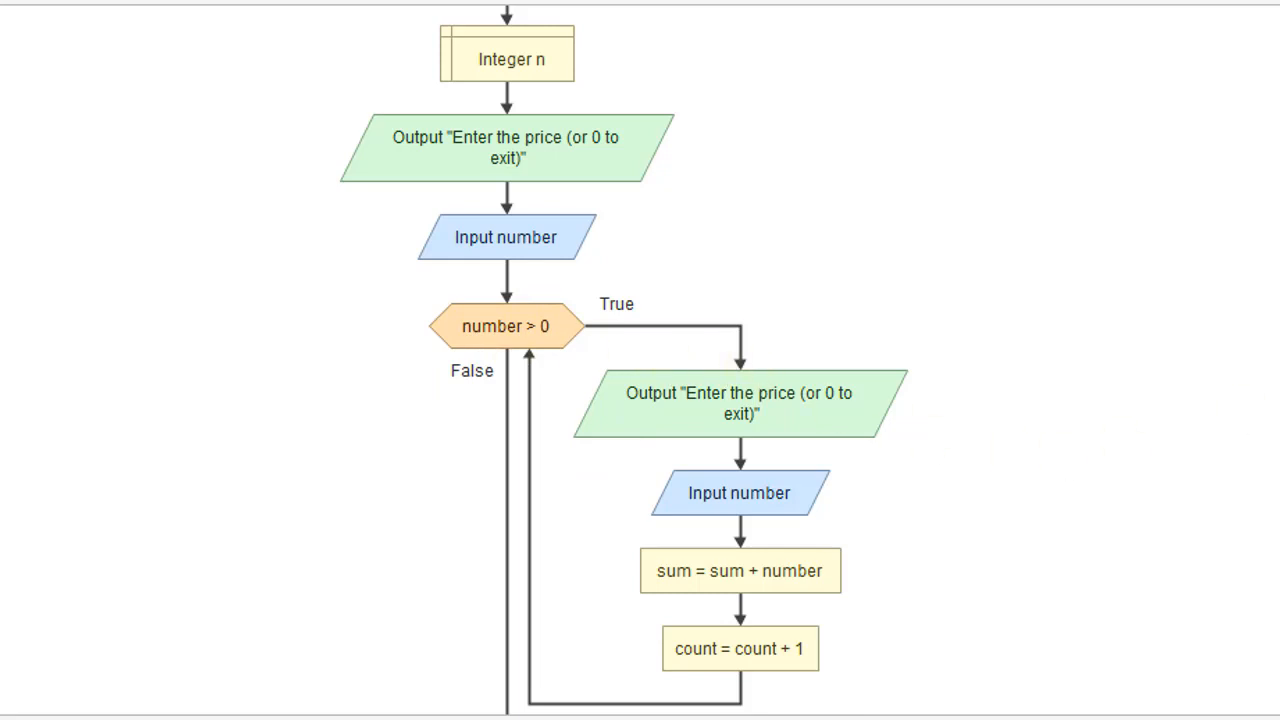
- Cut sum = sum + number to move it to the loop start and cut away count = count + 1
scroll(down, 3)
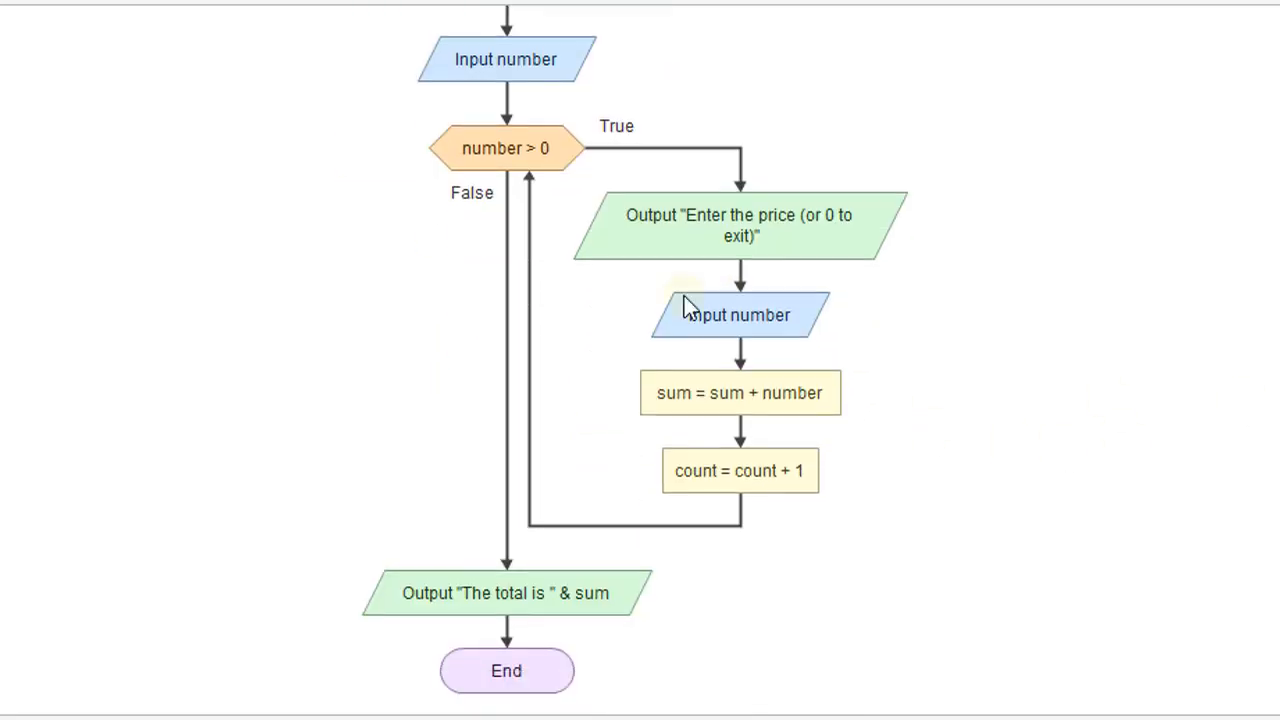
mouse_move(758, 408)
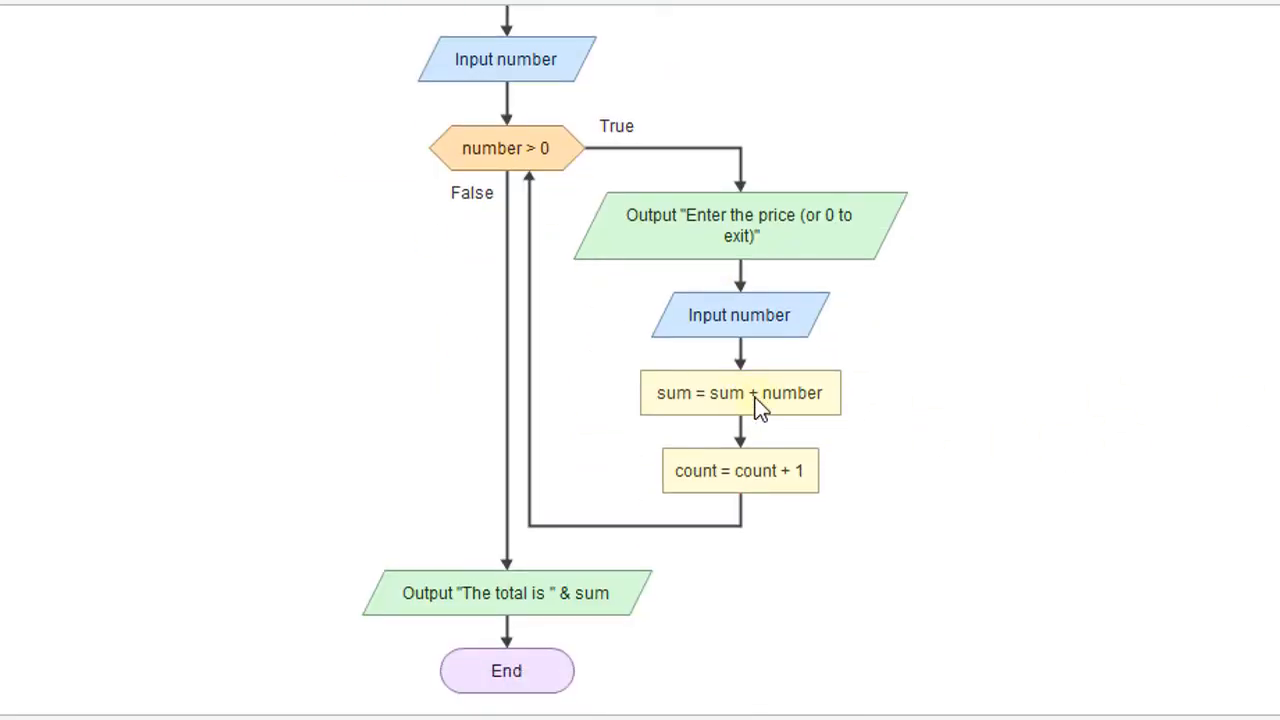
mouse_move(764, 336)
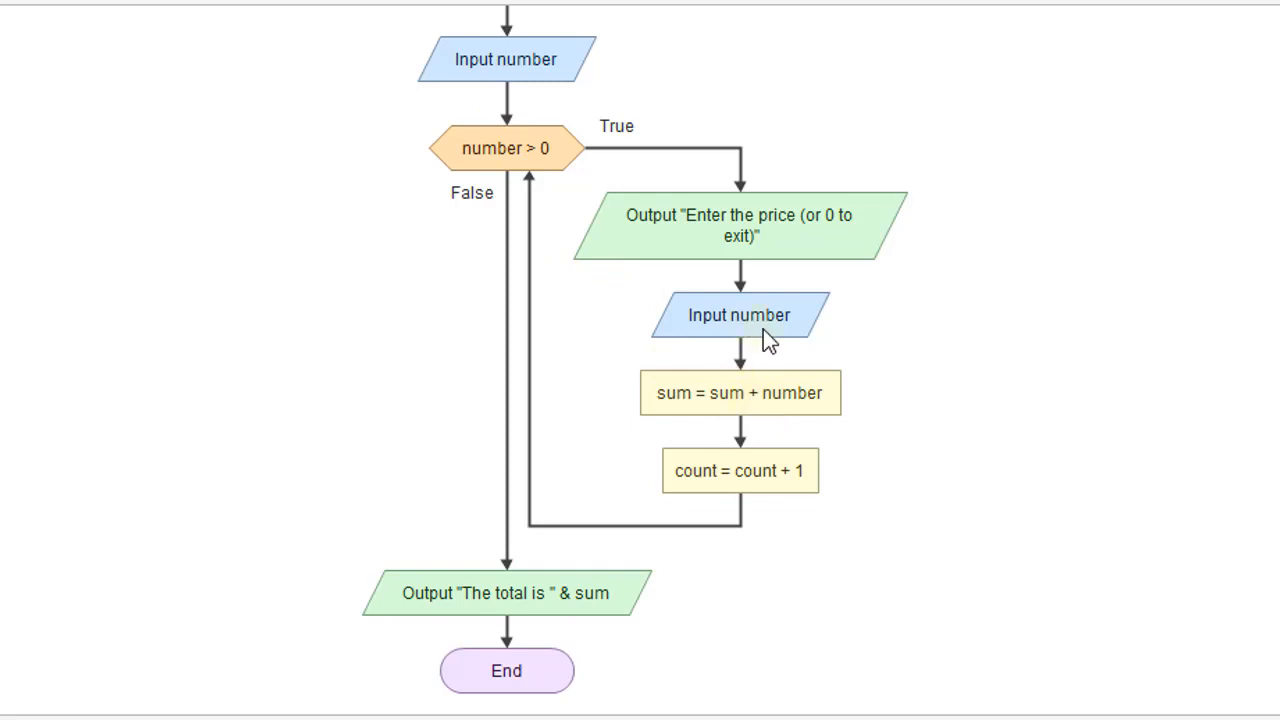
right_click(740, 392)
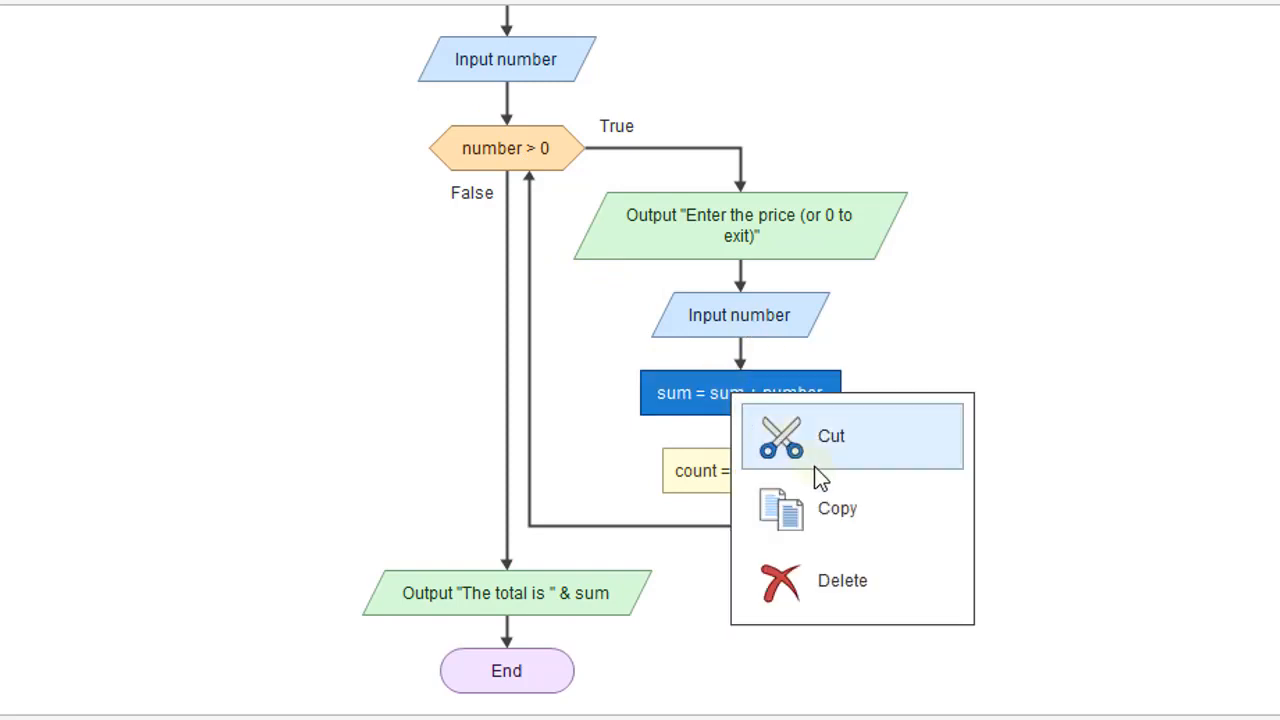
click(832, 436)
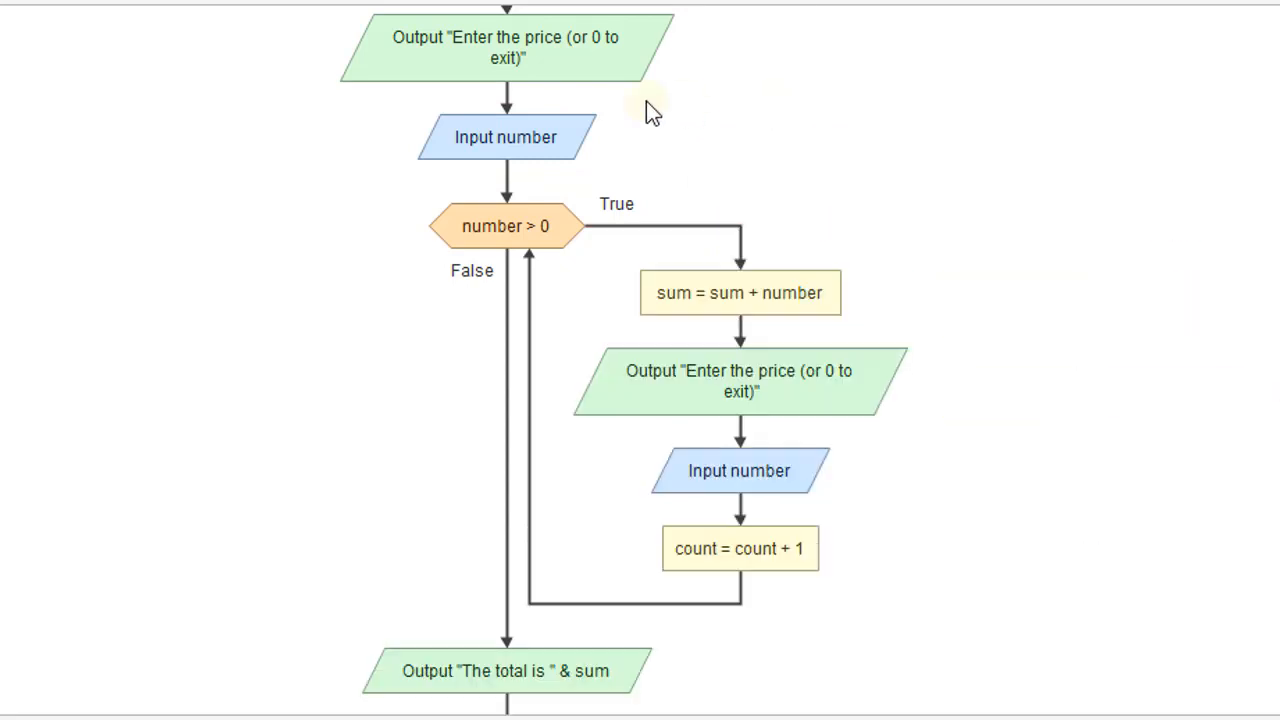
mouse_move(740, 296)
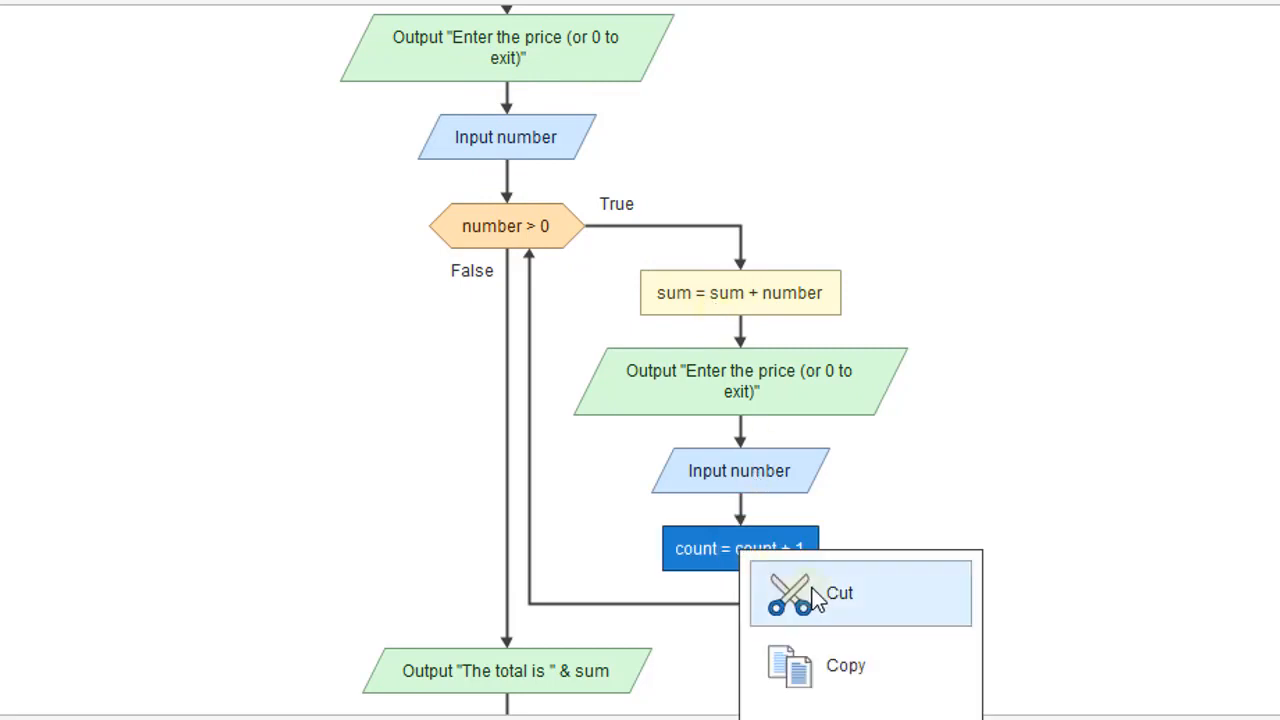
click(840, 592)
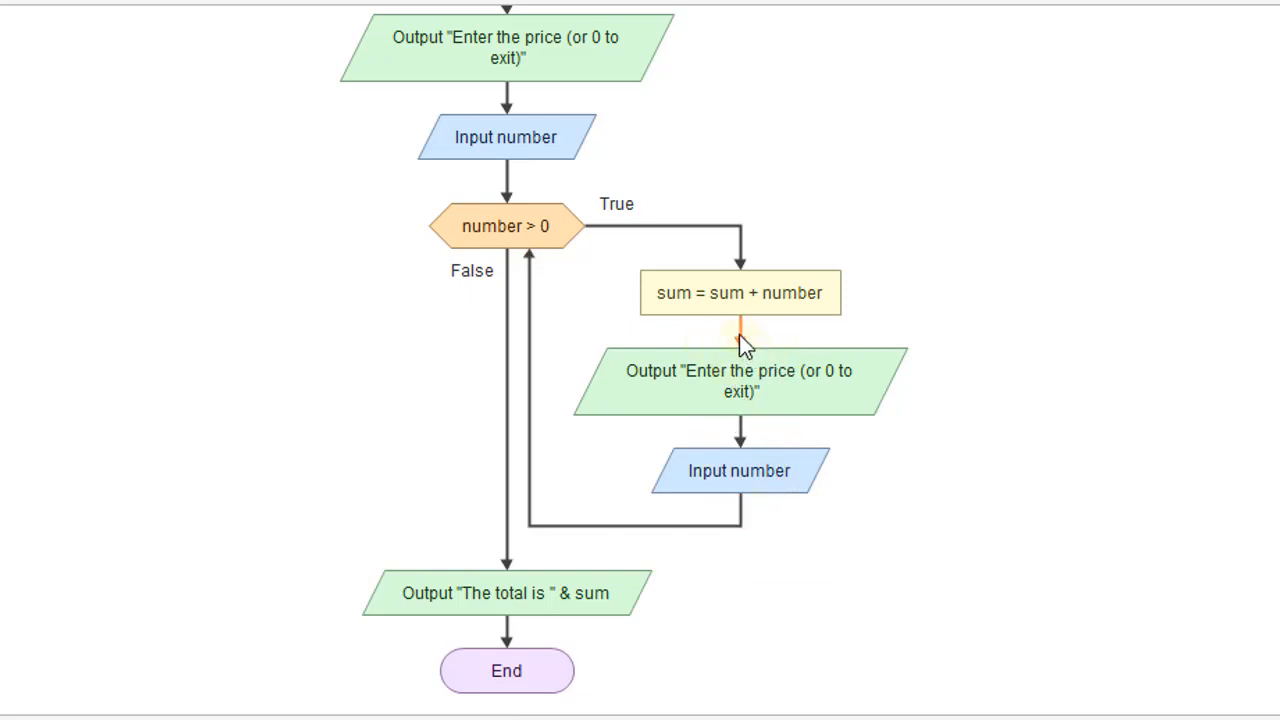
mouse_move(550, 160)
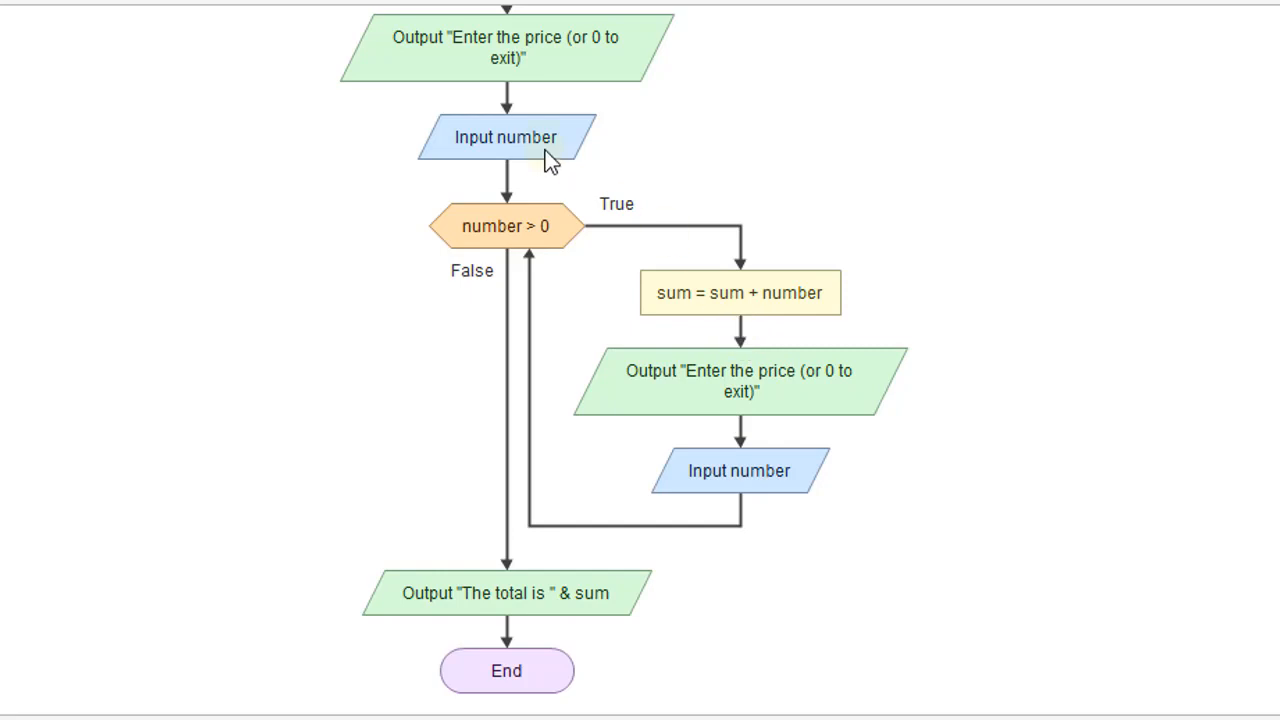
mouse_move(738, 436)
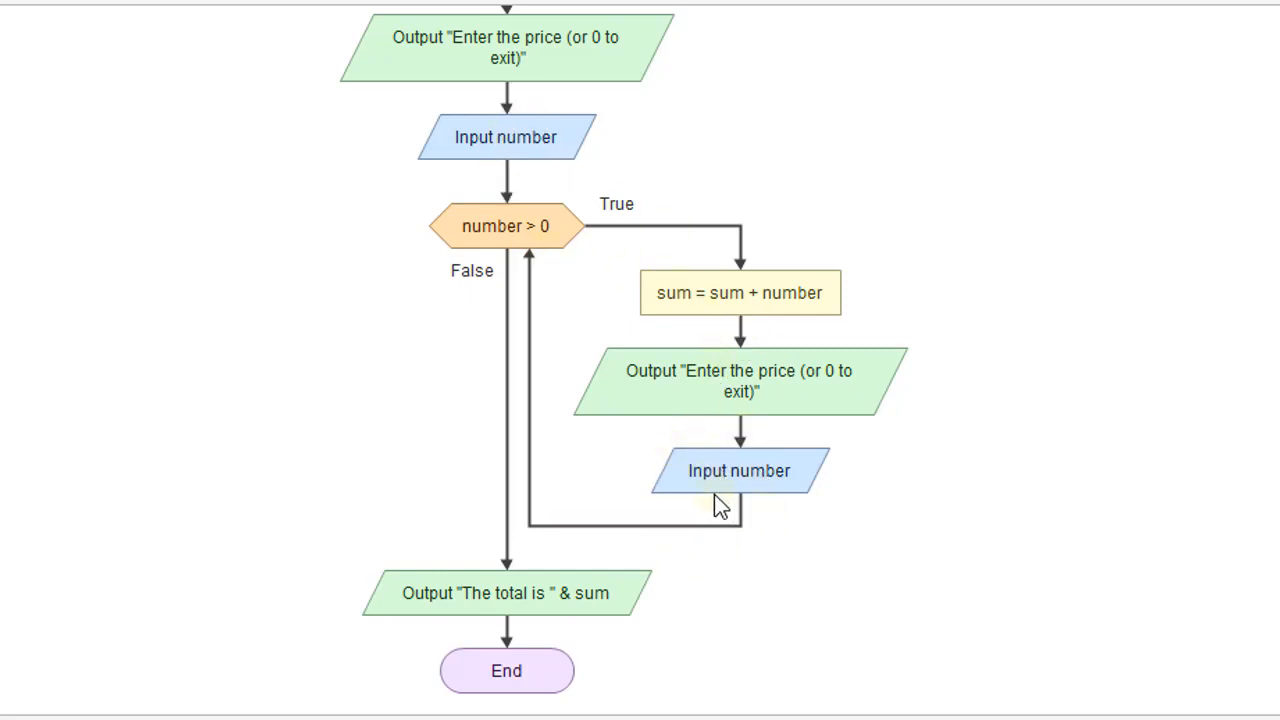
mouse_move(740, 390)
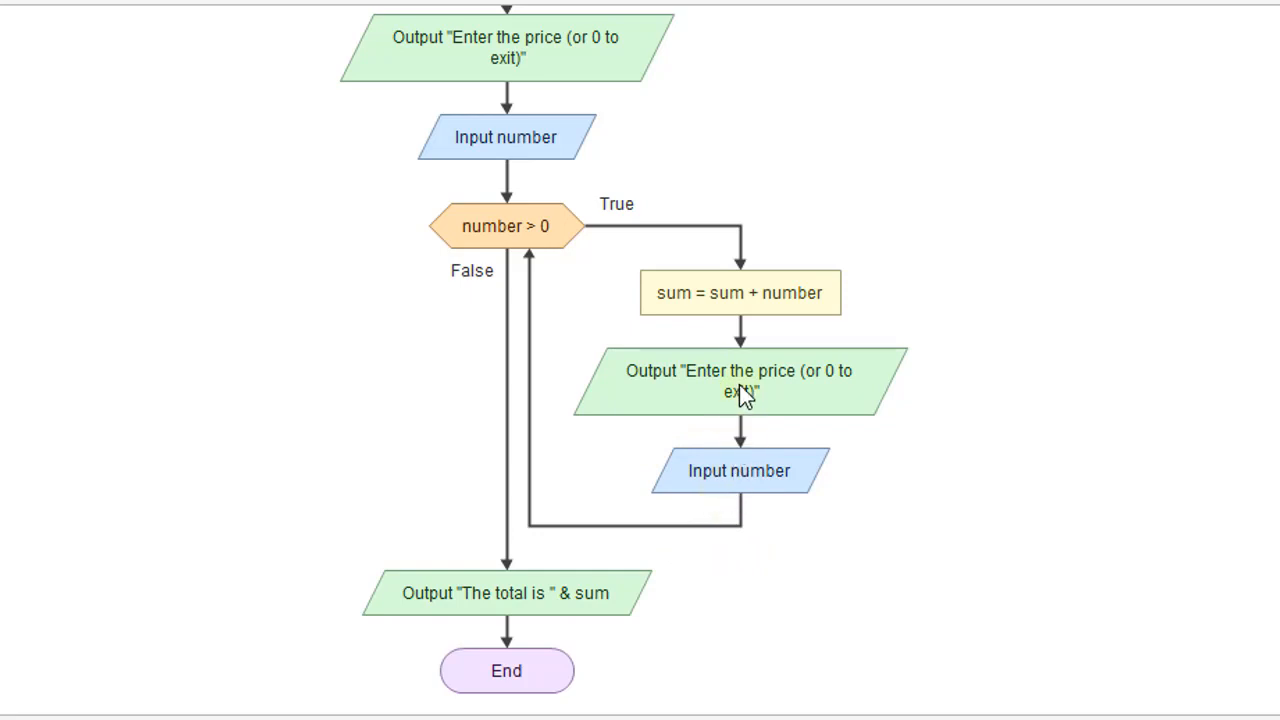
mouse_move(808, 392)
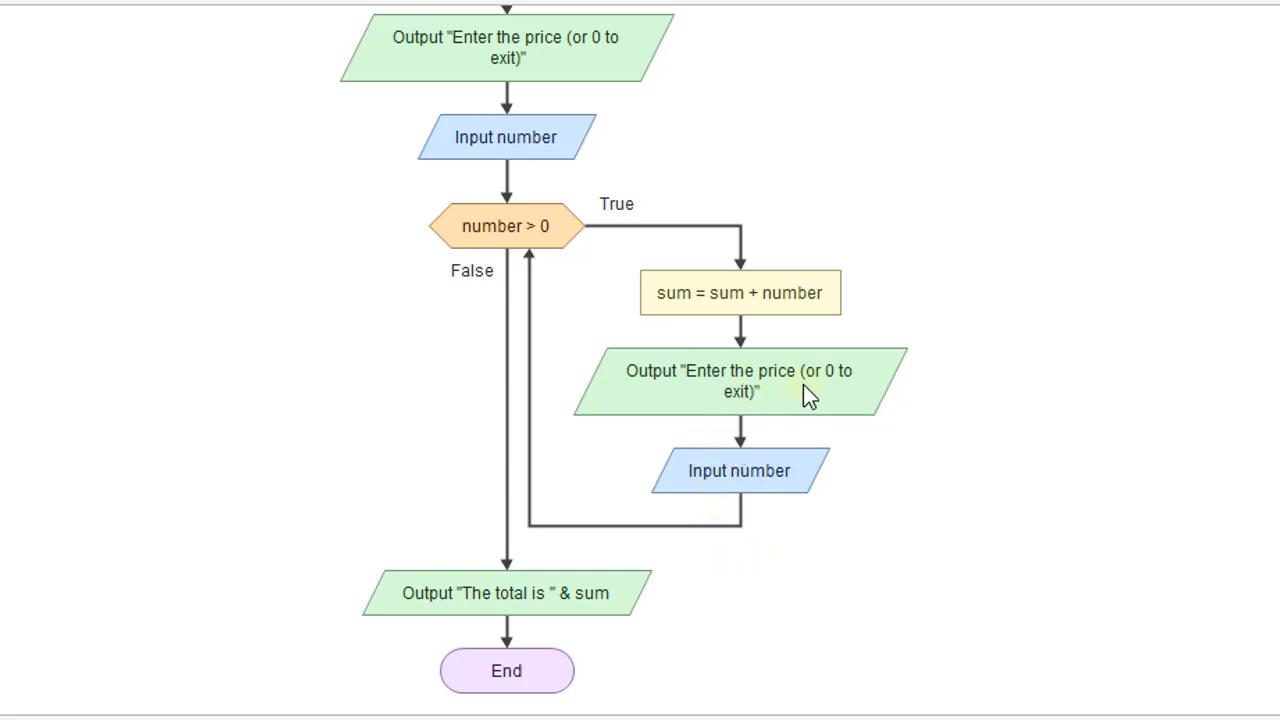
mouse_move(770, 444)
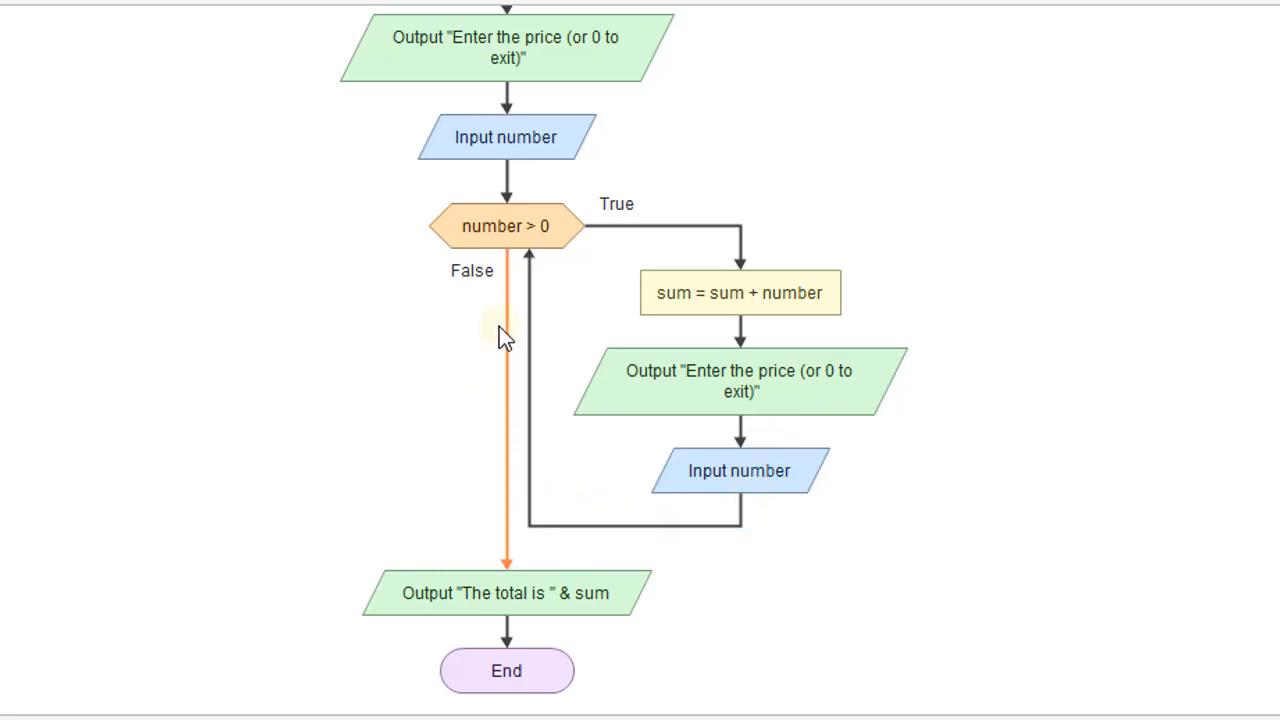
mouse_move(510, 250)
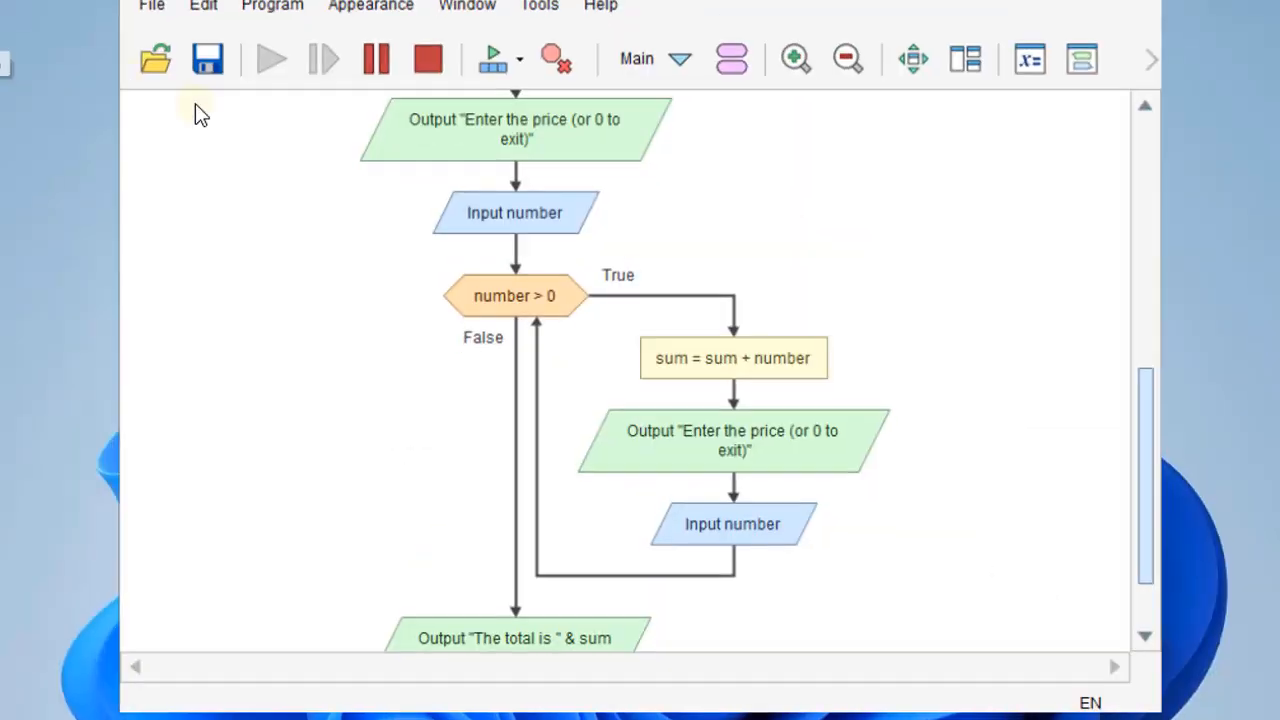
- Run the flowchart, enter prices 10, 20 then sentinel 0, and confirm output 'The total is 30'
click(272, 58)
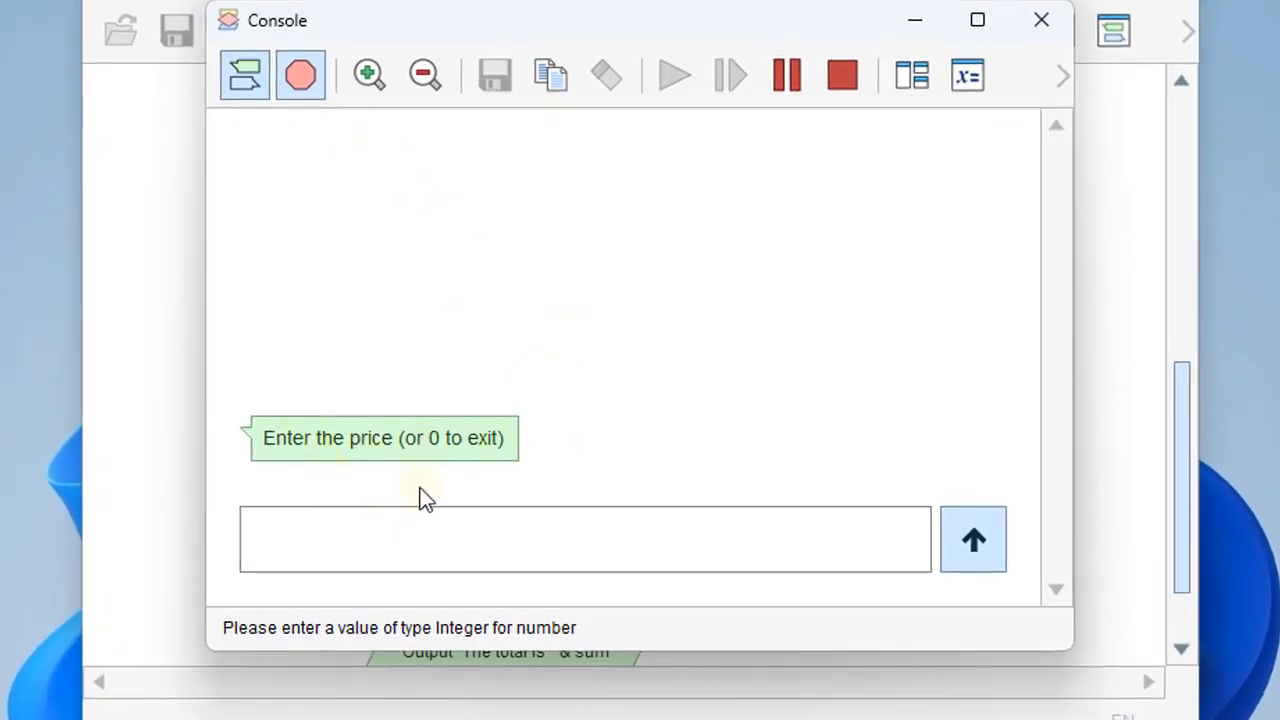
click(584, 540)
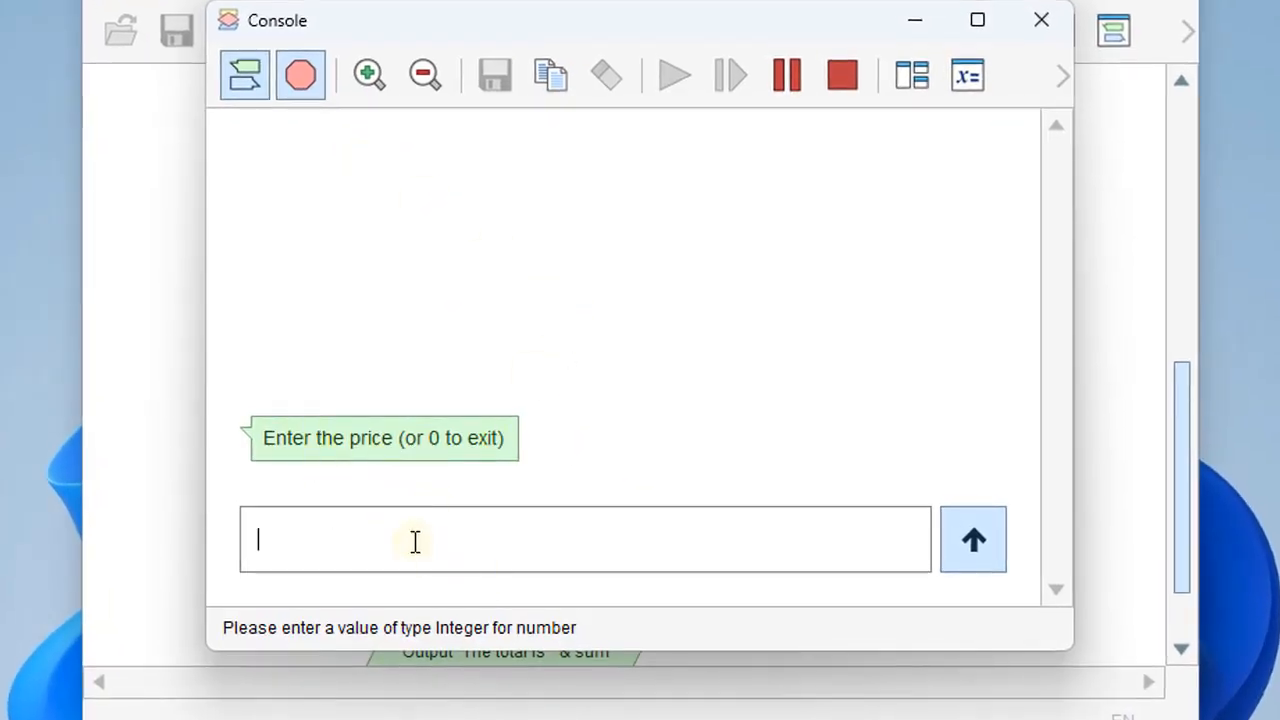
click(972, 540)
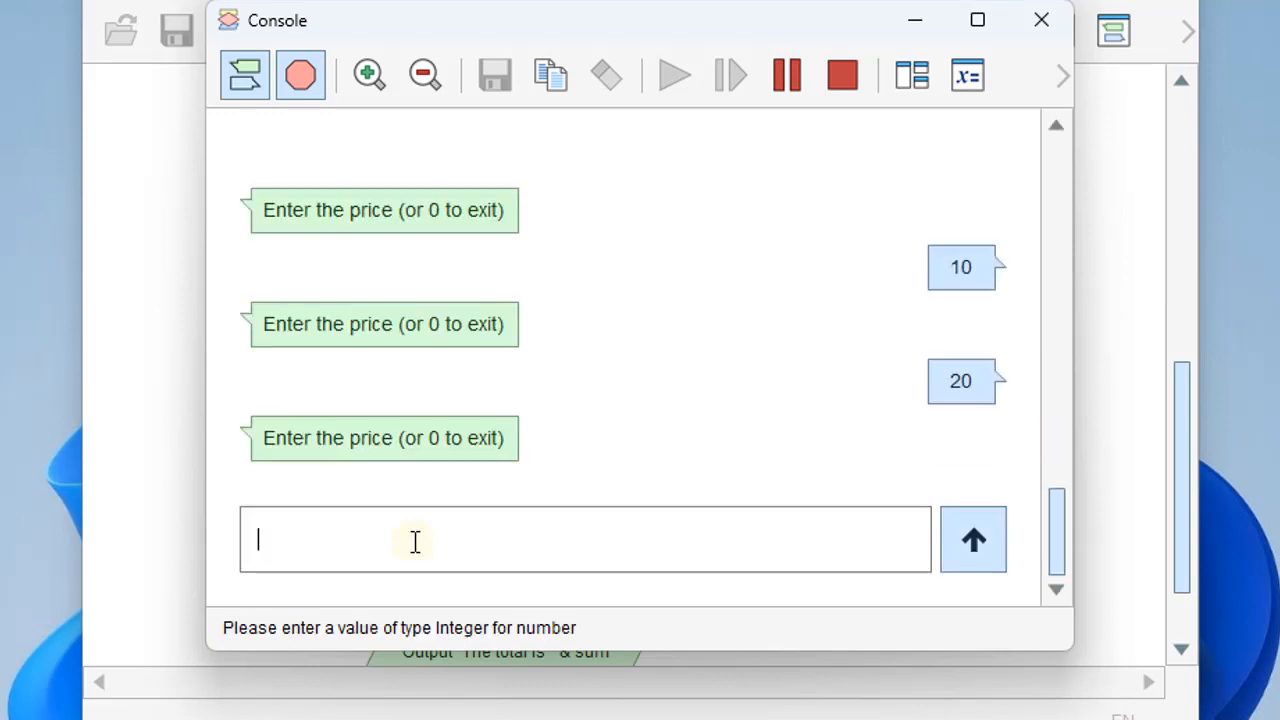
text(0)
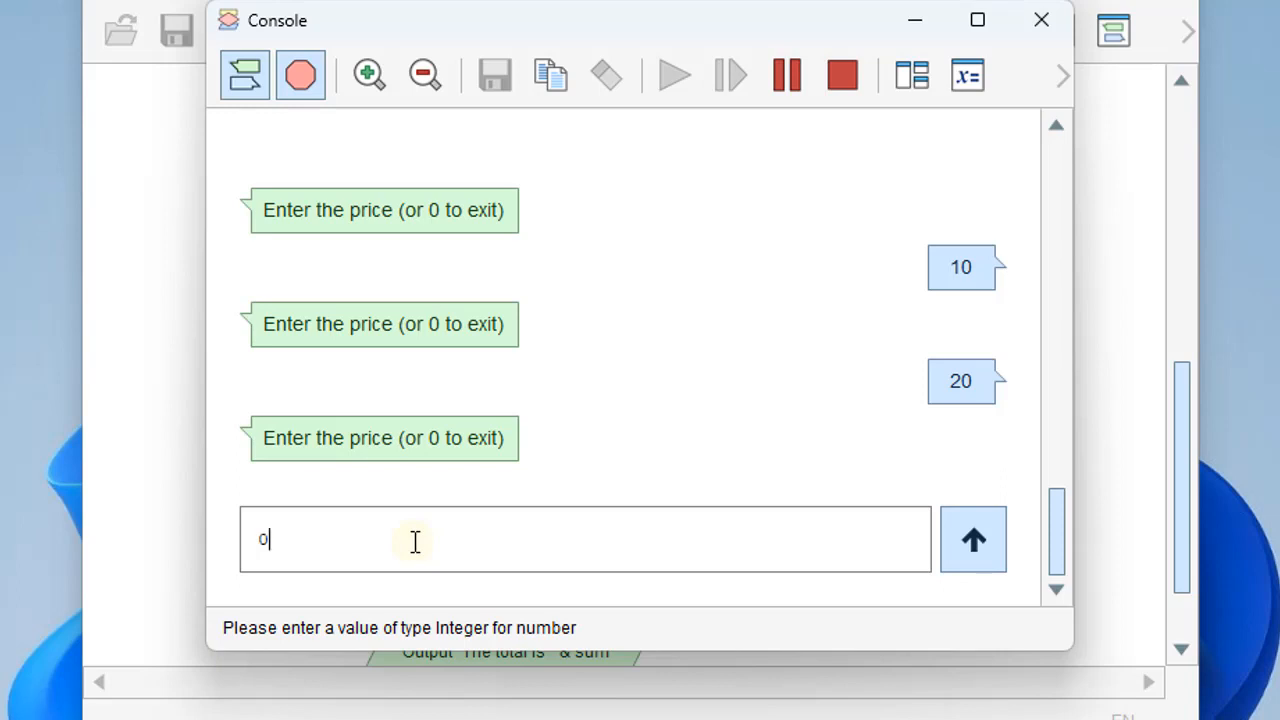
click(972, 540)
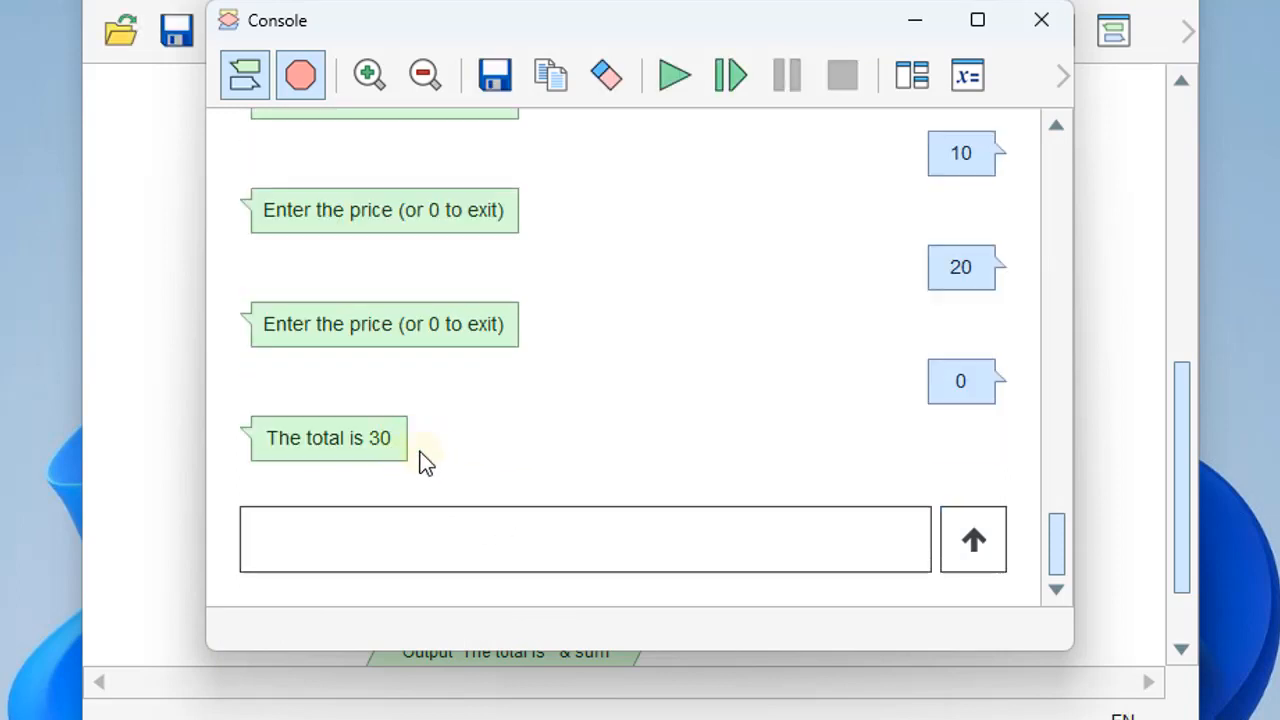
mouse_move(1064, 16)
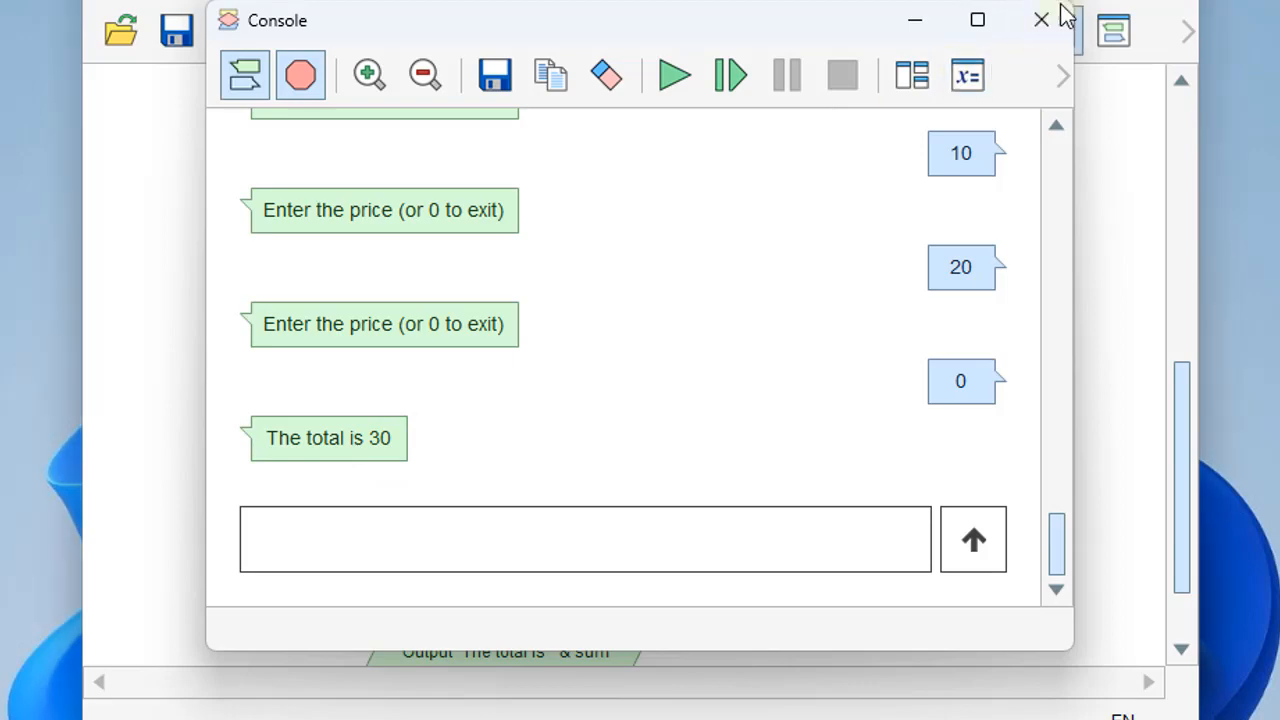
click(1040, 20)
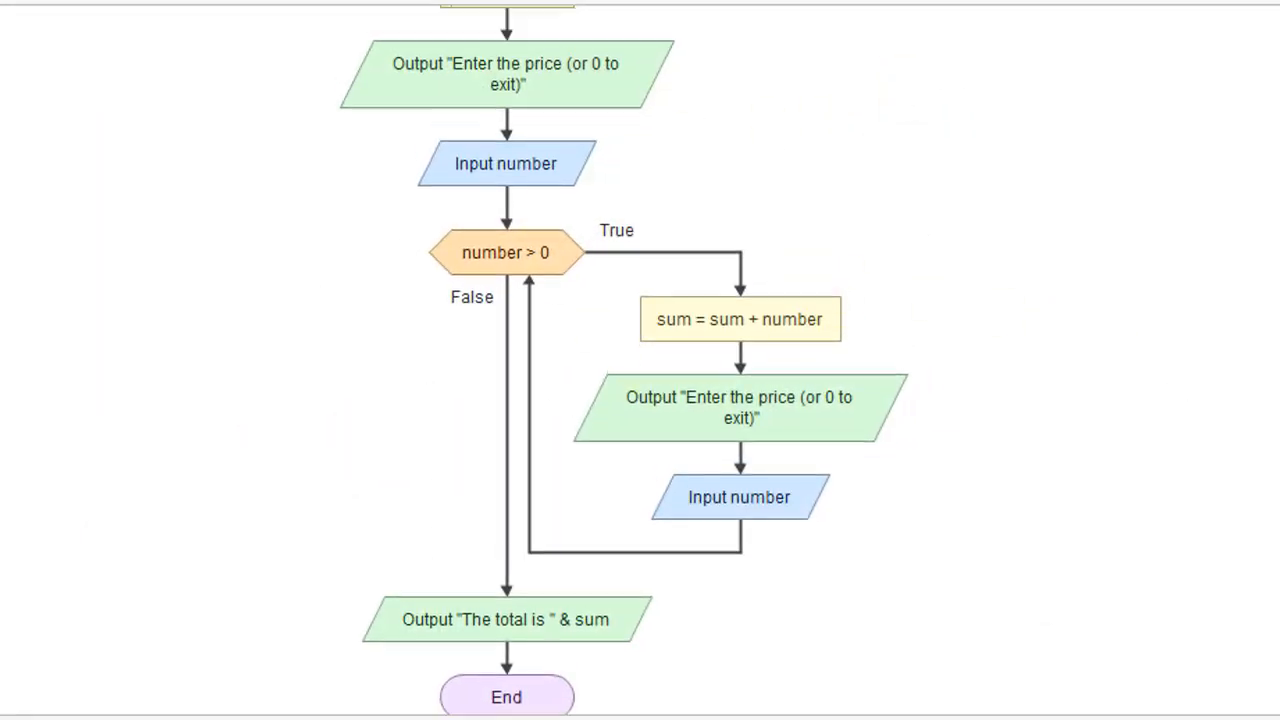
scroll(up, 3)
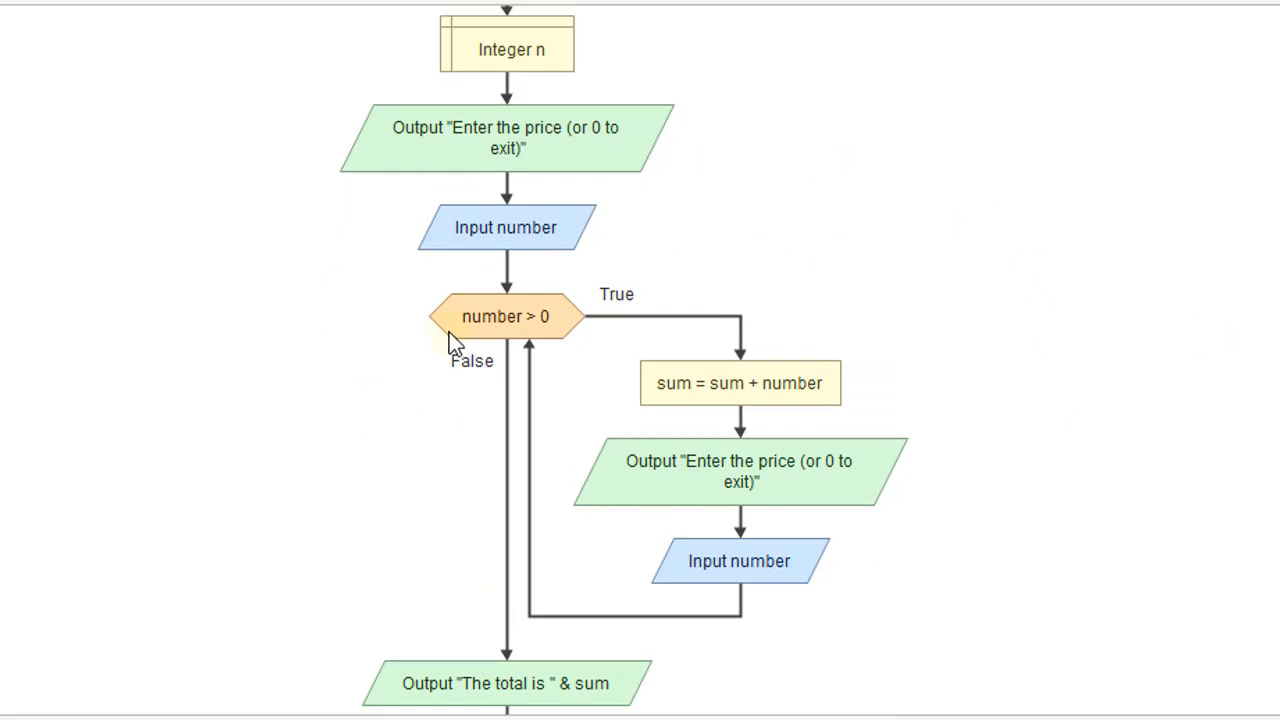
mouse_move(450, 340)
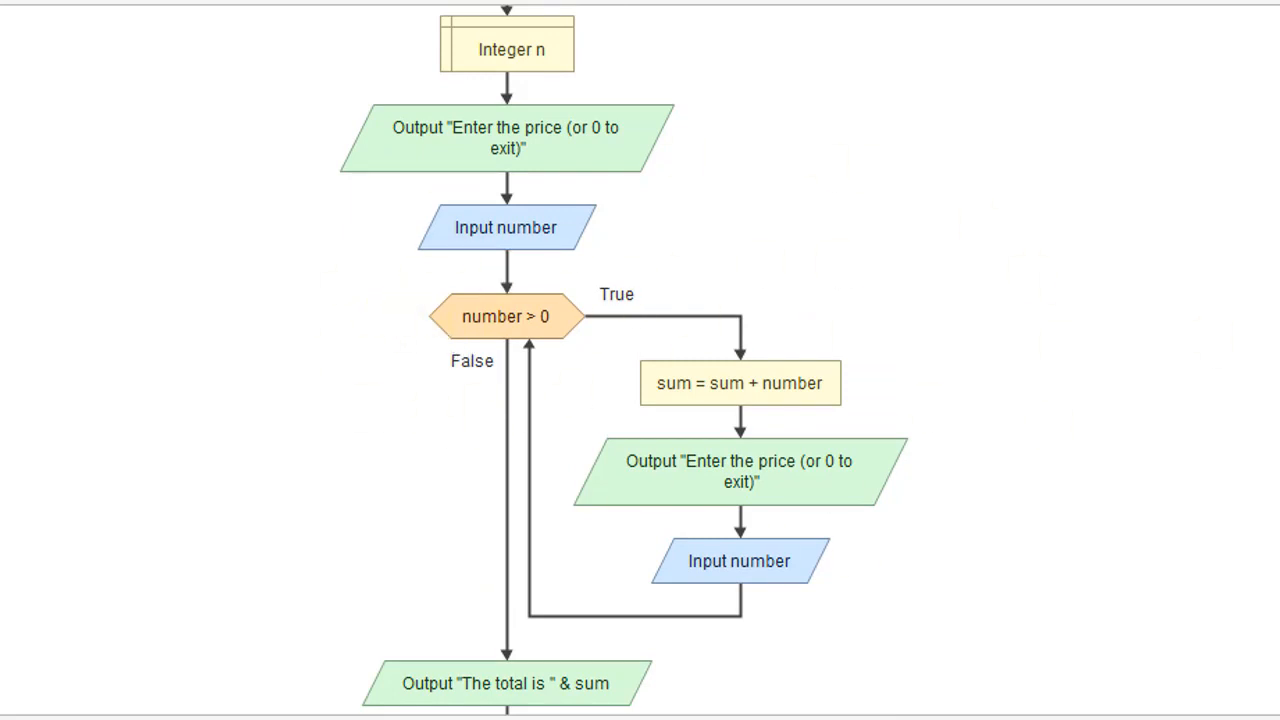